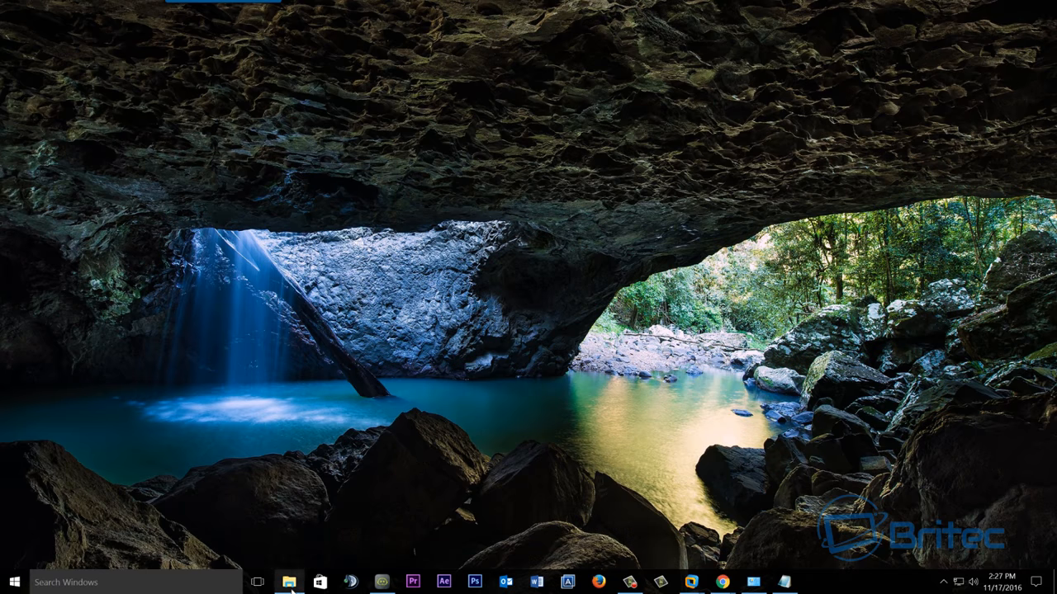
# Open the Desktop ISO folder and bring up the context actions for Windows10_Anniversary_Update.iso.
pyautogui.click(288, 581)
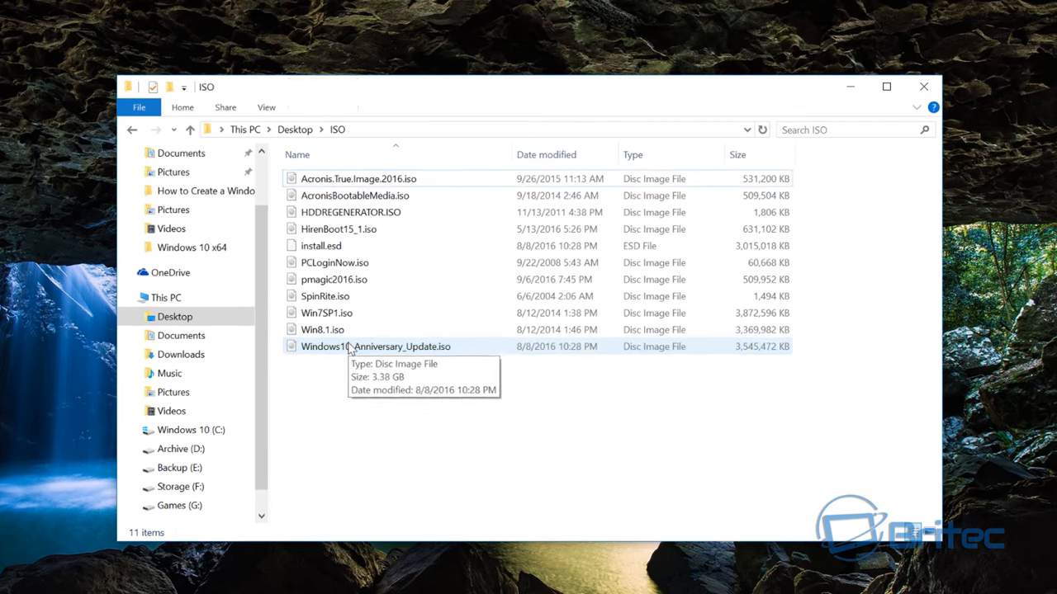
pyautogui.click(377, 347)
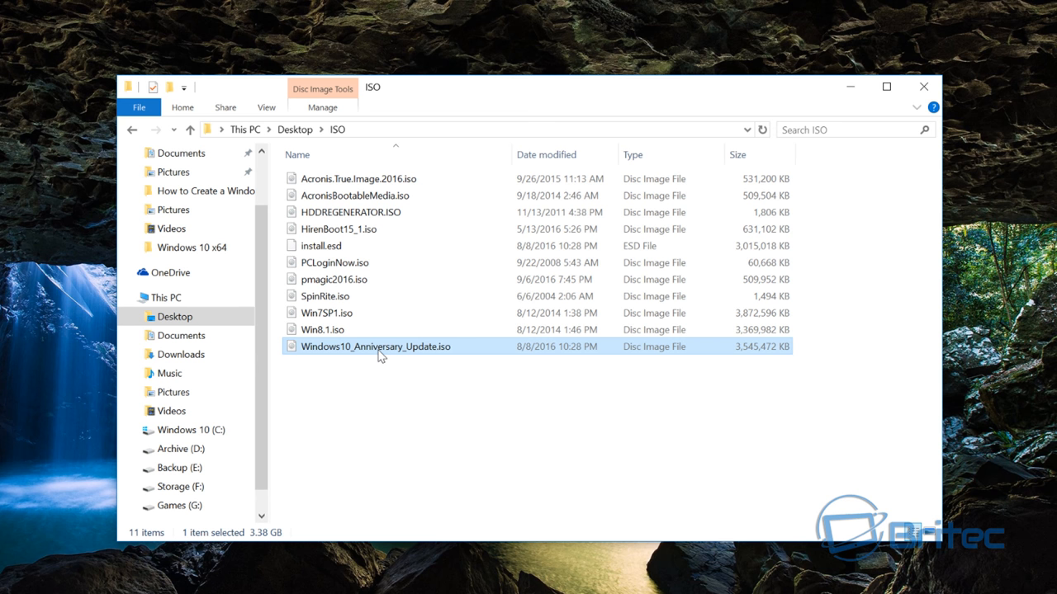
pyautogui.moveTo(377, 347)
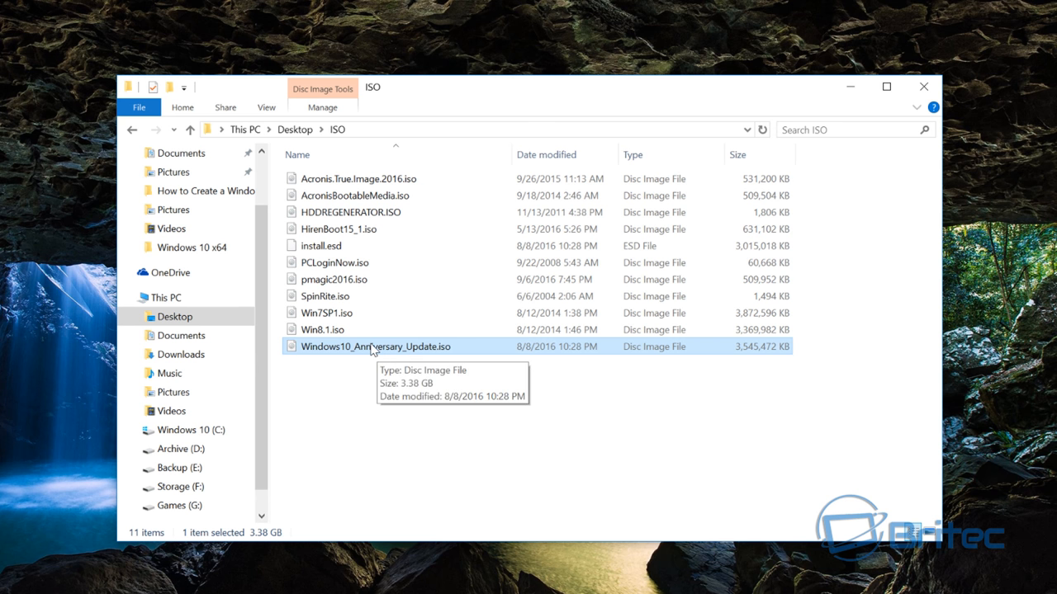
pyautogui.rightClick(376, 347)
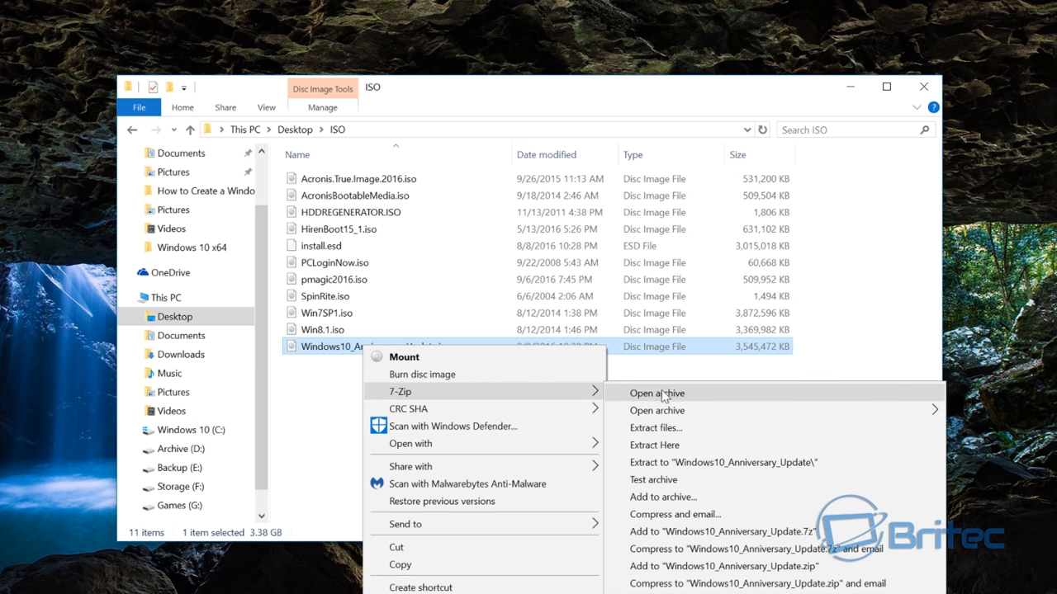
# Open the ISO as a 7-Zip archive and select install.esd past boot.wim in its sources folder.
pyautogui.click(657, 393)
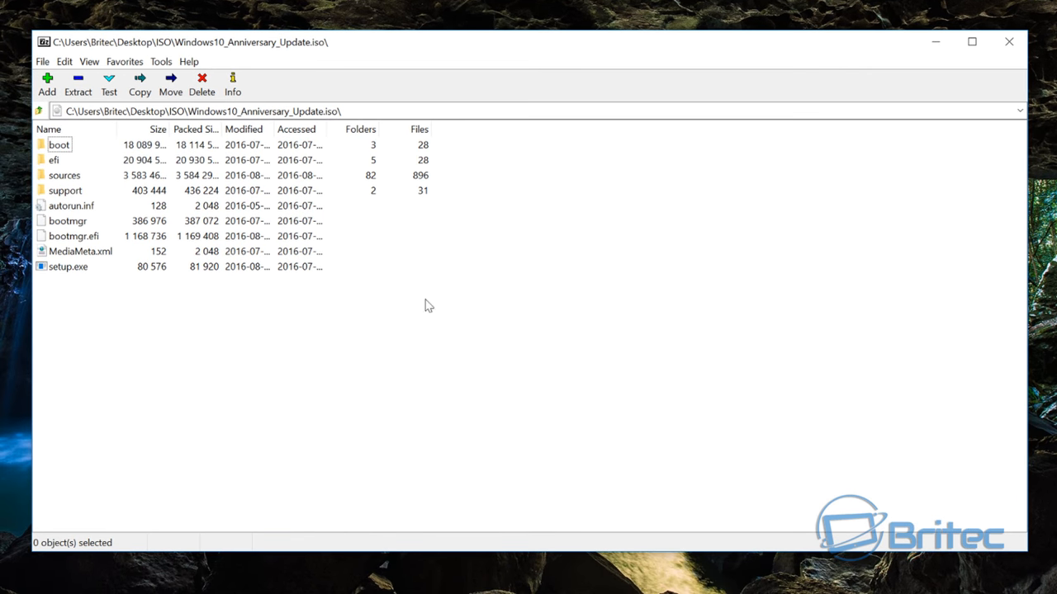
pyautogui.click(64, 175)
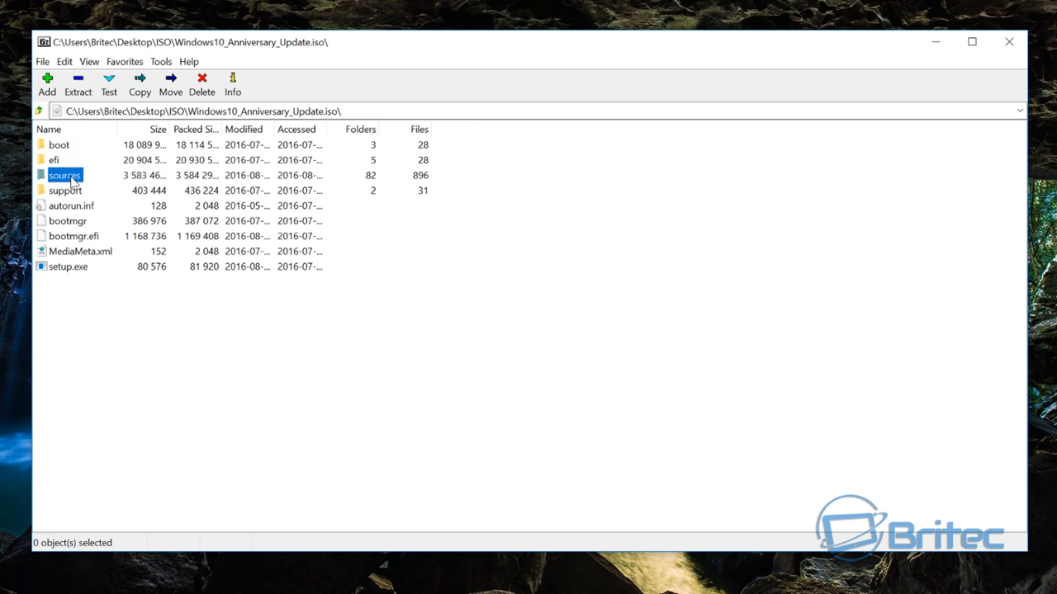
pyautogui.doubleClick(64, 175)
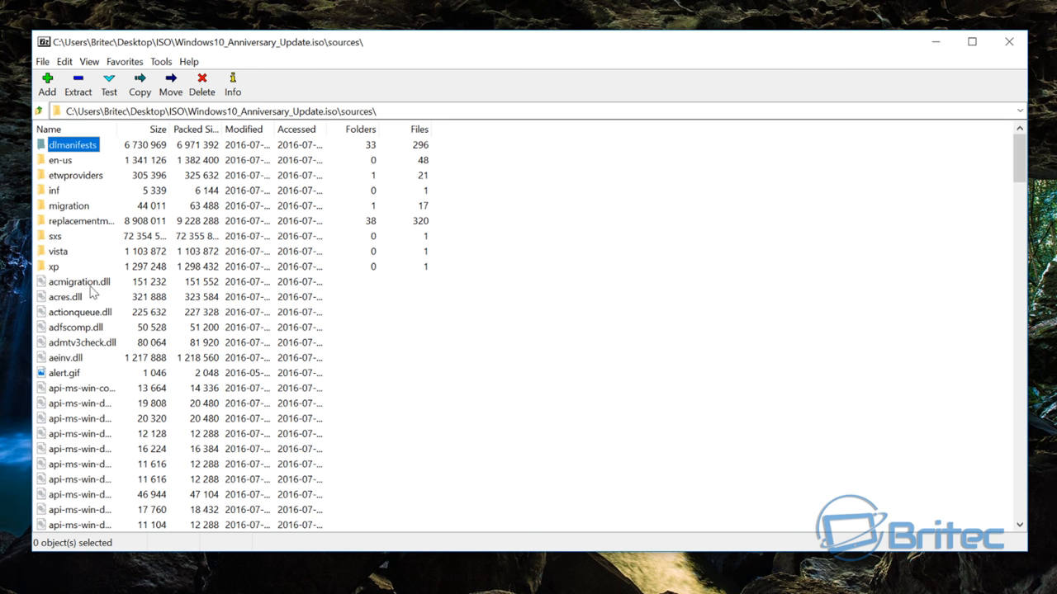
pyautogui.scroll(-3)
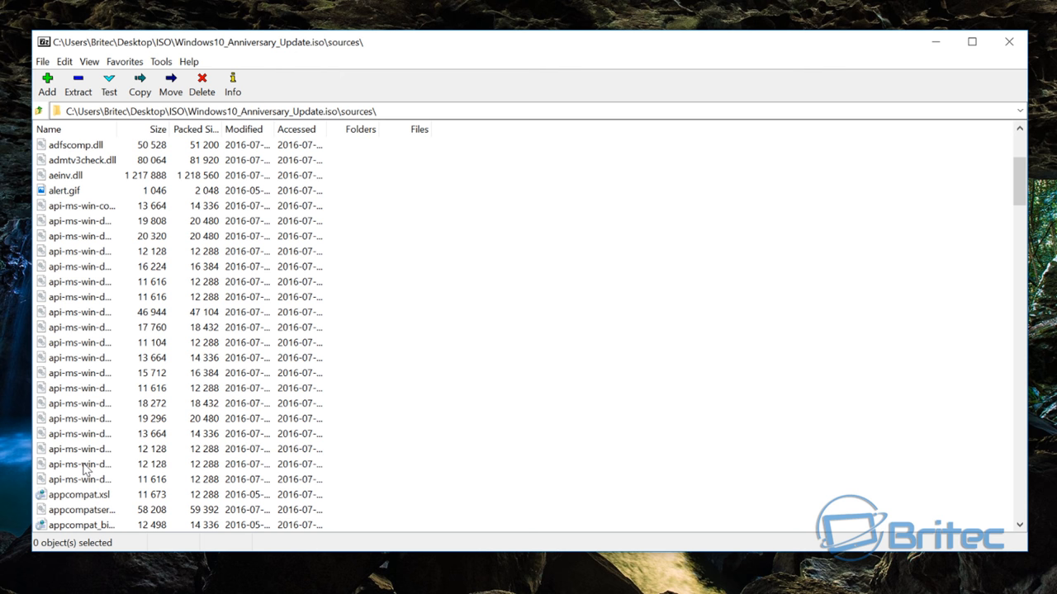
pyautogui.scroll(-3)
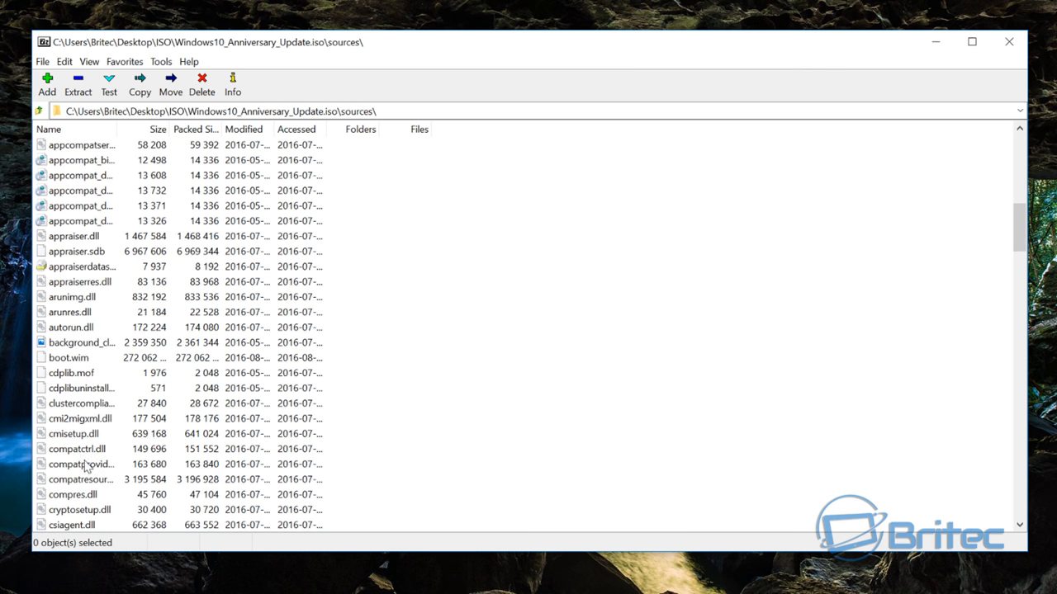
pyautogui.click(70, 357)
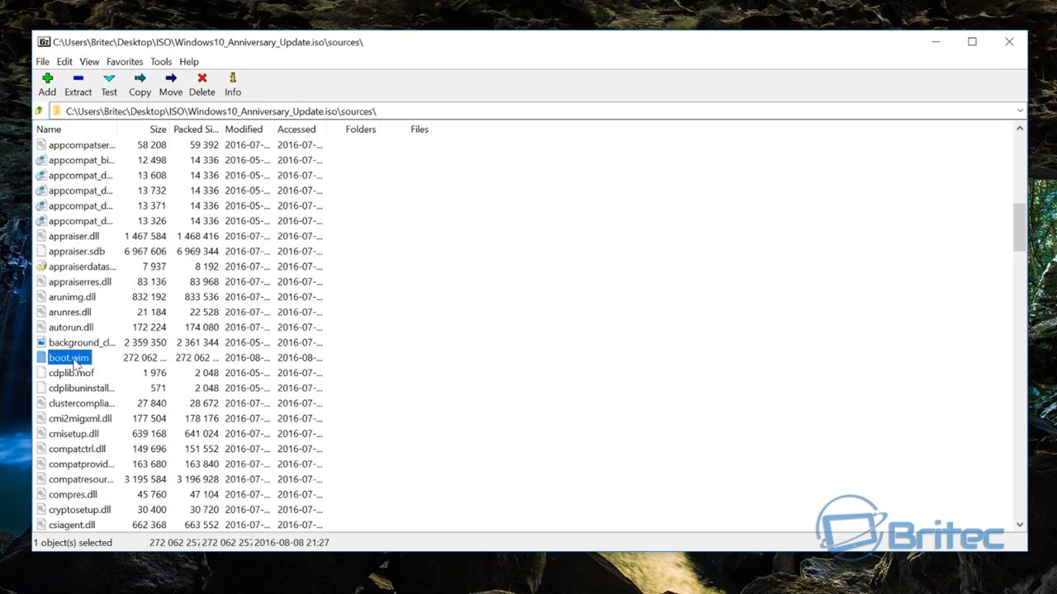
pyautogui.moveTo(80, 363)
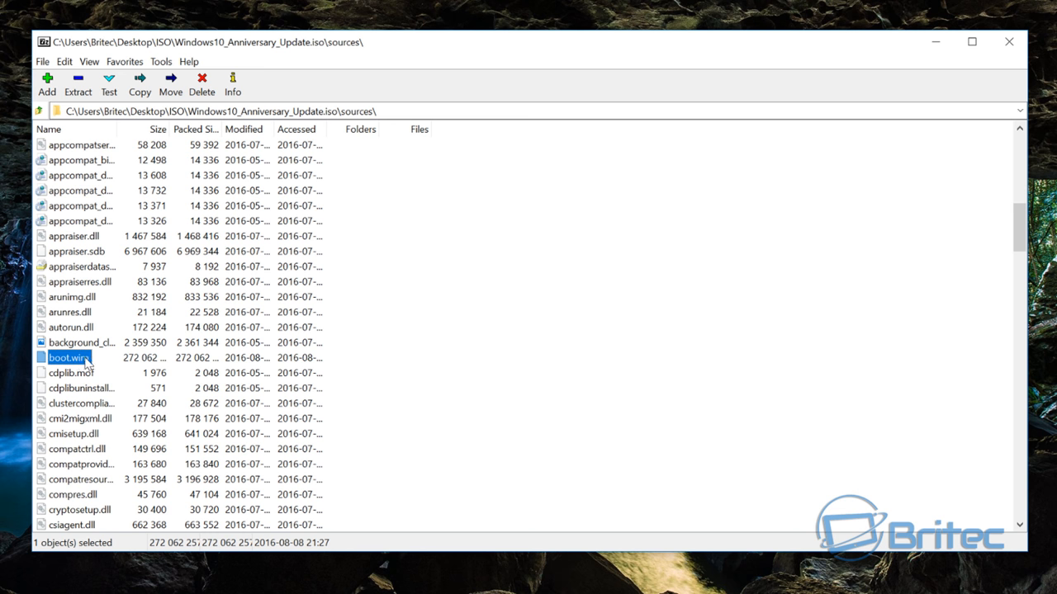
pyautogui.moveTo(89, 364)
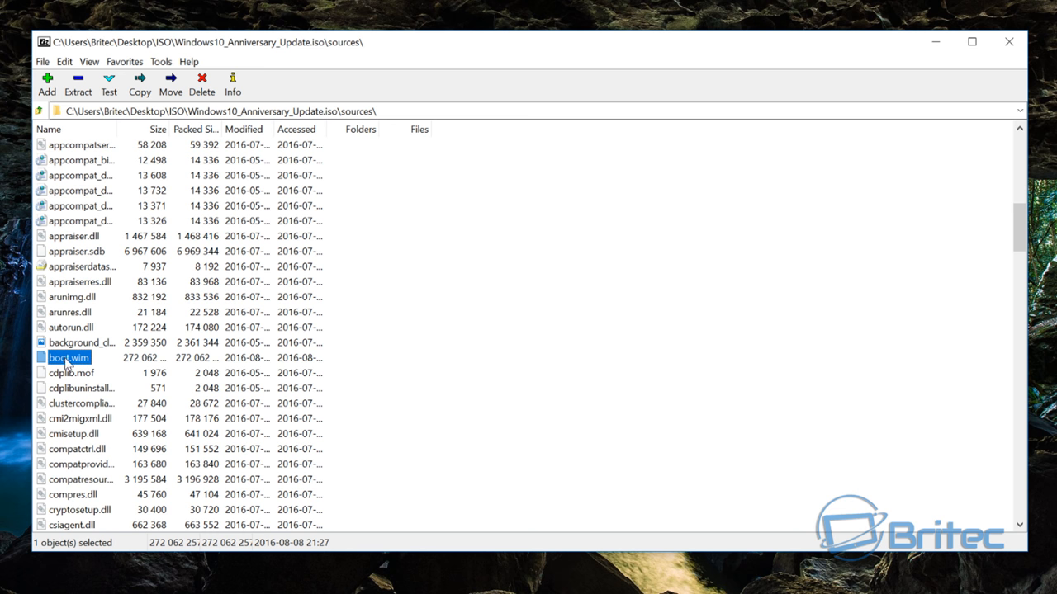
pyautogui.moveTo(89, 393)
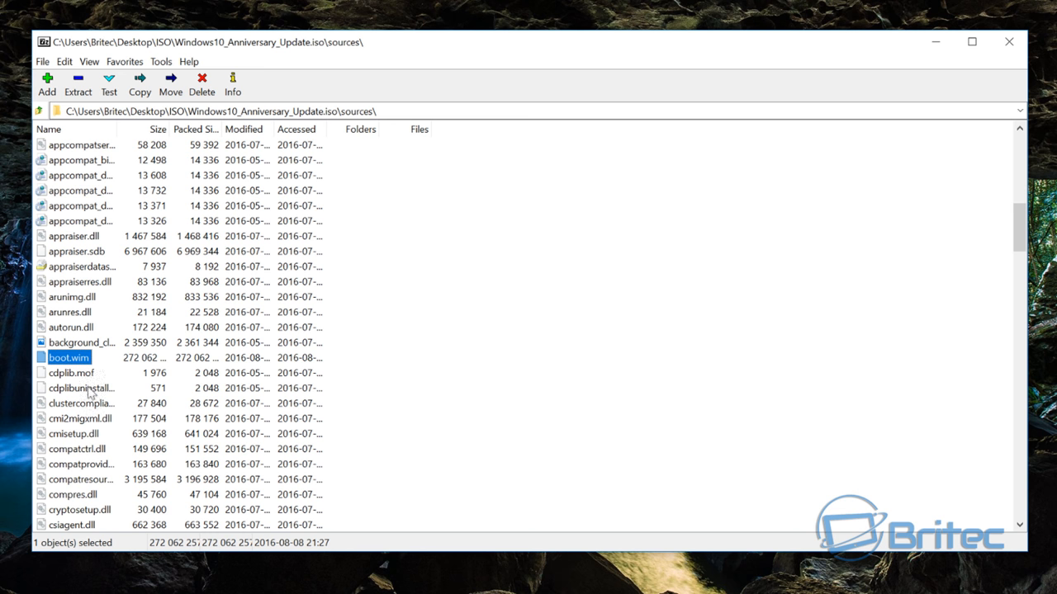
pyautogui.scroll(-3)
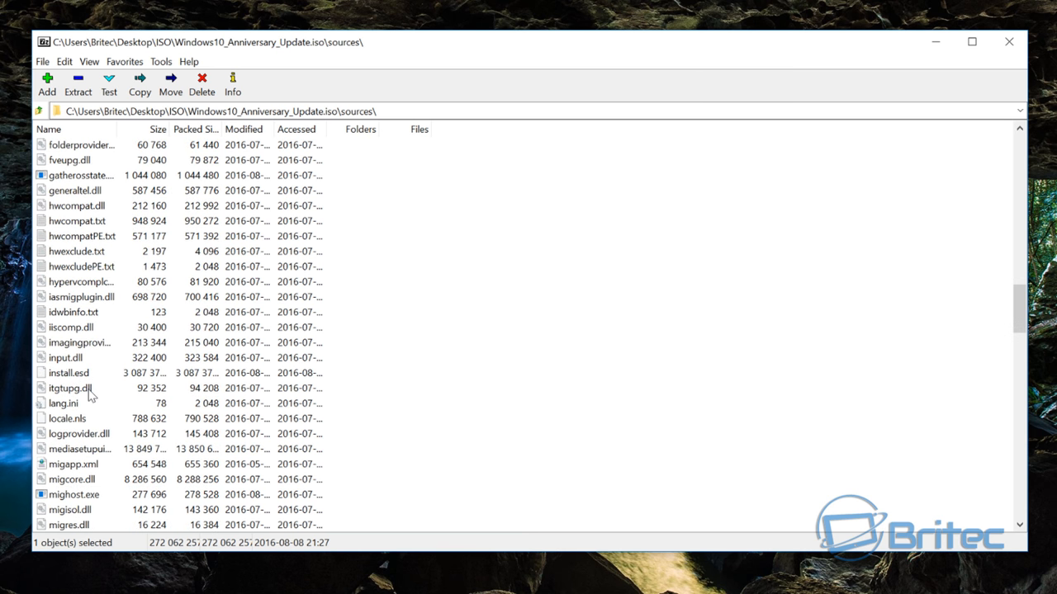
pyautogui.click(68, 373)
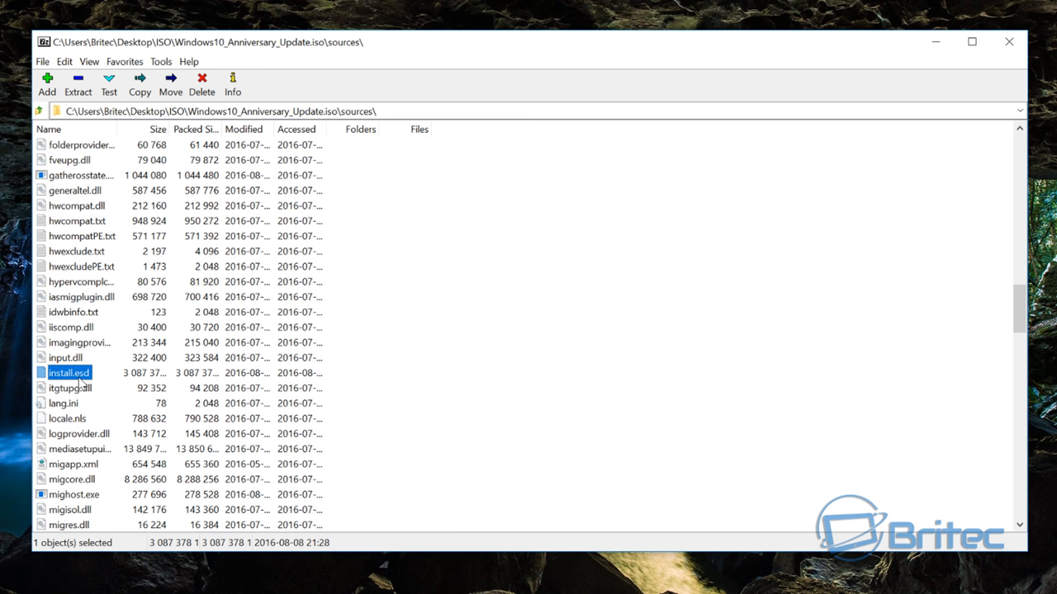
pyautogui.moveTo(76, 383)
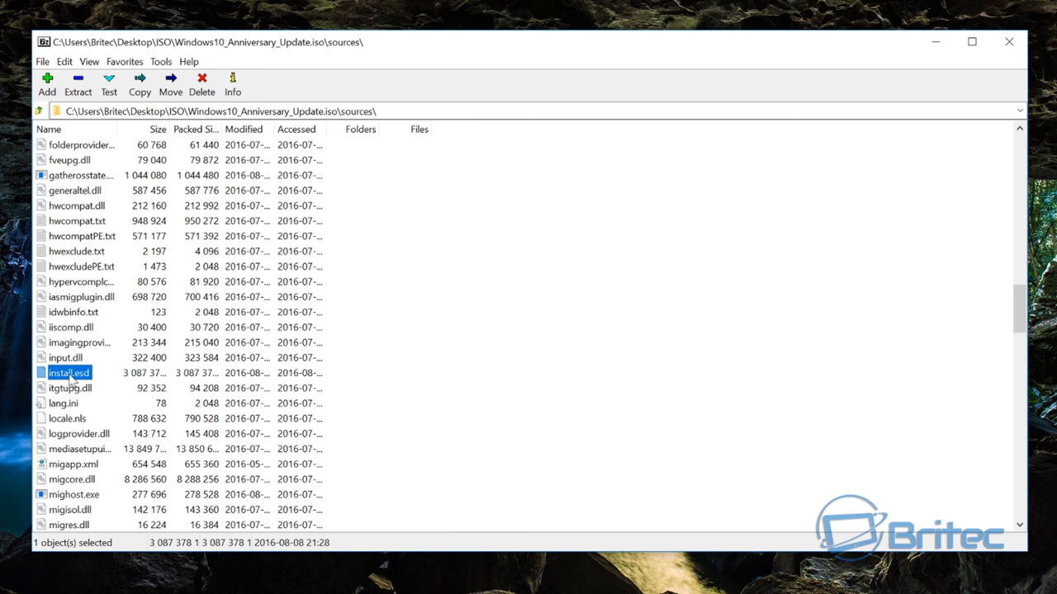
pyautogui.moveTo(73, 380)
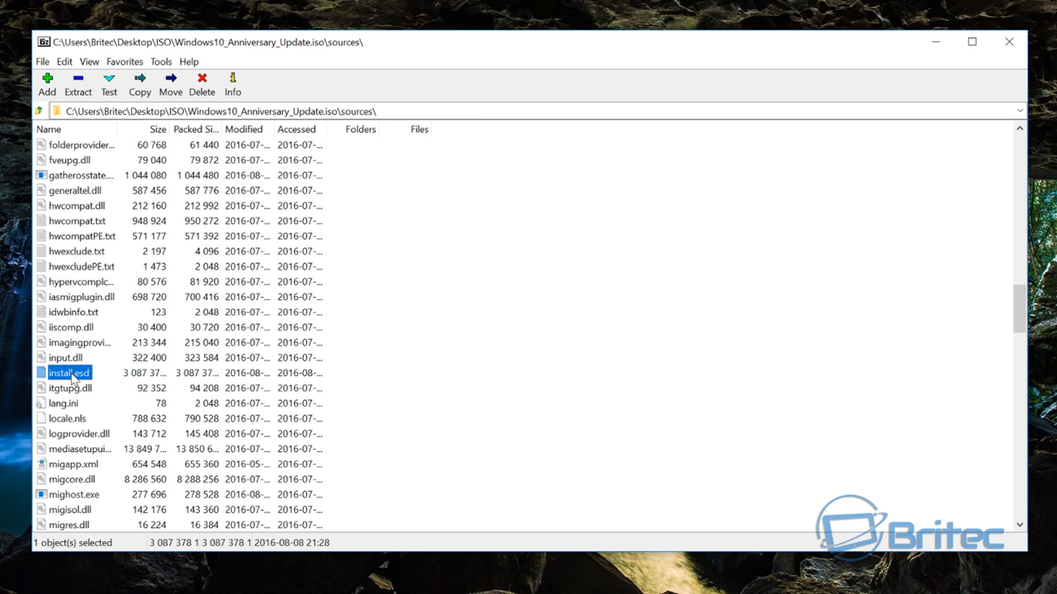
pyautogui.moveTo(69, 383)
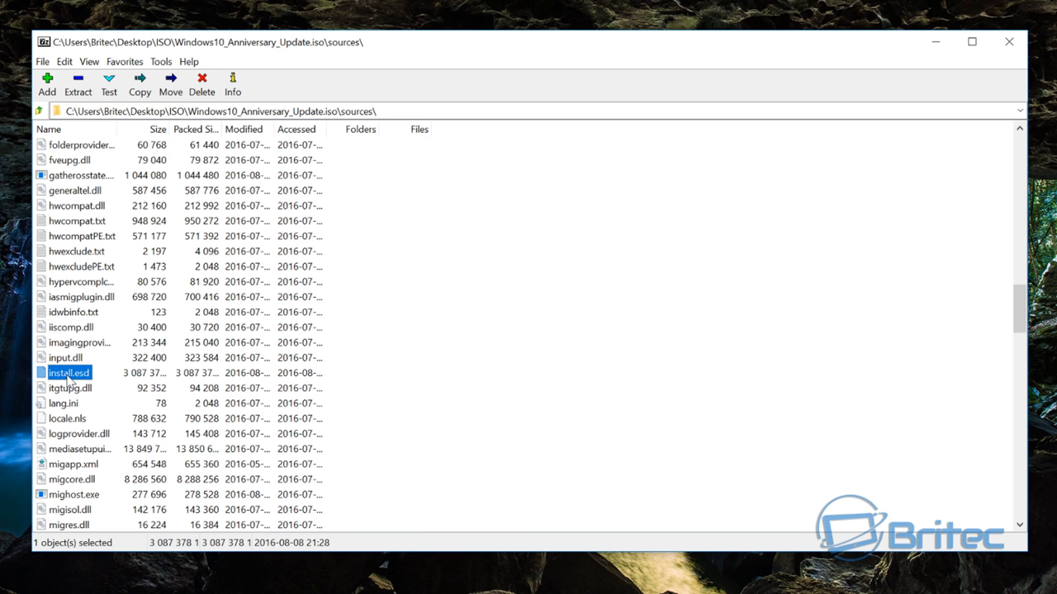
pyautogui.moveTo(70, 381)
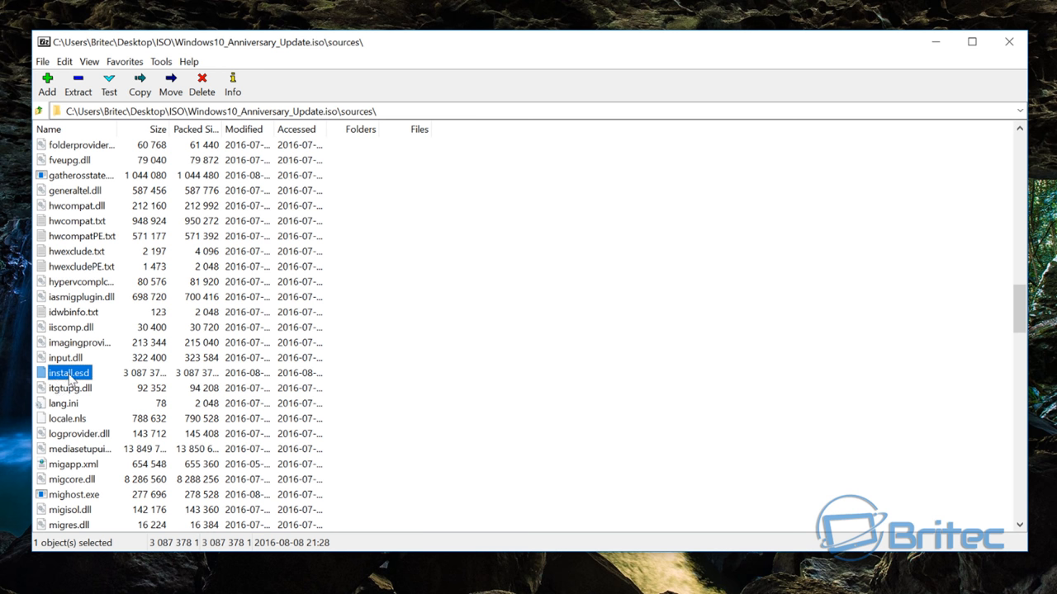
pyautogui.moveTo(1007, 42)
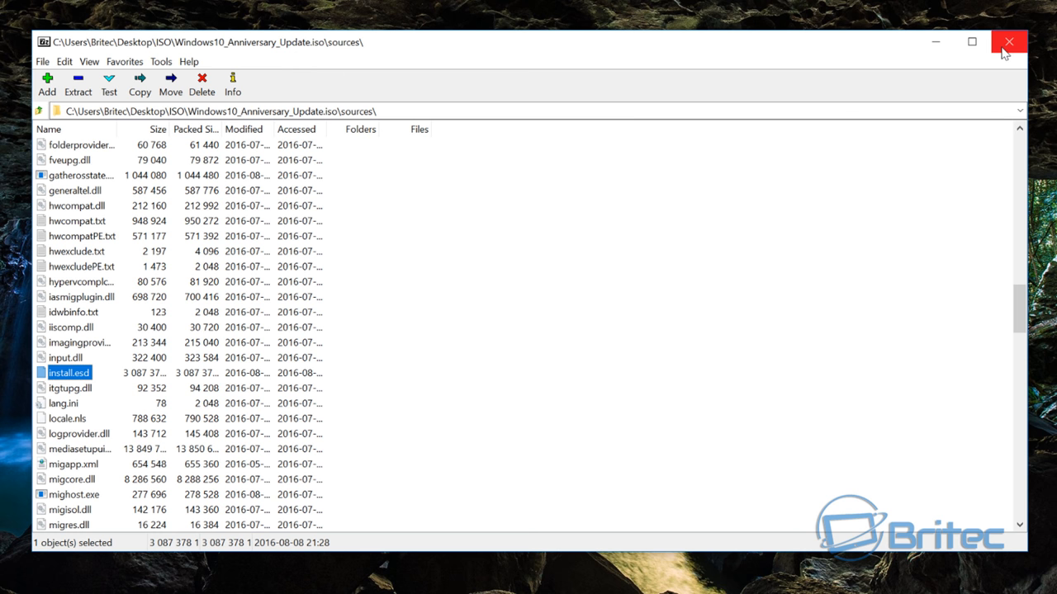
# Copy install.esd from the ISO folder to the root of Windows 10 (C:), granting administrator permission.
pyautogui.click(1009, 41)
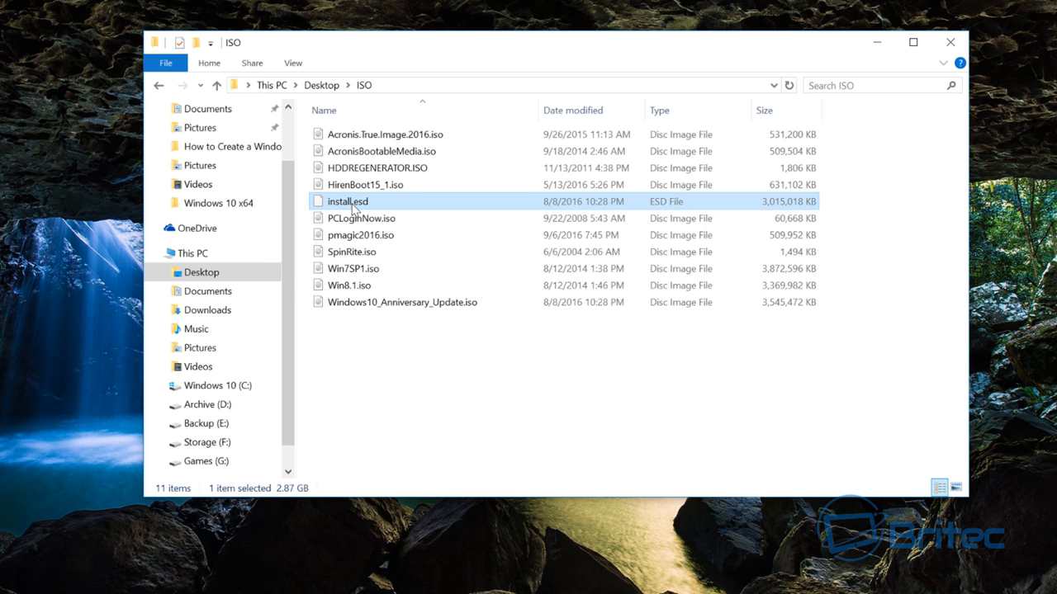
pyautogui.moveTo(388, 302)
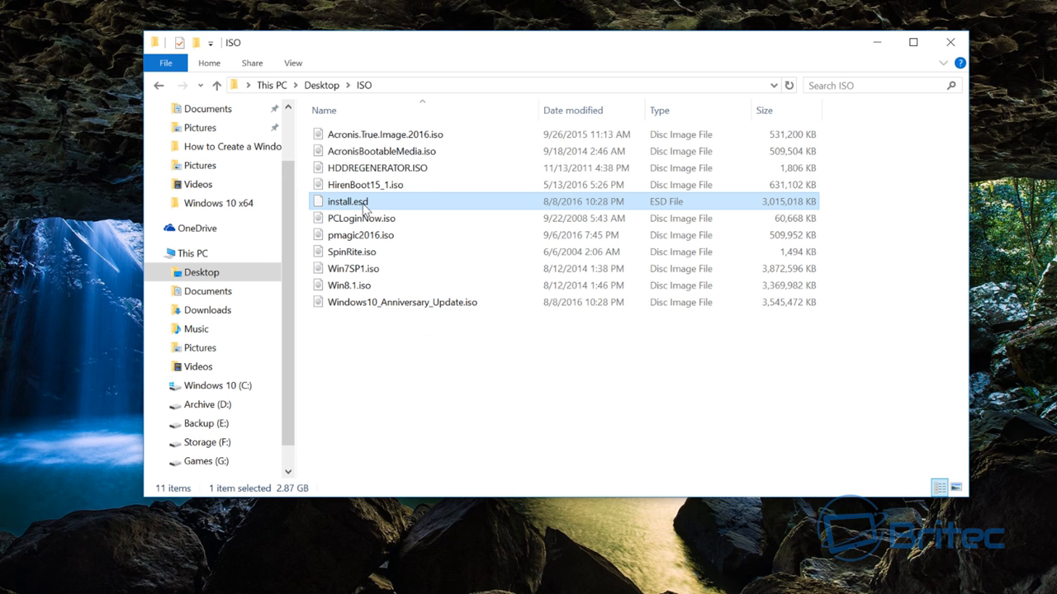
pyautogui.moveTo(383, 206)
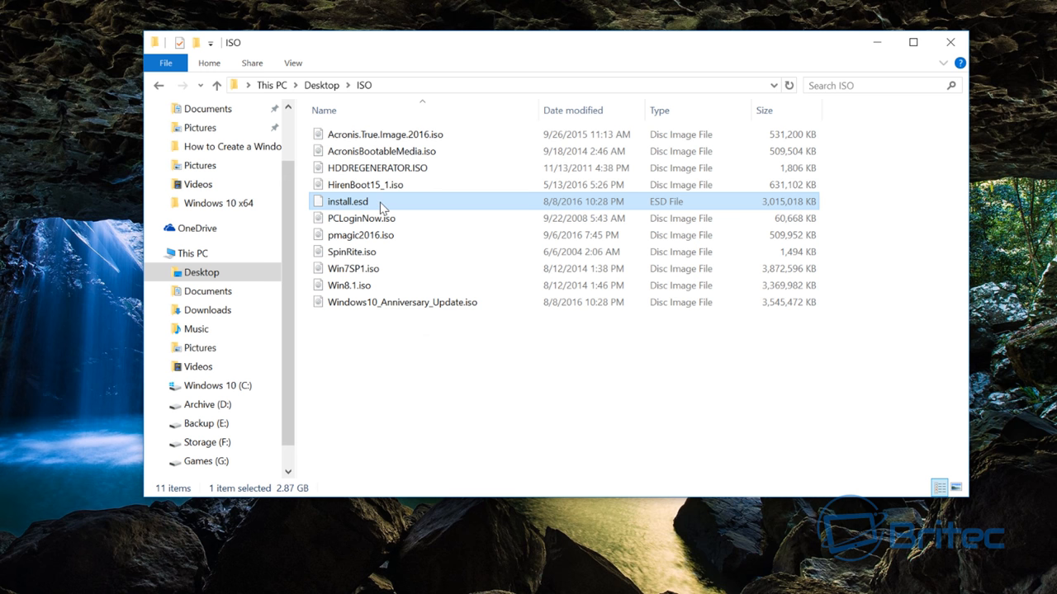
pyautogui.rightClick(347, 202)
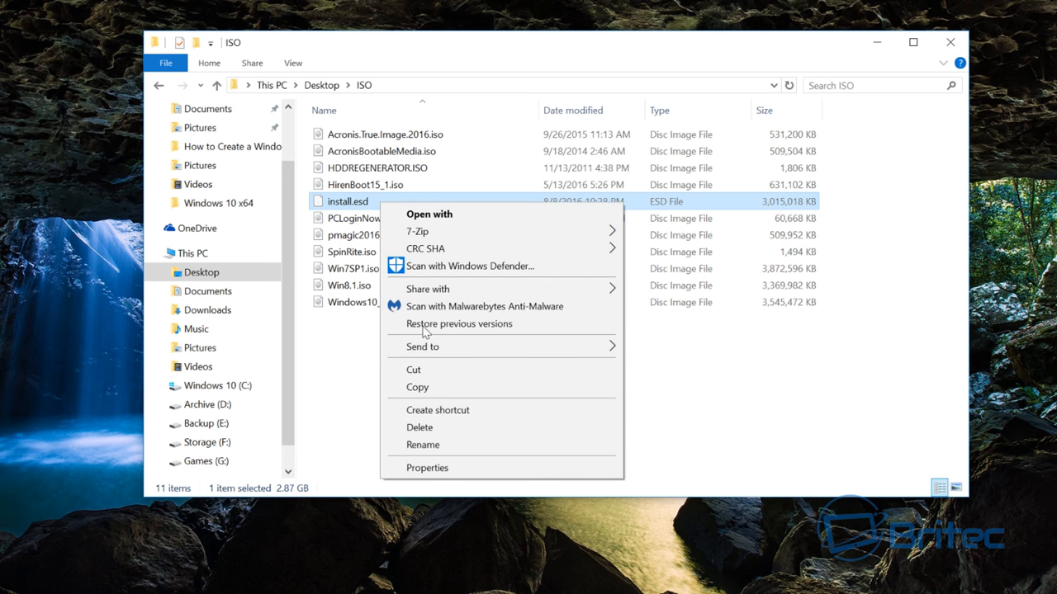
pyautogui.moveTo(426, 289)
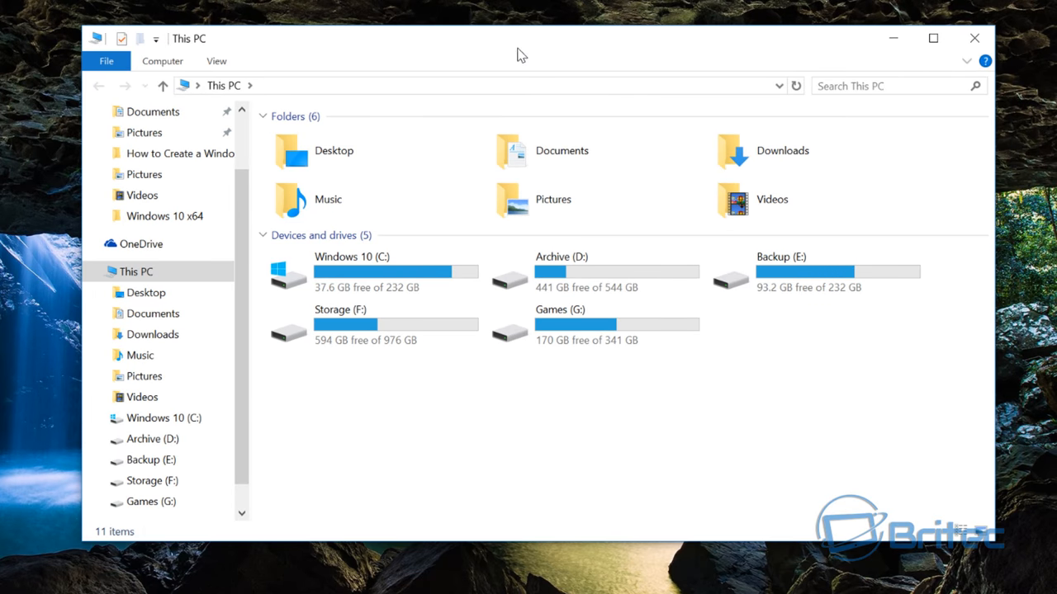
pyautogui.doubleClick(350, 273)
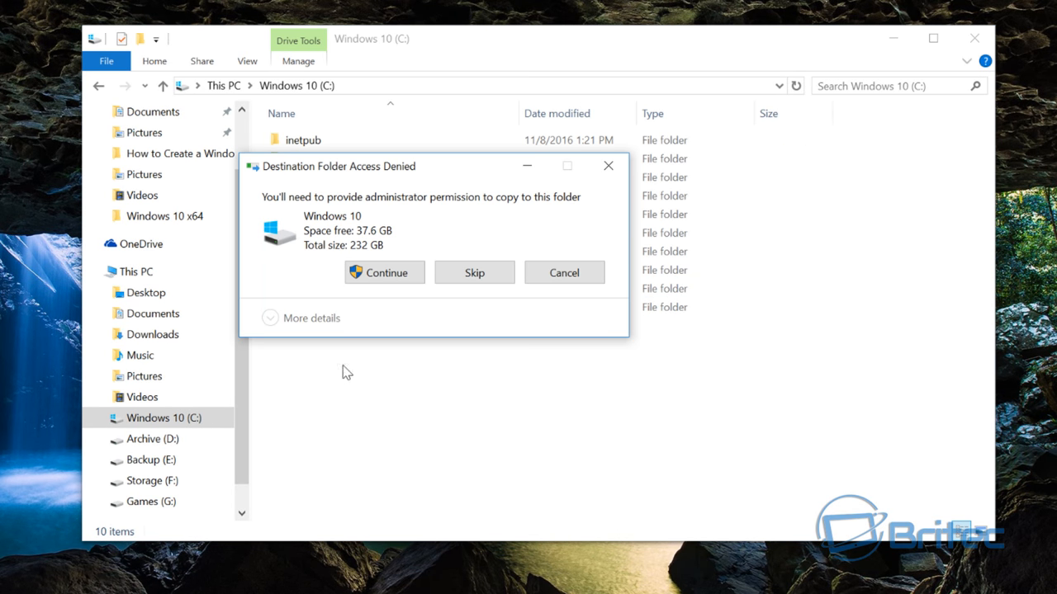
pyautogui.click(383, 272)
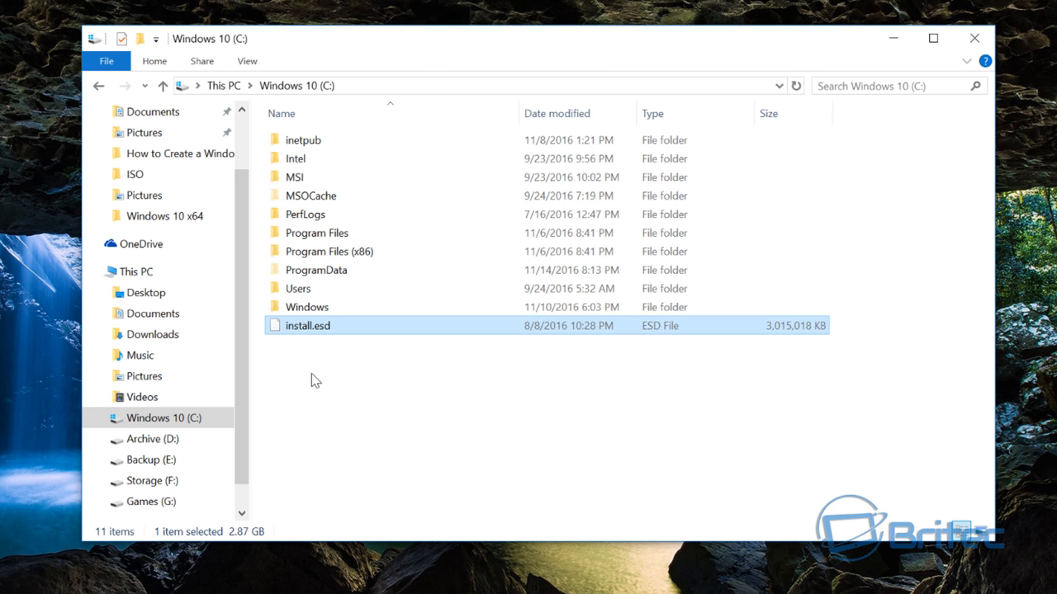
pyautogui.moveTo(314, 347)
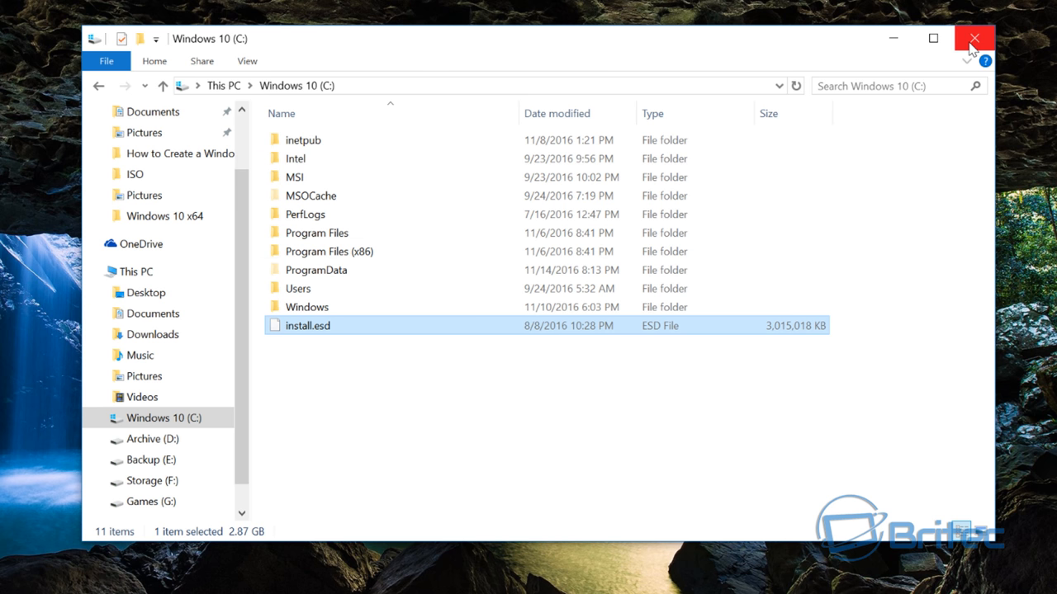
pyautogui.moveTo(974, 39)
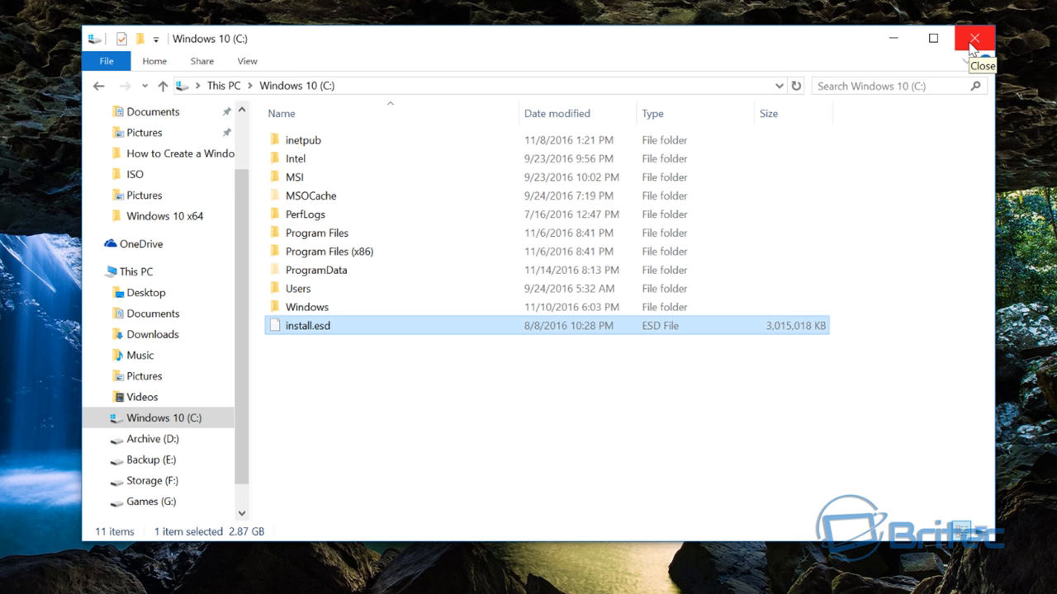
pyautogui.moveTo(932, 39)
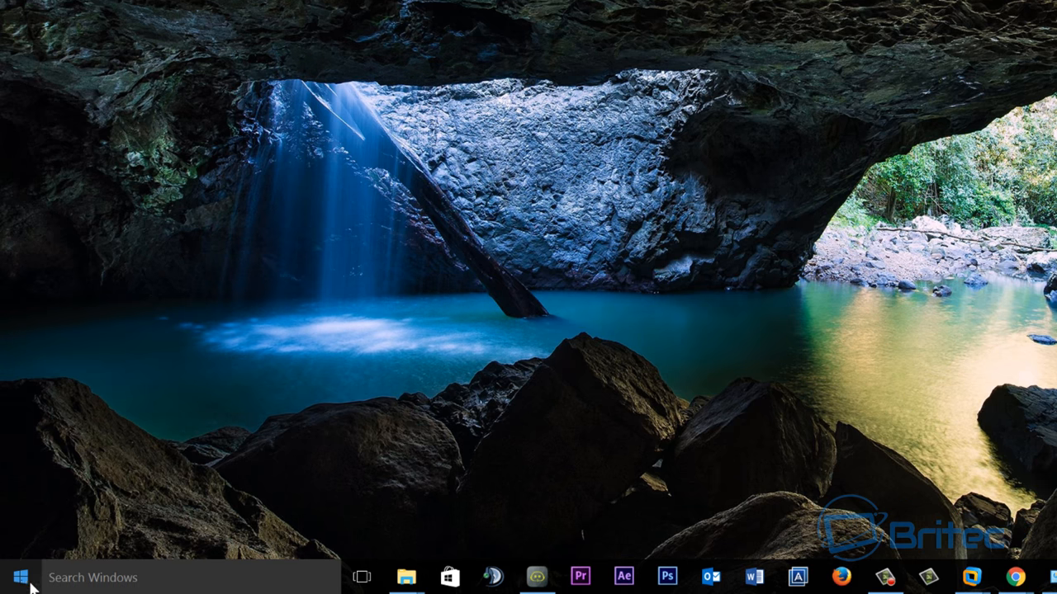
# Start an administrator Command Prompt and move up from system32 toward C:\ with cd ..
pyautogui.rightClick(13, 578)
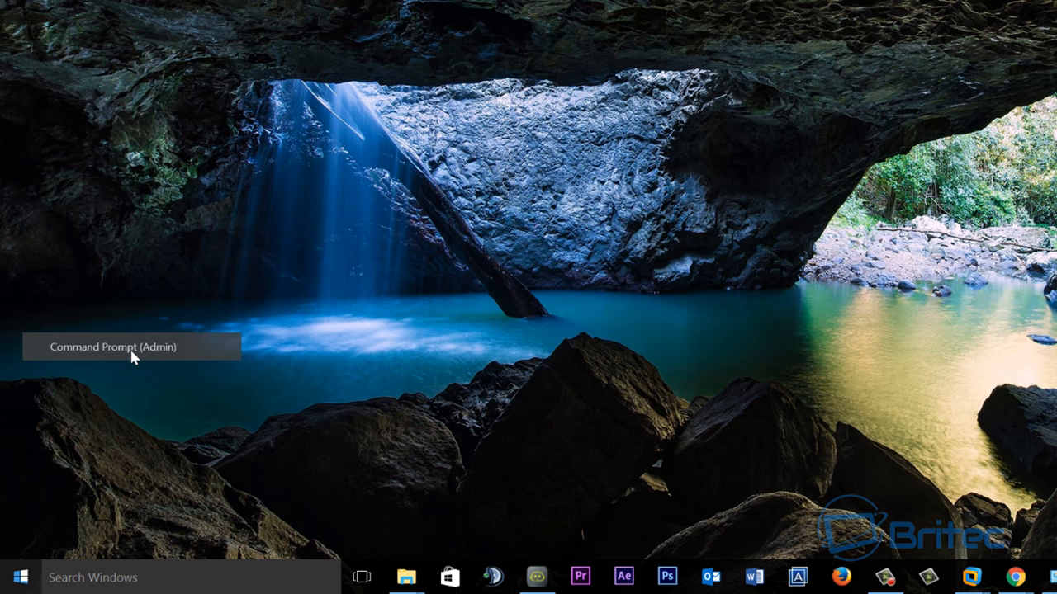
pyautogui.click(102, 347)
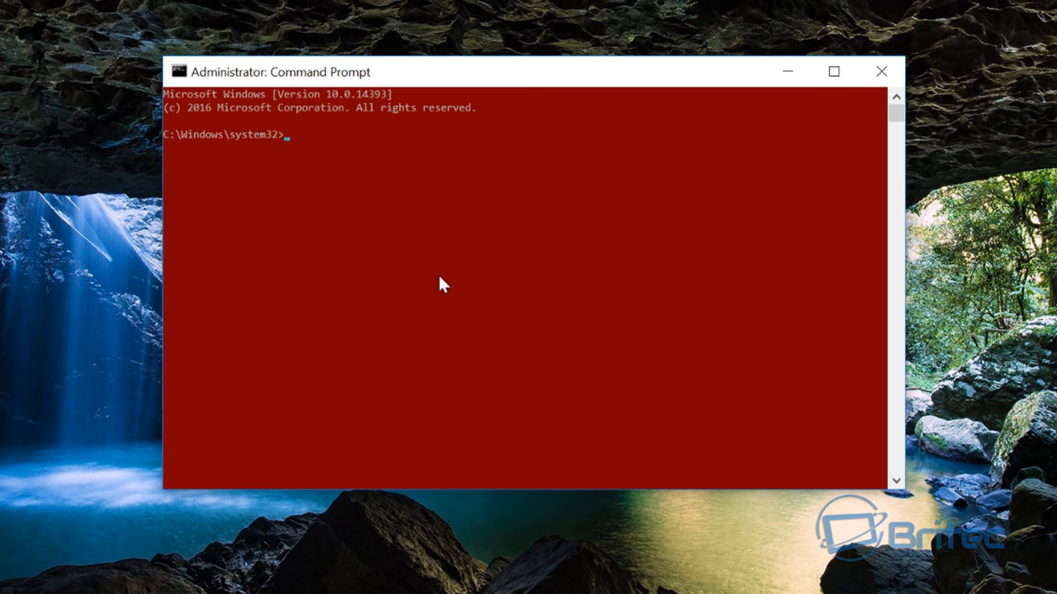
pyautogui.moveTo(383, 235)
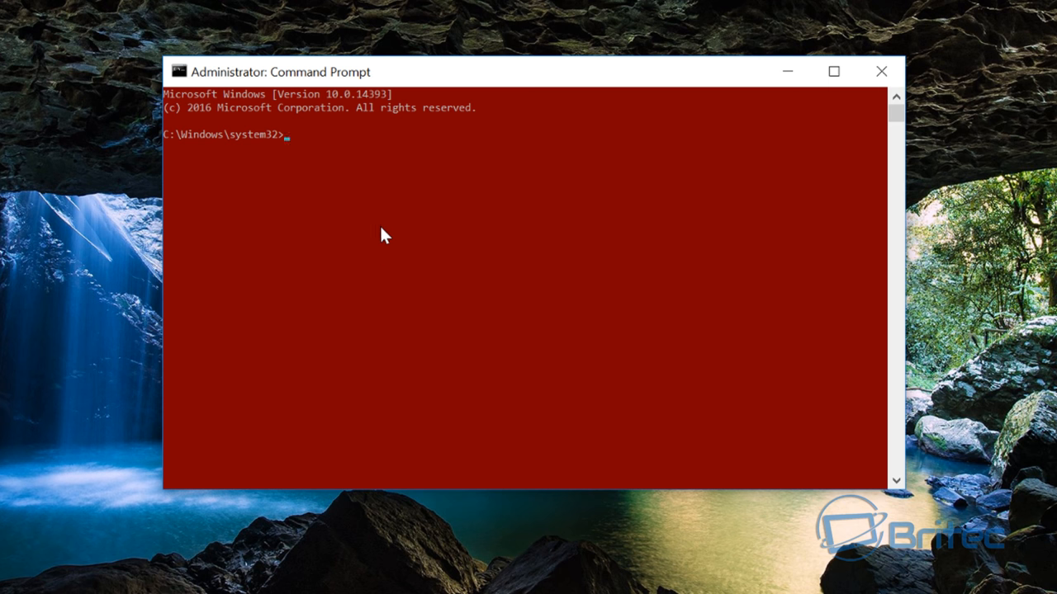
pyautogui.moveTo(296, 152)
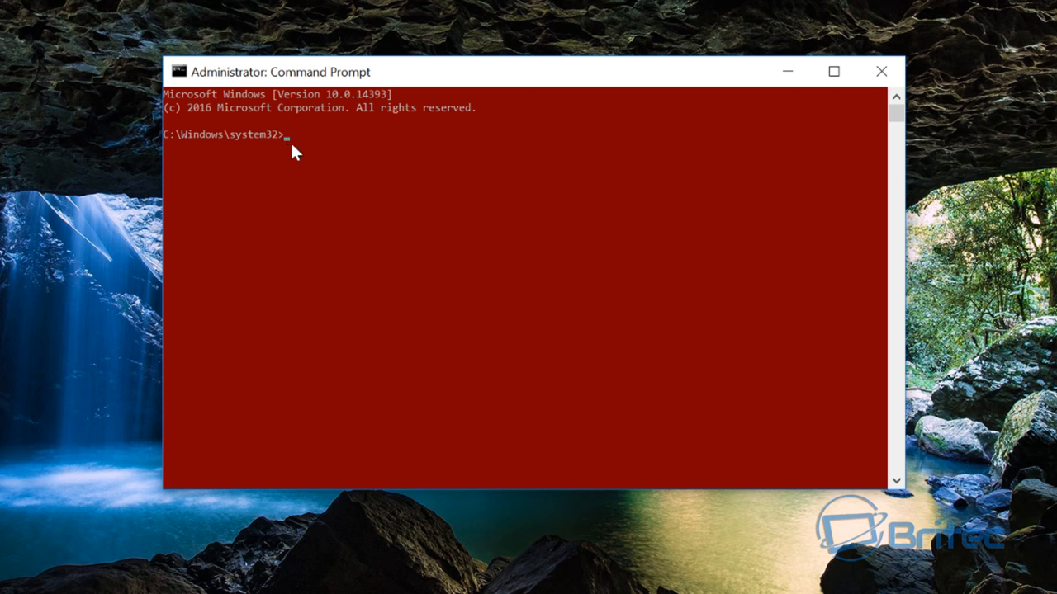
pyautogui.moveTo(169, 142)
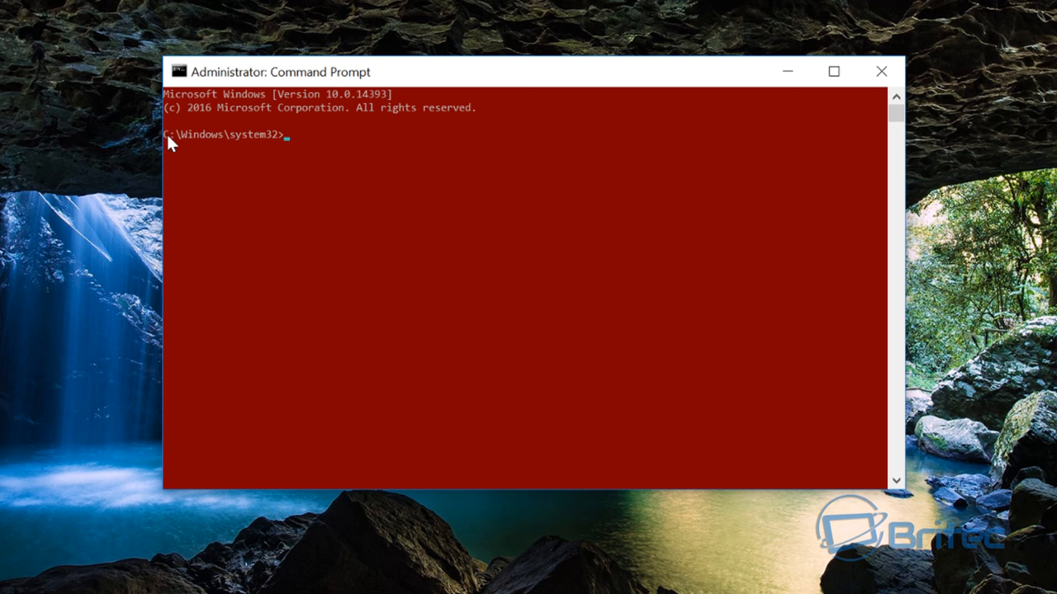
pyautogui.moveTo(271, 155)
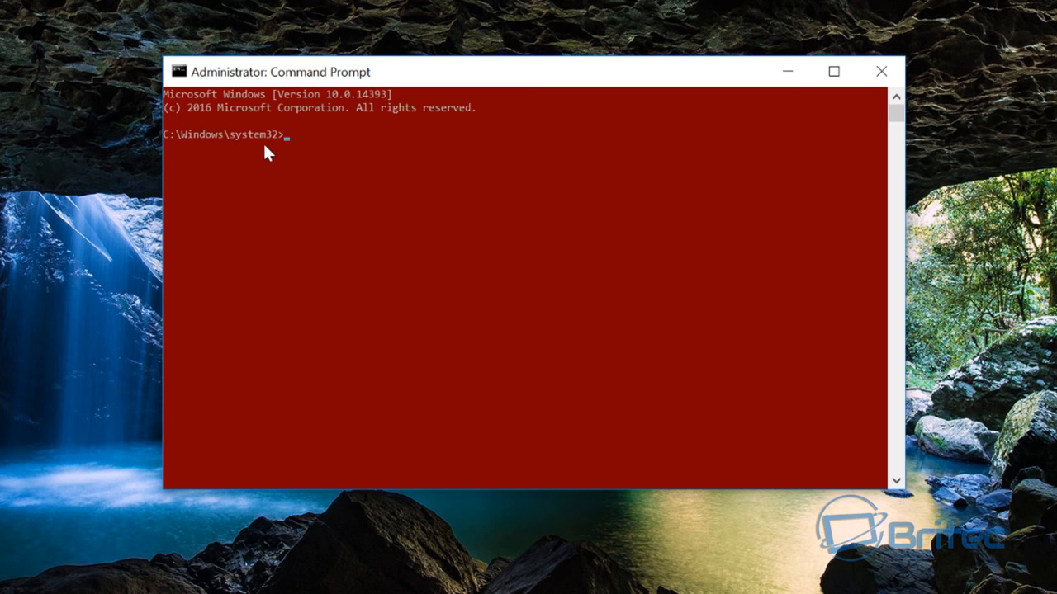
pyautogui.moveTo(416, 271)
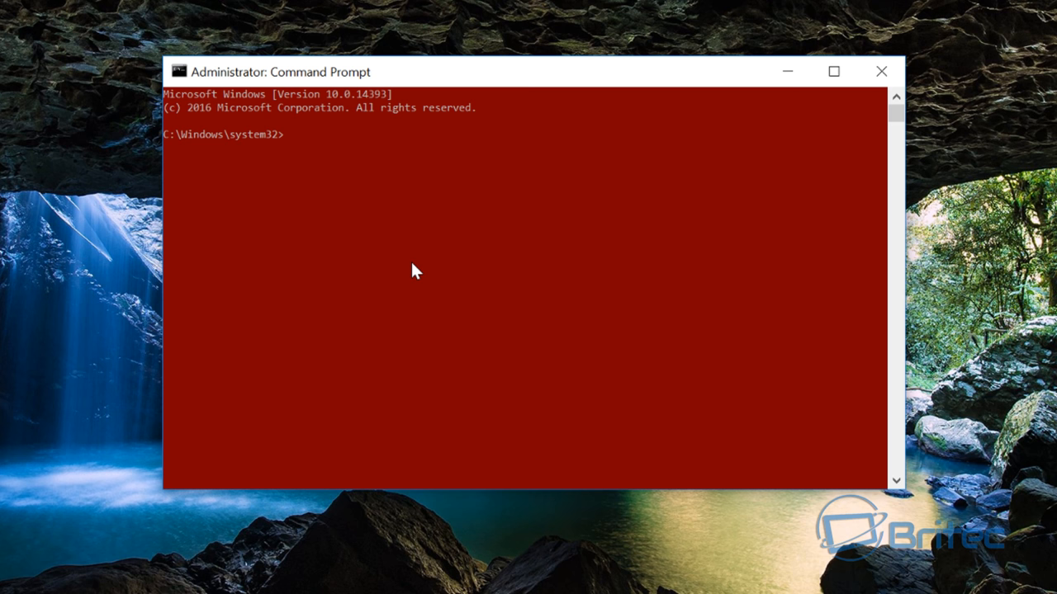
pyautogui.write('cd')
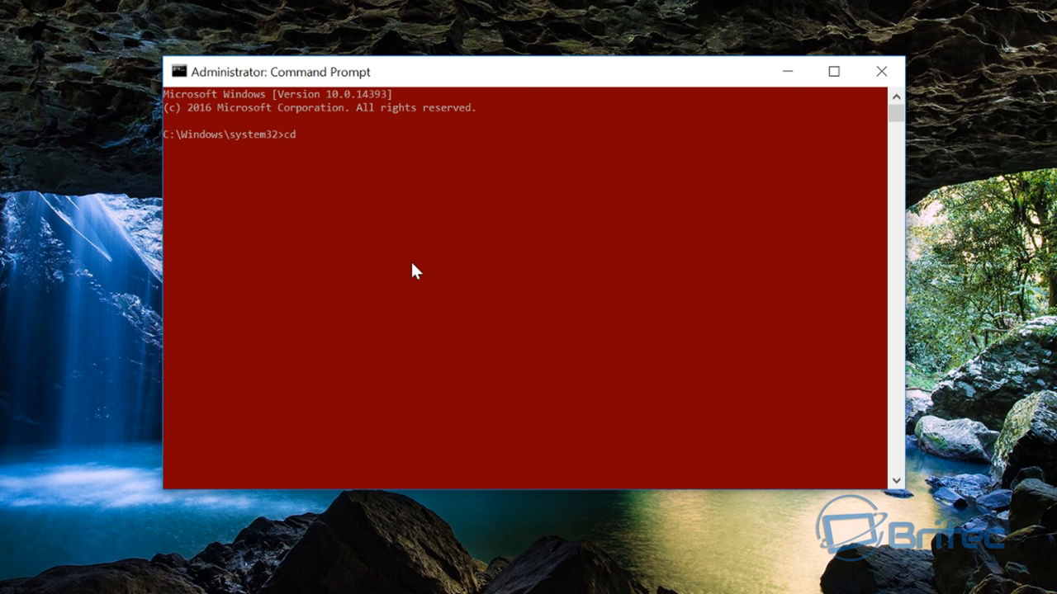
pyautogui.write('..')
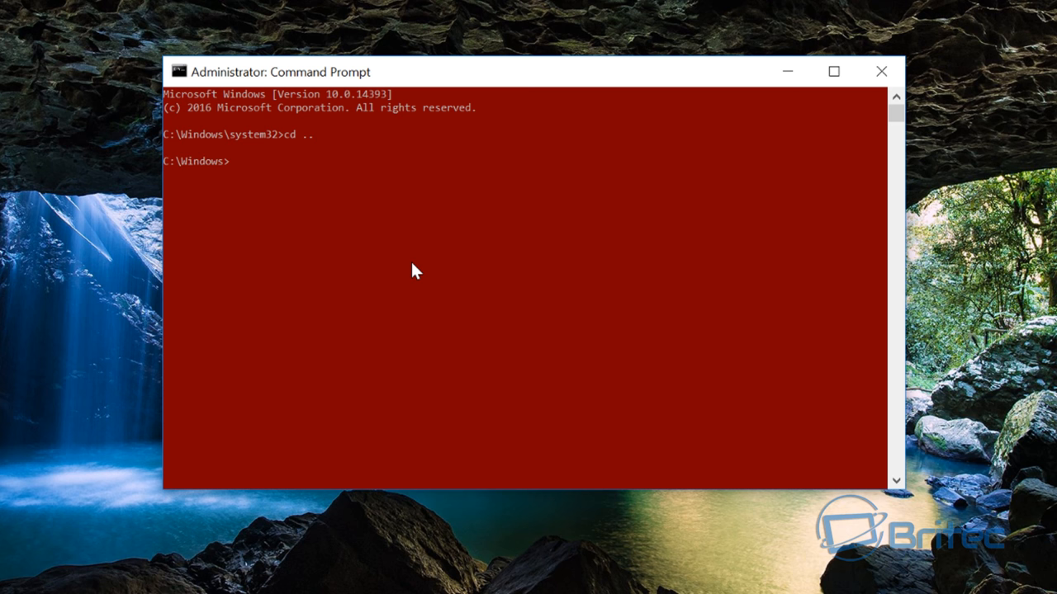
pyautogui.write('cd ..')
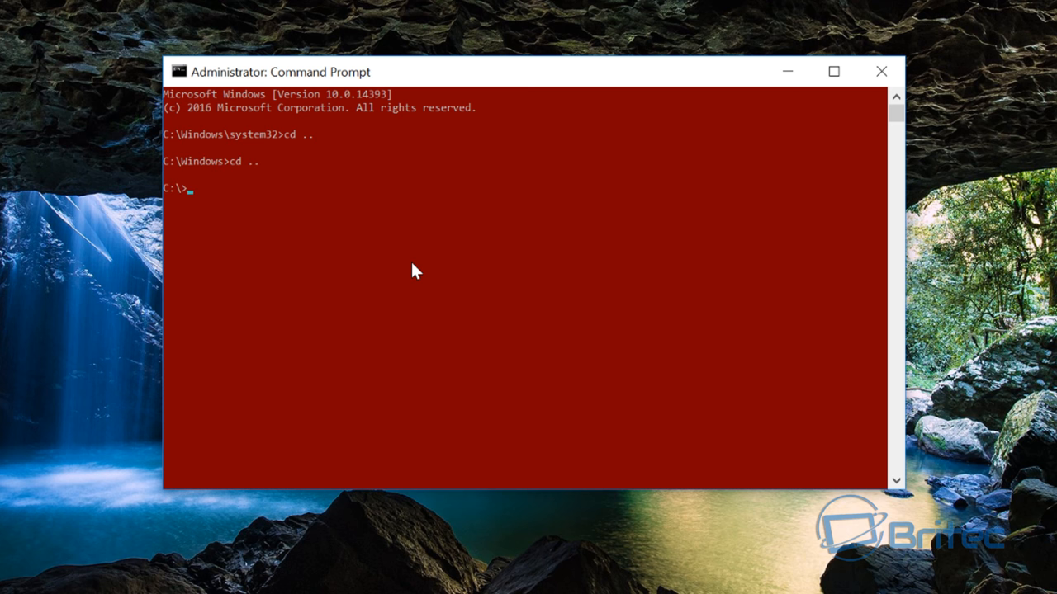
pyautogui.moveTo(258, 246)
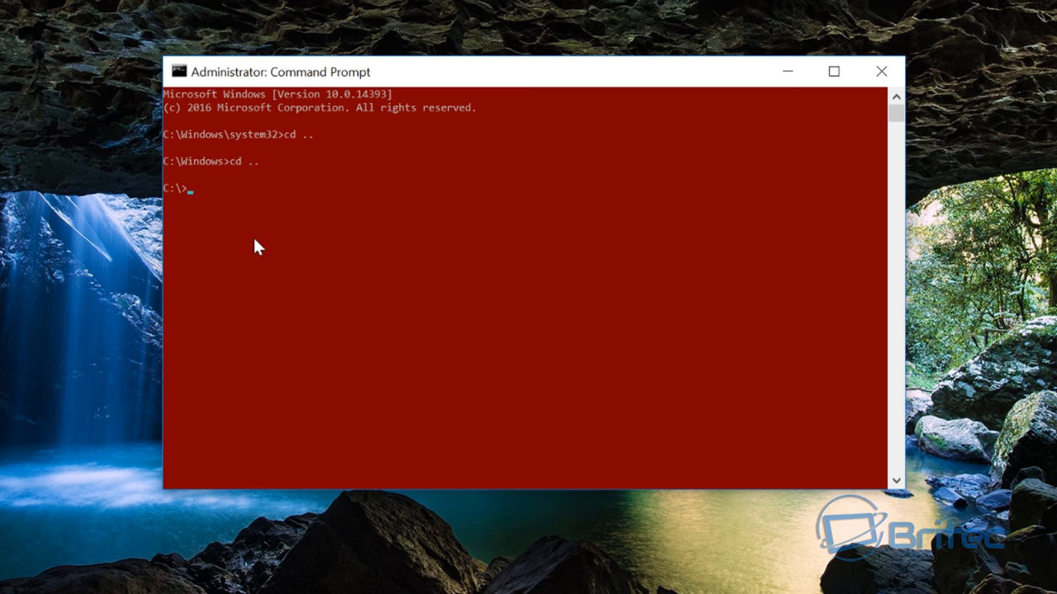
pyautogui.moveTo(213, 211)
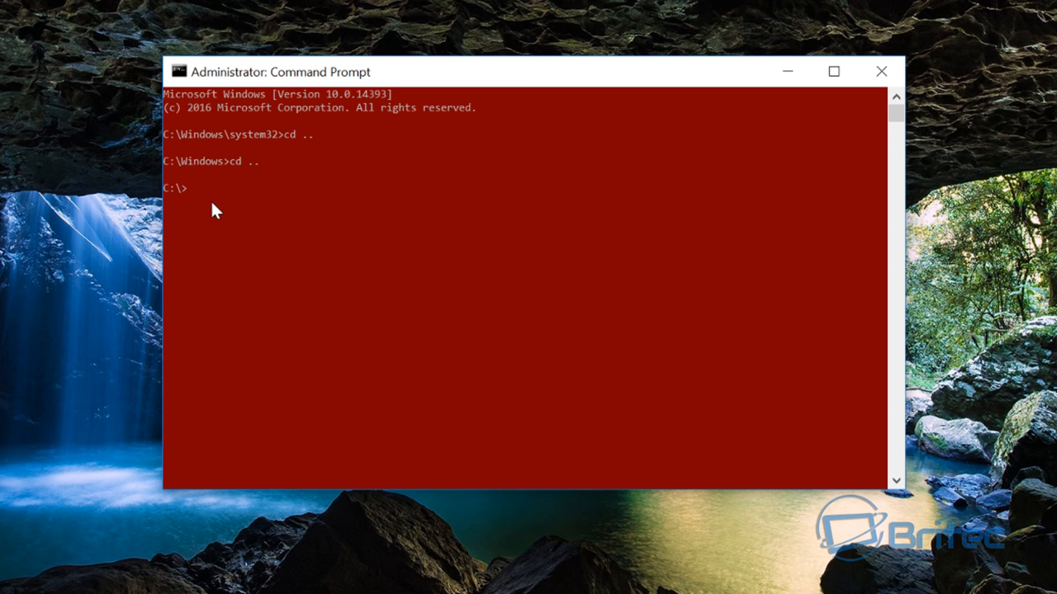
# Enter dism /Get-WimInfo /WimFile:install.esd to list the editions inside install.esd.
pyautogui.write('dism /Get-WimInfo /WimFile:install.esd')
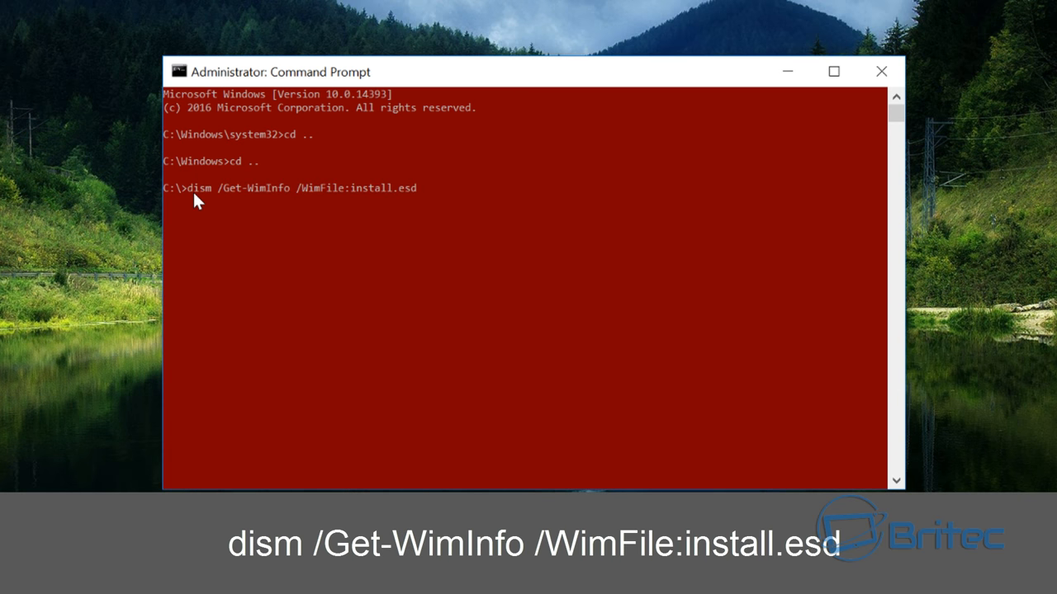
pyautogui.moveTo(230, 202)
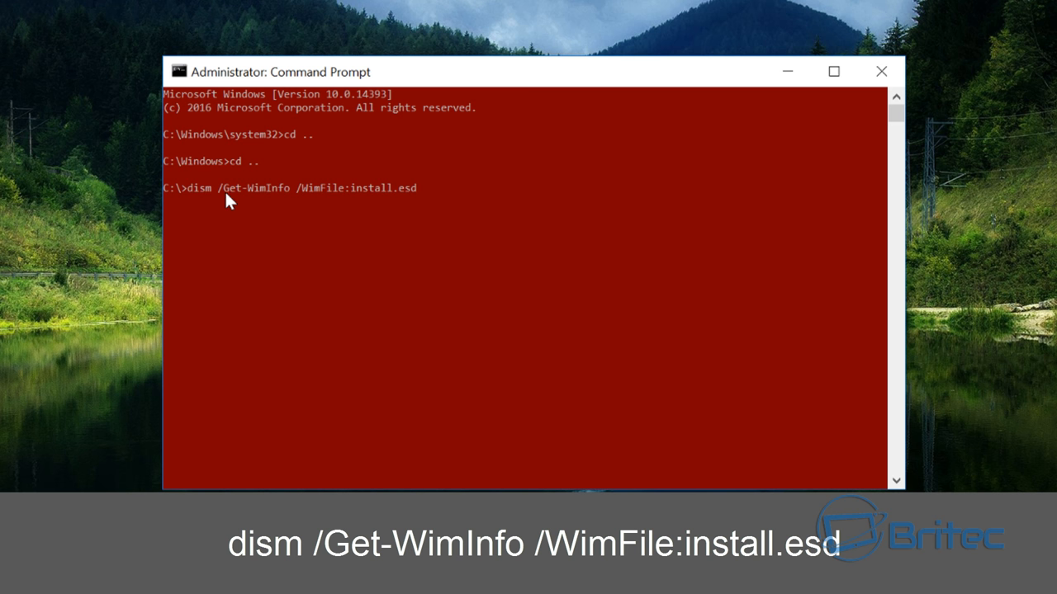
pyautogui.moveTo(307, 205)
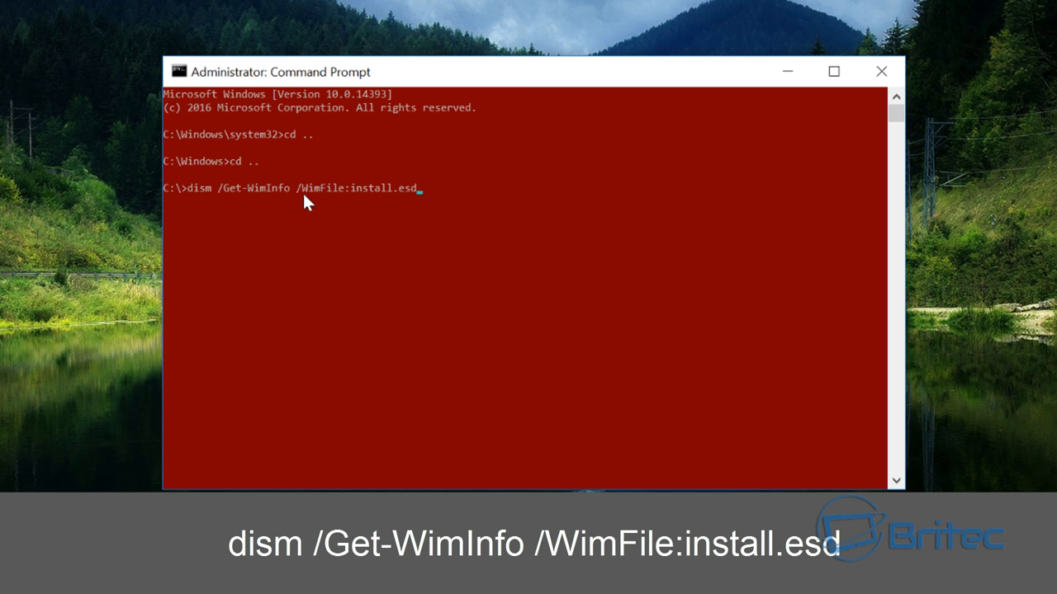
pyautogui.moveTo(363, 204)
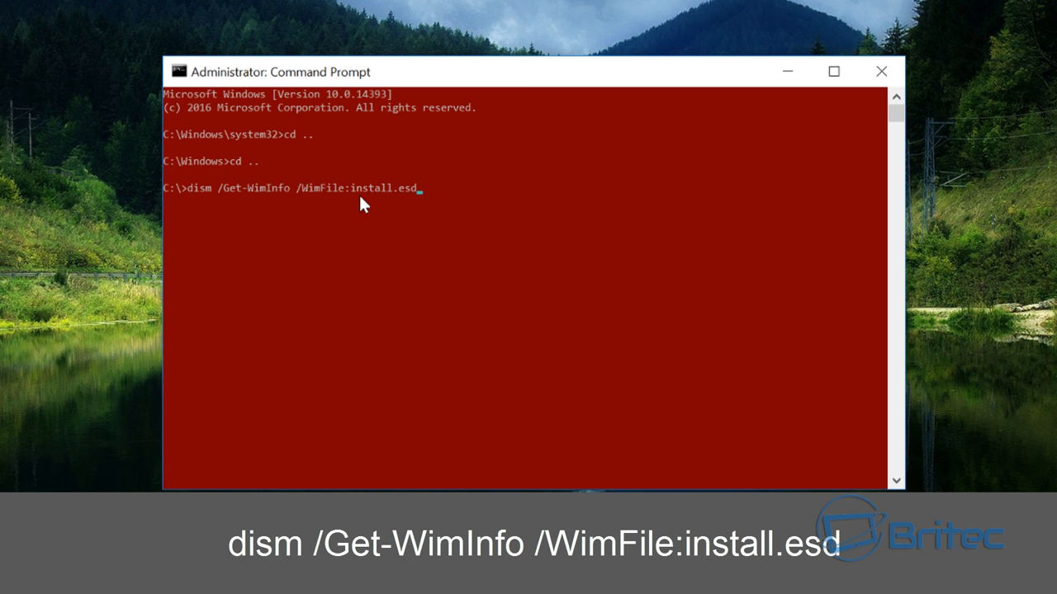
pyautogui.moveTo(355, 183)
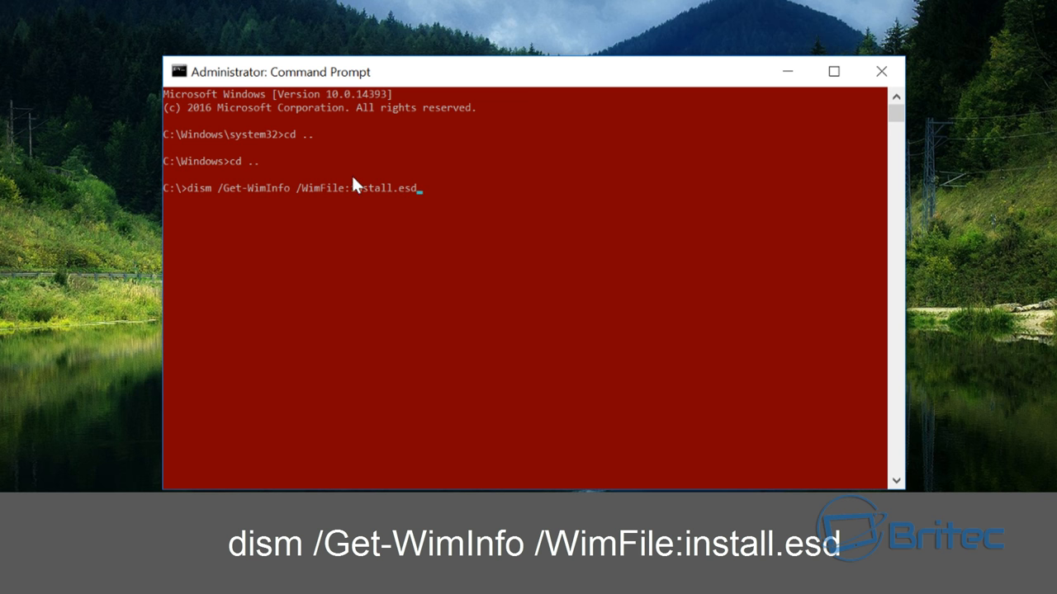
pyautogui.moveTo(433, 312)
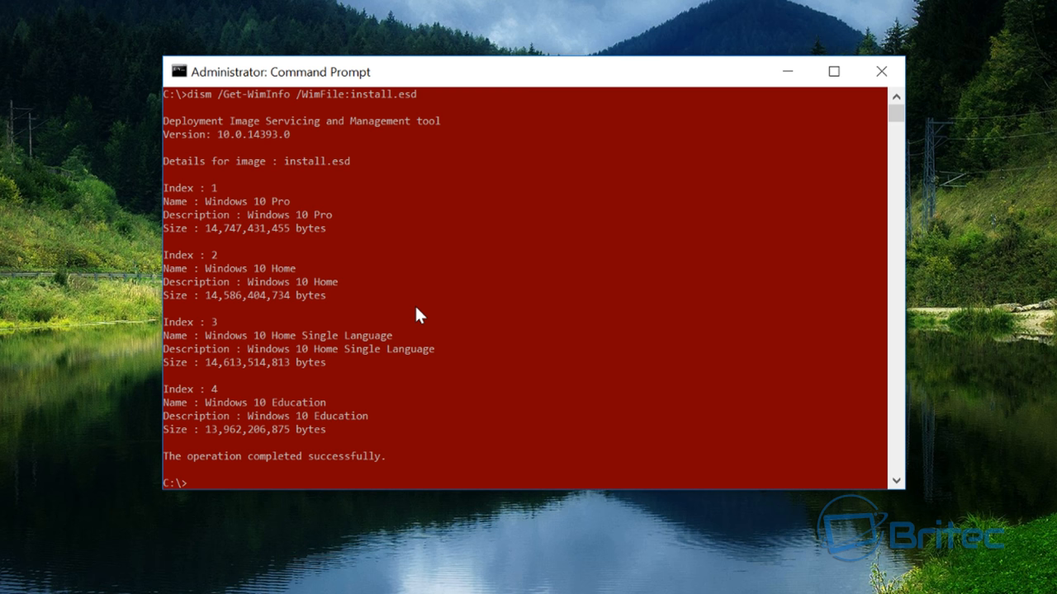
pyautogui.moveTo(284, 264)
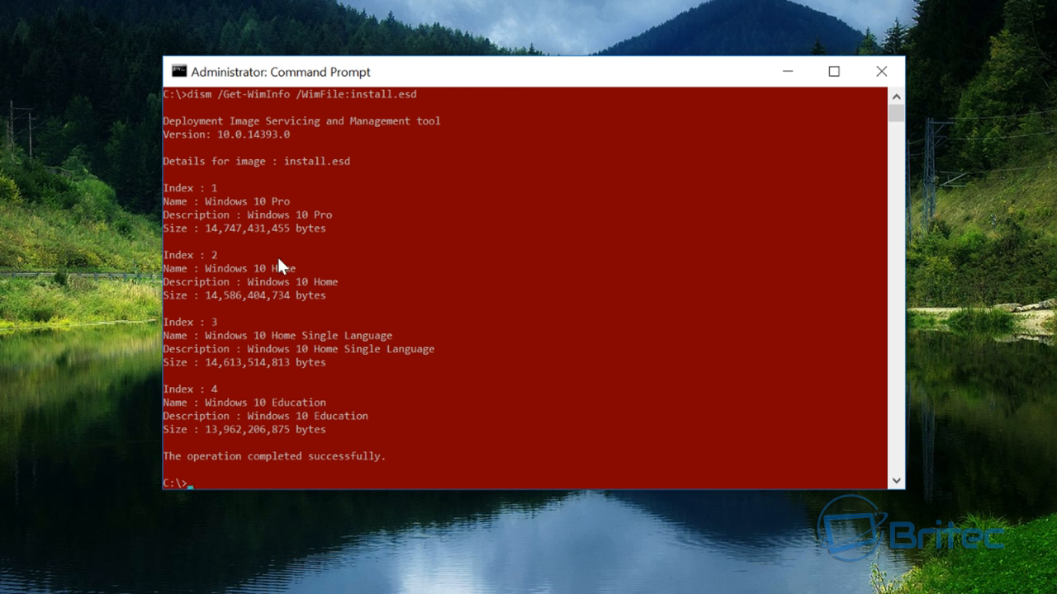
pyautogui.moveTo(213, 370)
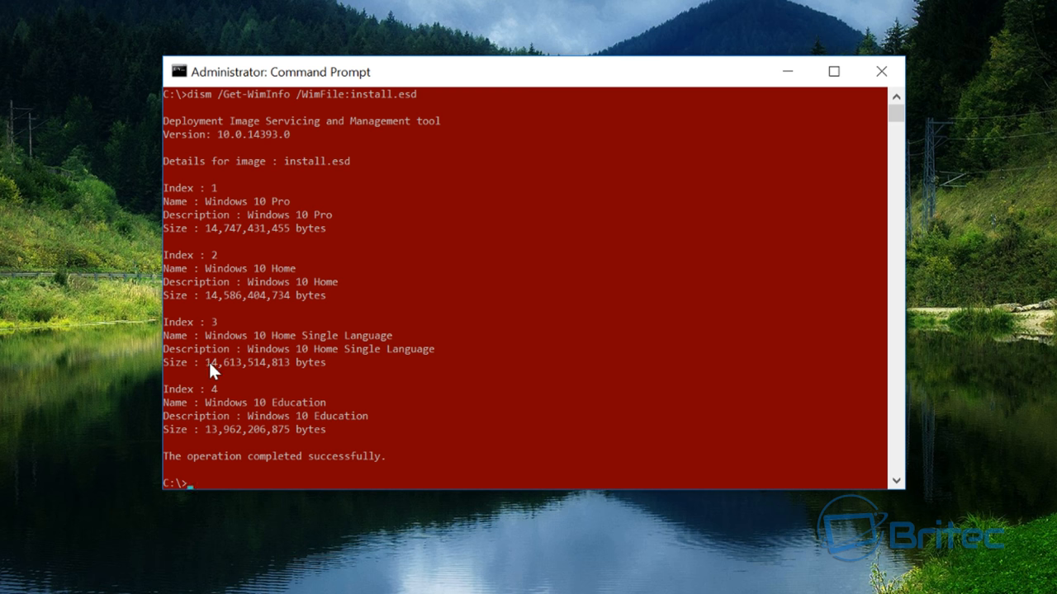
pyautogui.moveTo(228, 333)
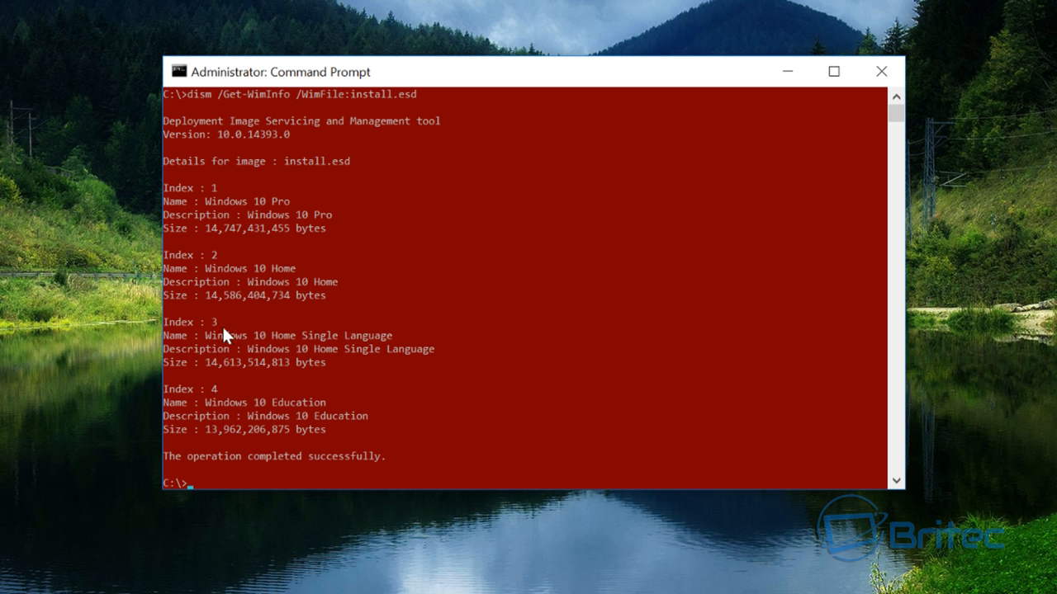
pyautogui.moveTo(235, 254)
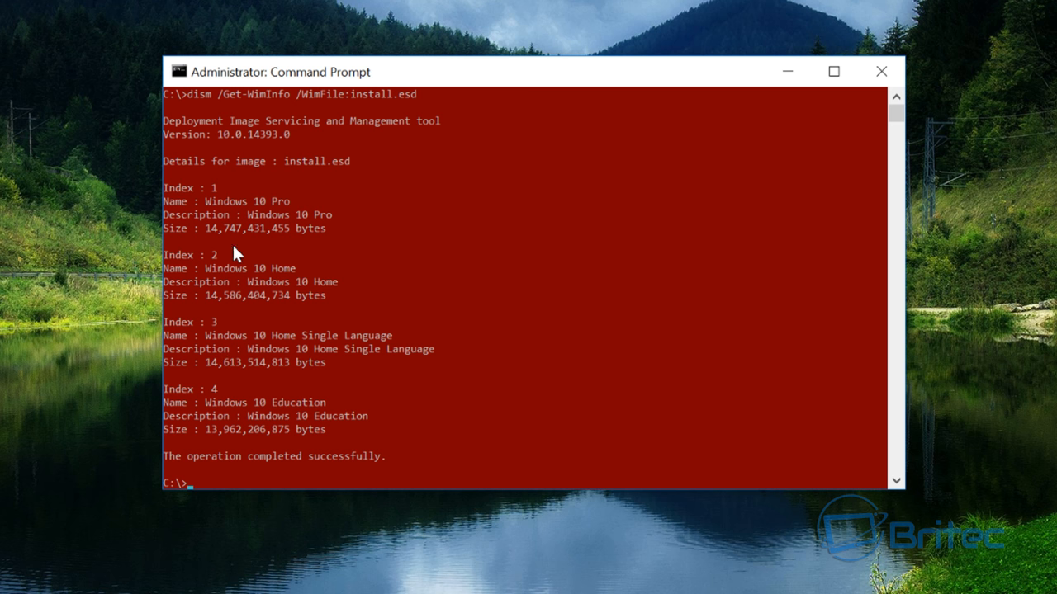
pyautogui.moveTo(208, 284)
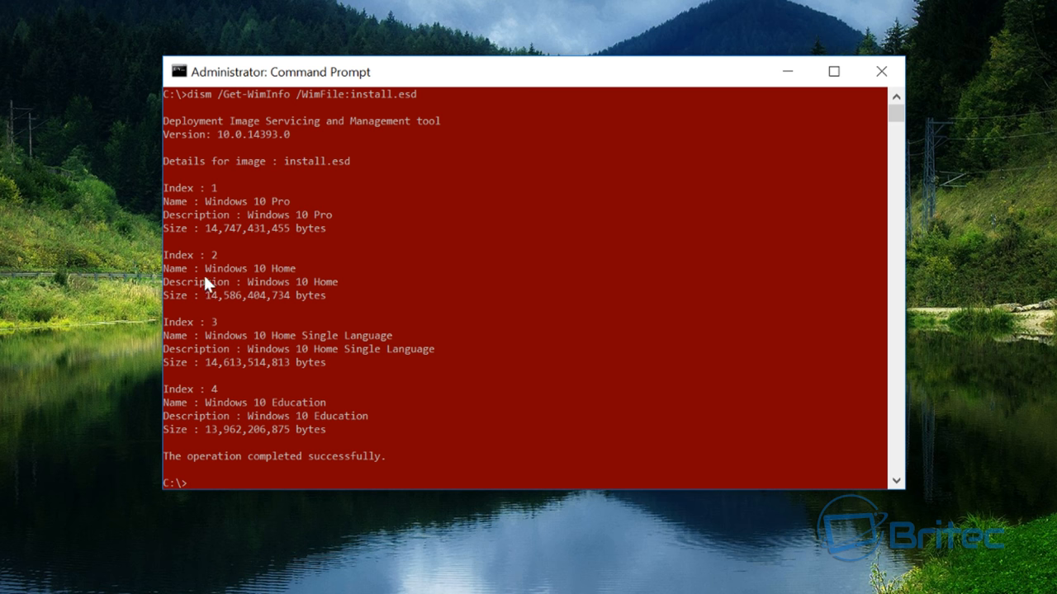
pyautogui.moveTo(301, 349)
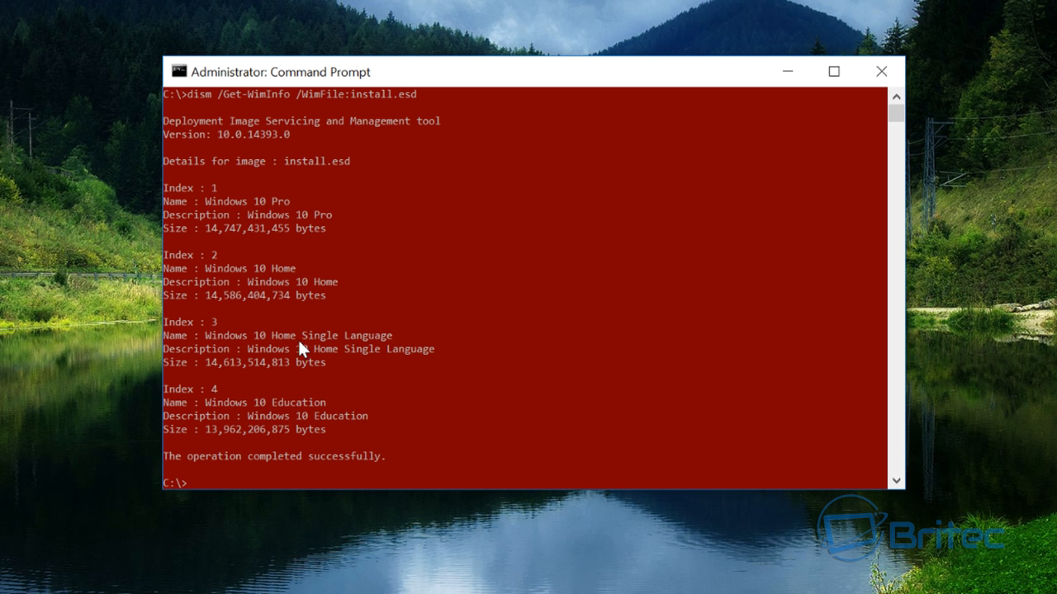
pyautogui.moveTo(231, 423)
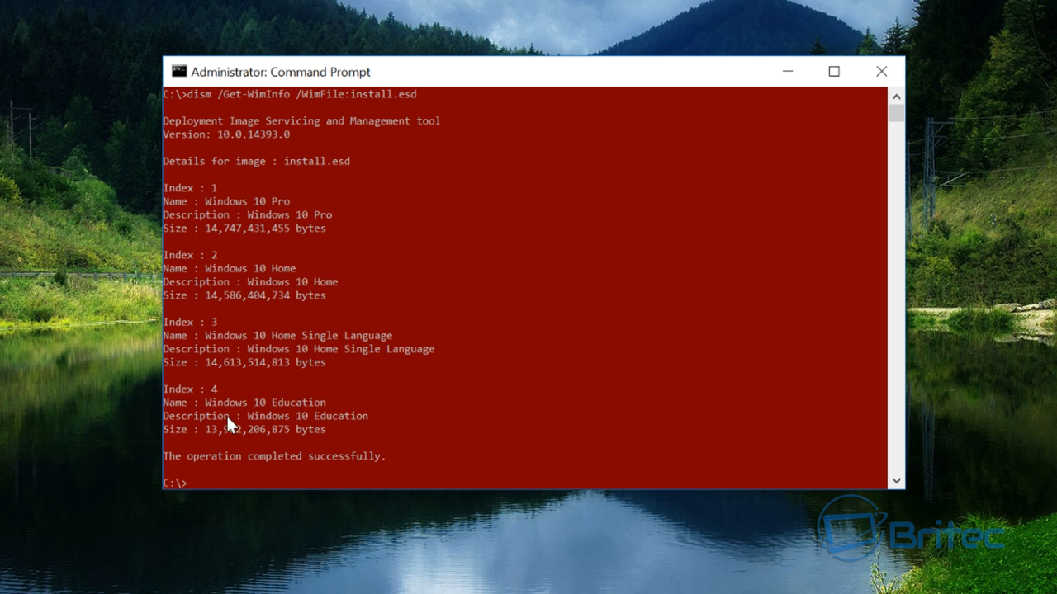
pyautogui.moveTo(291, 221)
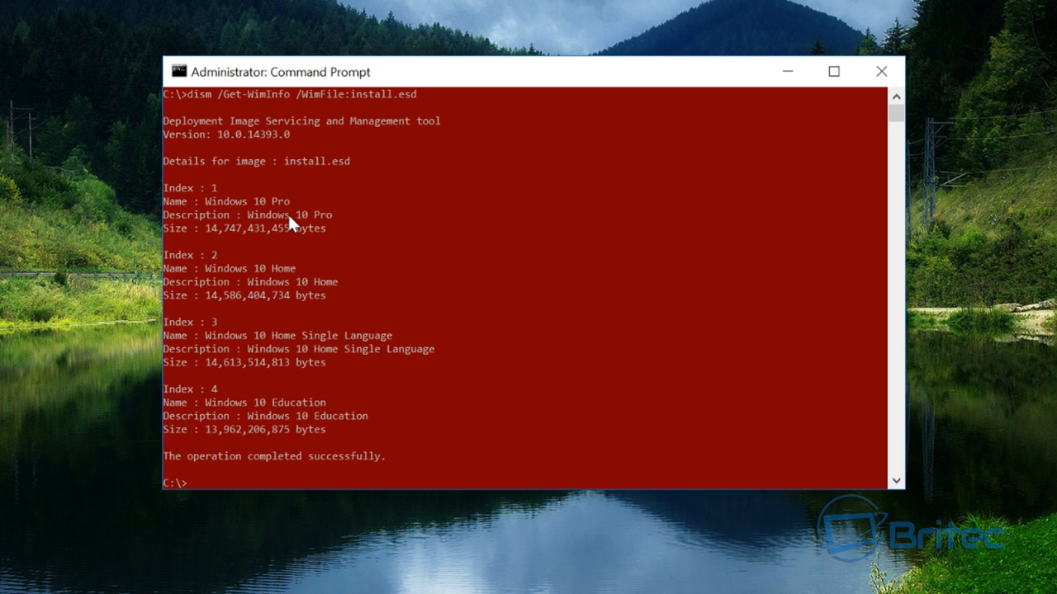
pyautogui.moveTo(205, 406)
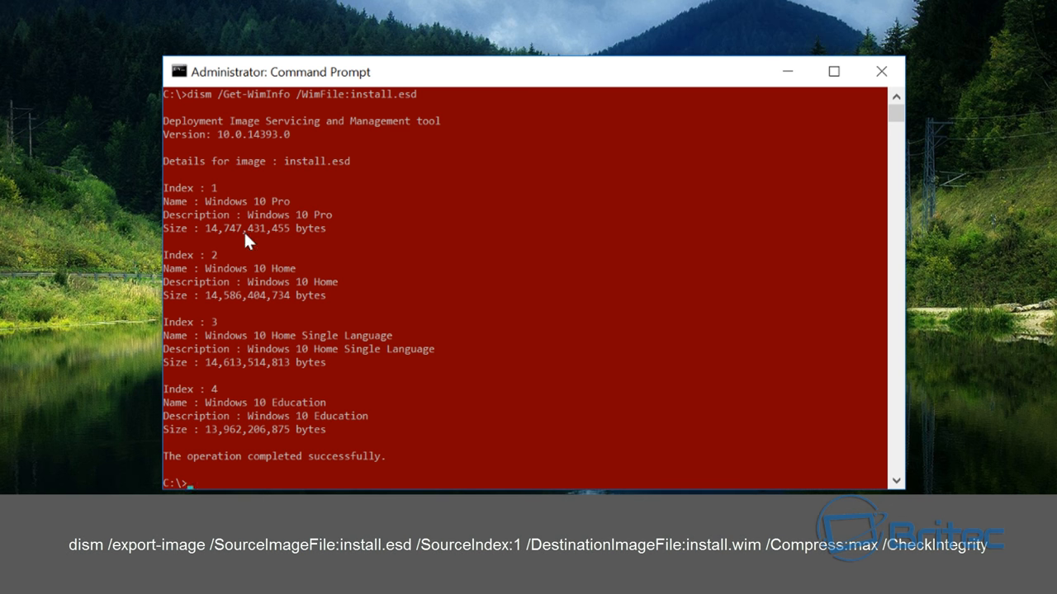
pyautogui.moveTo(272, 371)
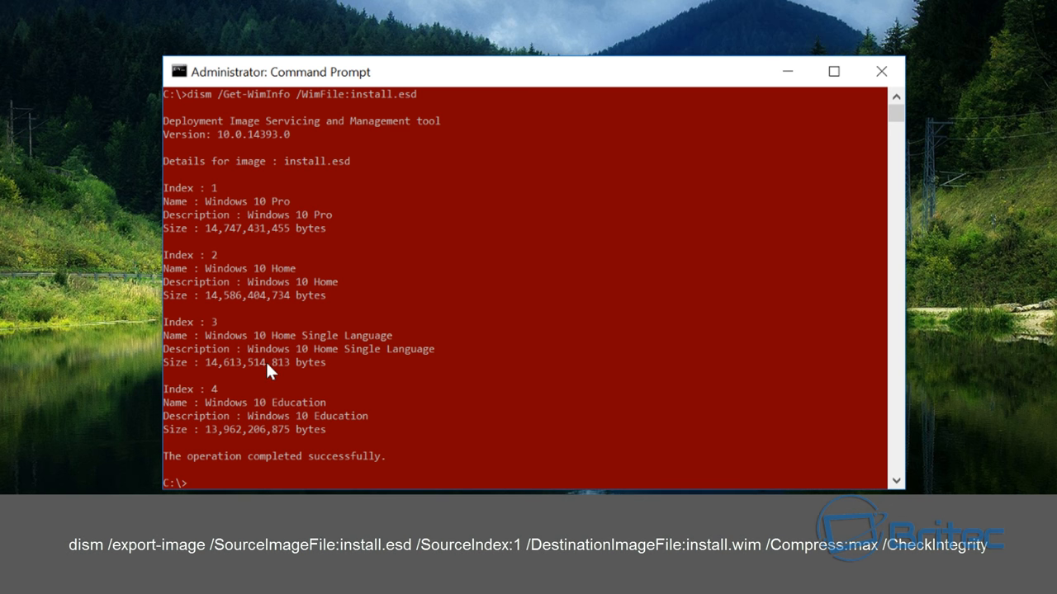
# Enter the dism /export-image command taking index 1 of install.esd into install.wim with max compression.
pyautogui.write('dism /export-image /SourceImageFile:install.esd /SourceIndex:1 /DestinationImageFile:install.wim /Compress:max /CheckIntegrity')
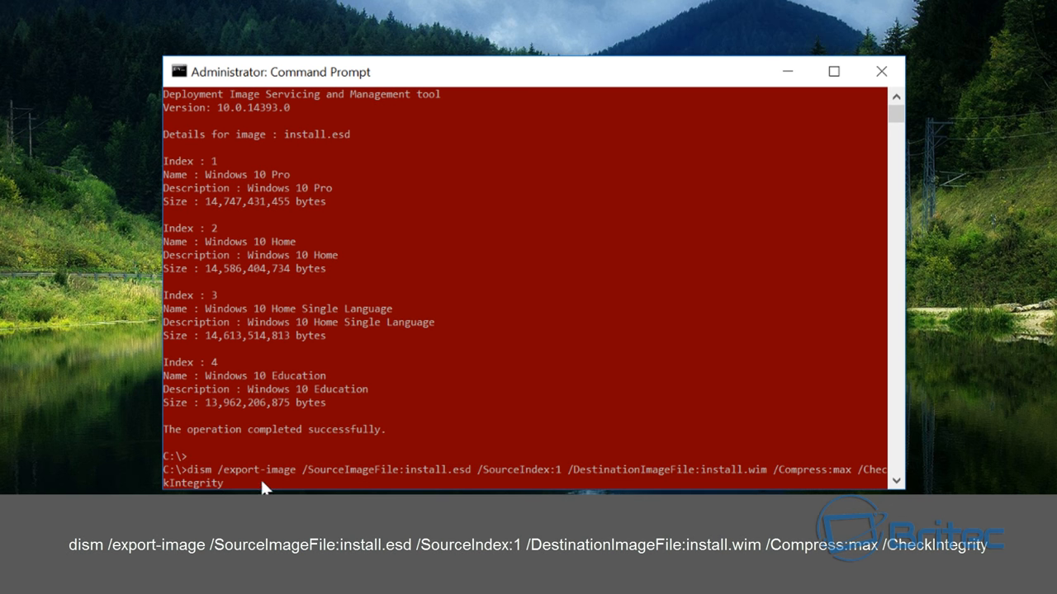
pyautogui.moveTo(195, 479)
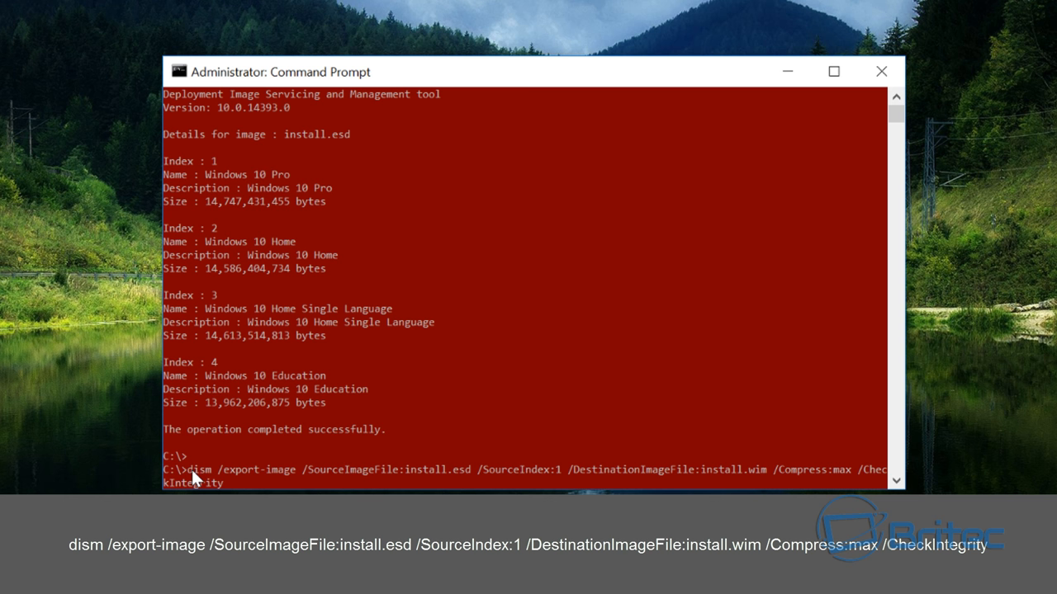
pyautogui.moveTo(845, 476)
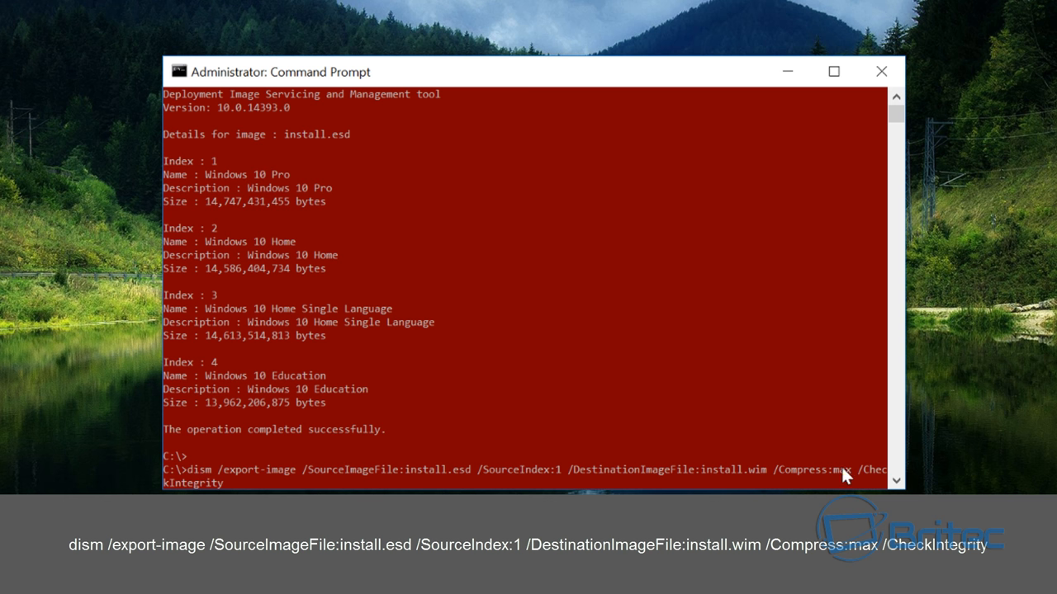
pyautogui.moveTo(205, 493)
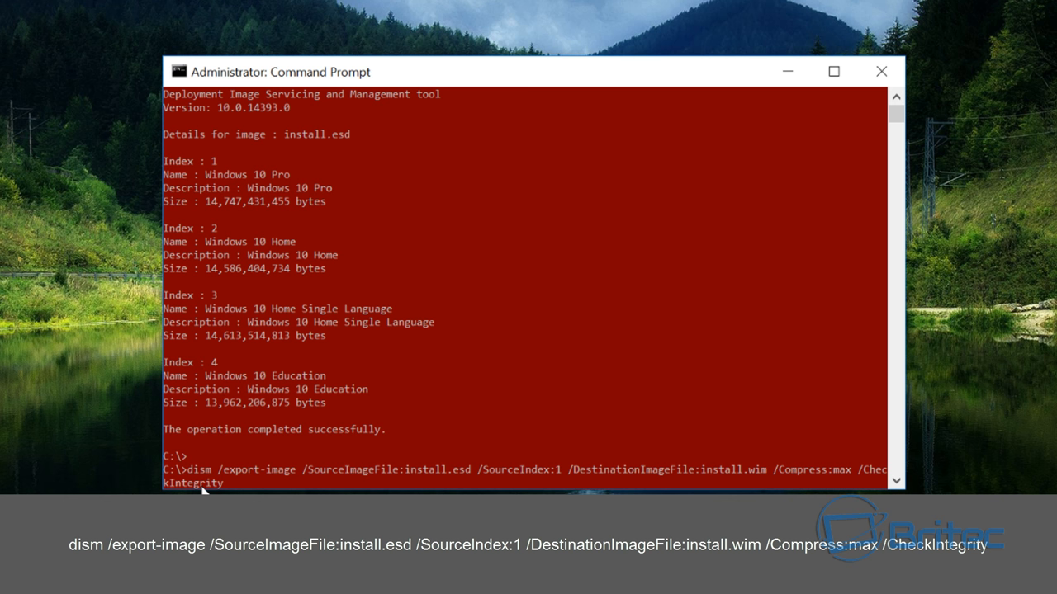
pyautogui.moveTo(472, 482)
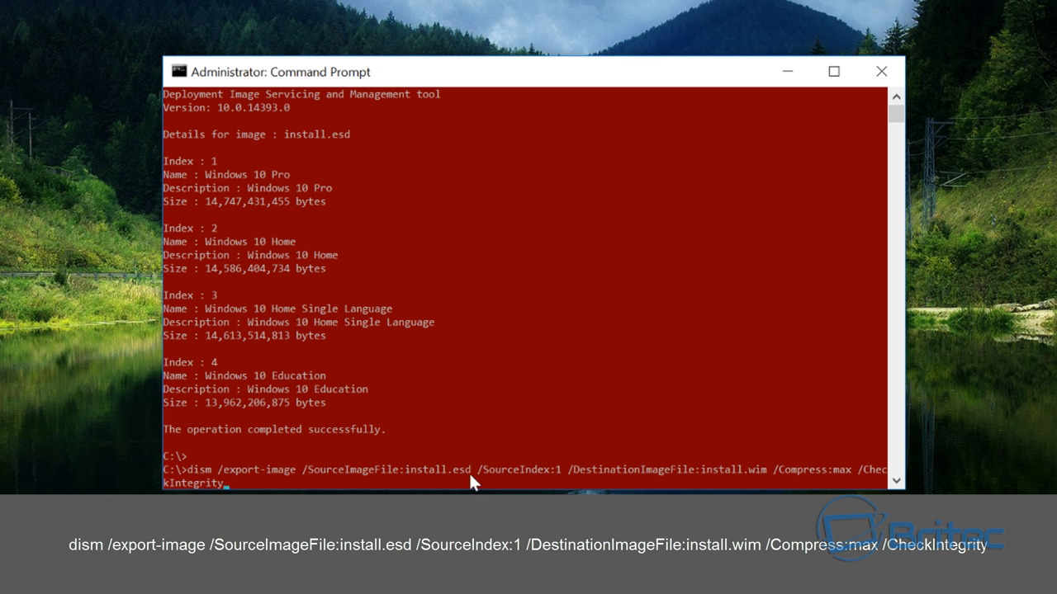
pyautogui.moveTo(429, 482)
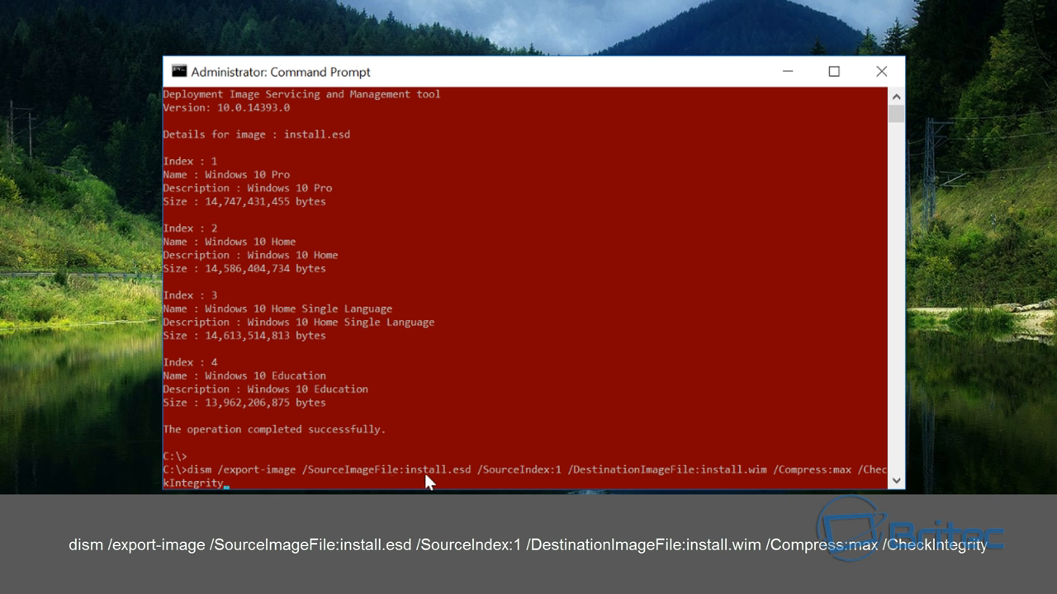
pyautogui.moveTo(264, 482)
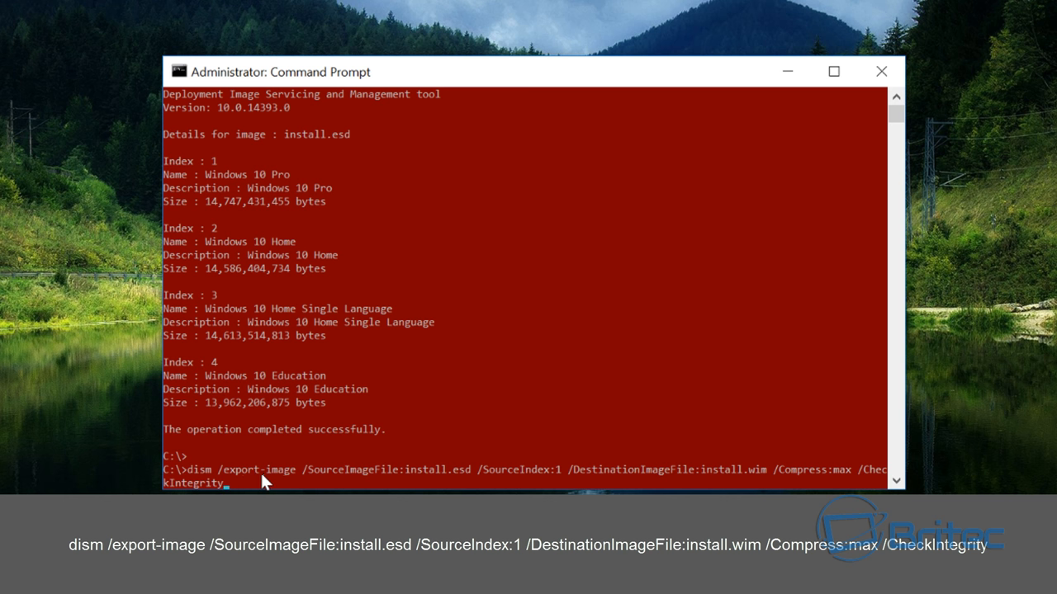
pyautogui.moveTo(331, 482)
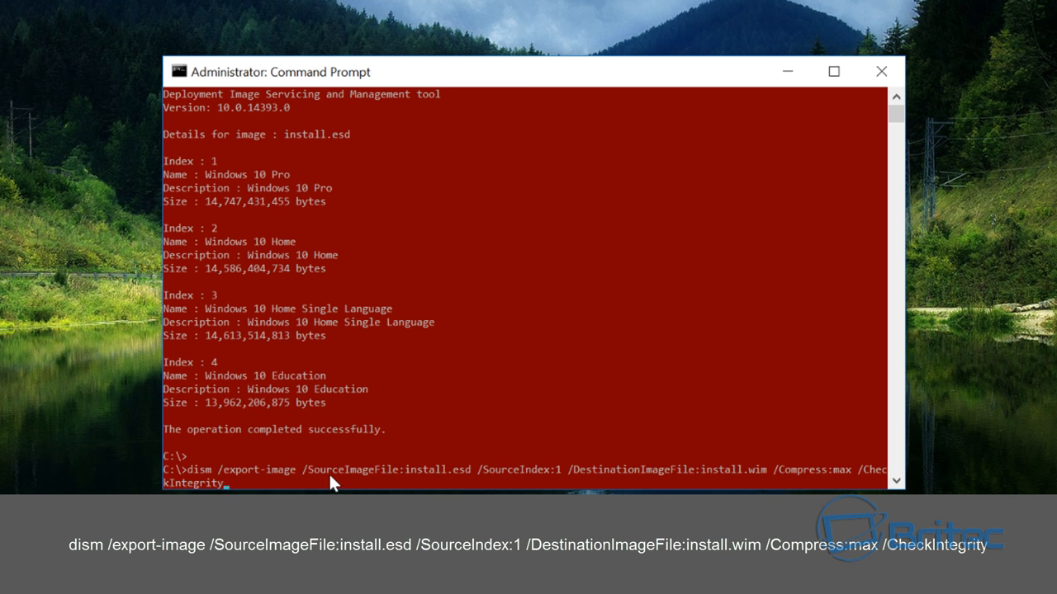
pyautogui.moveTo(429, 482)
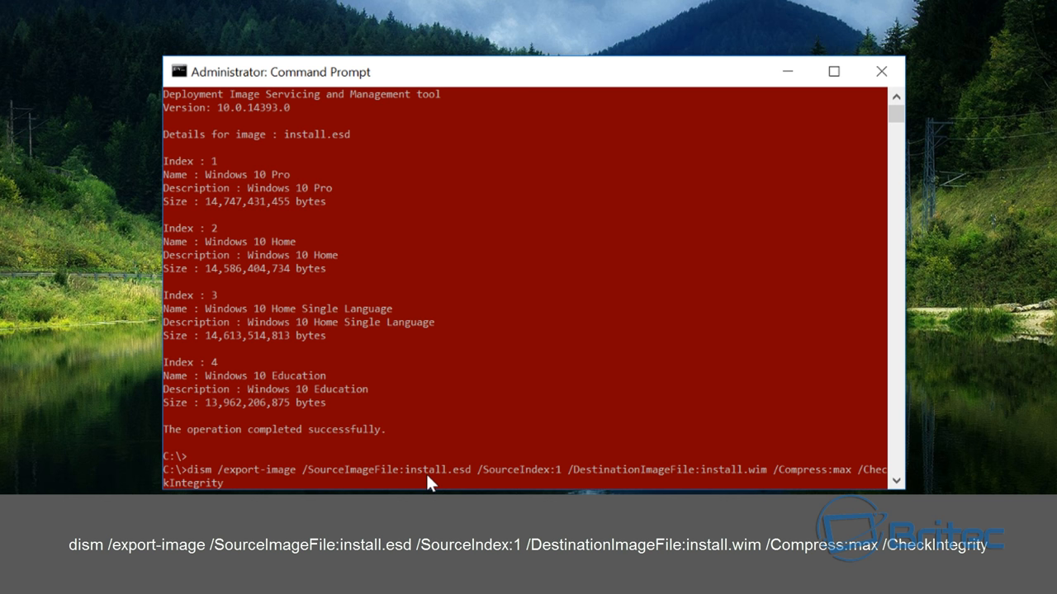
pyautogui.moveTo(509, 477)
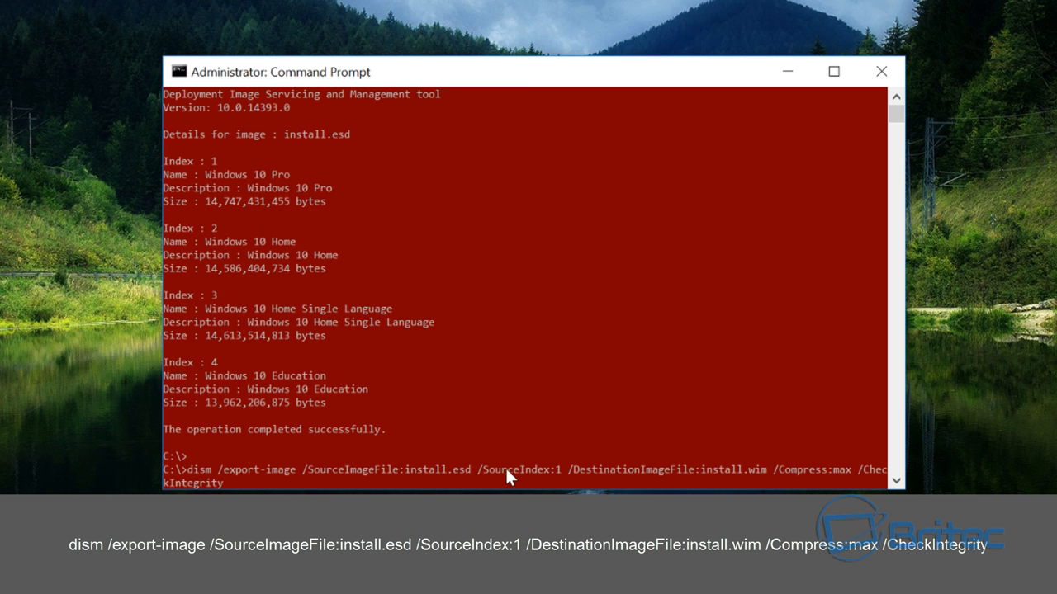
pyautogui.moveTo(221, 251)
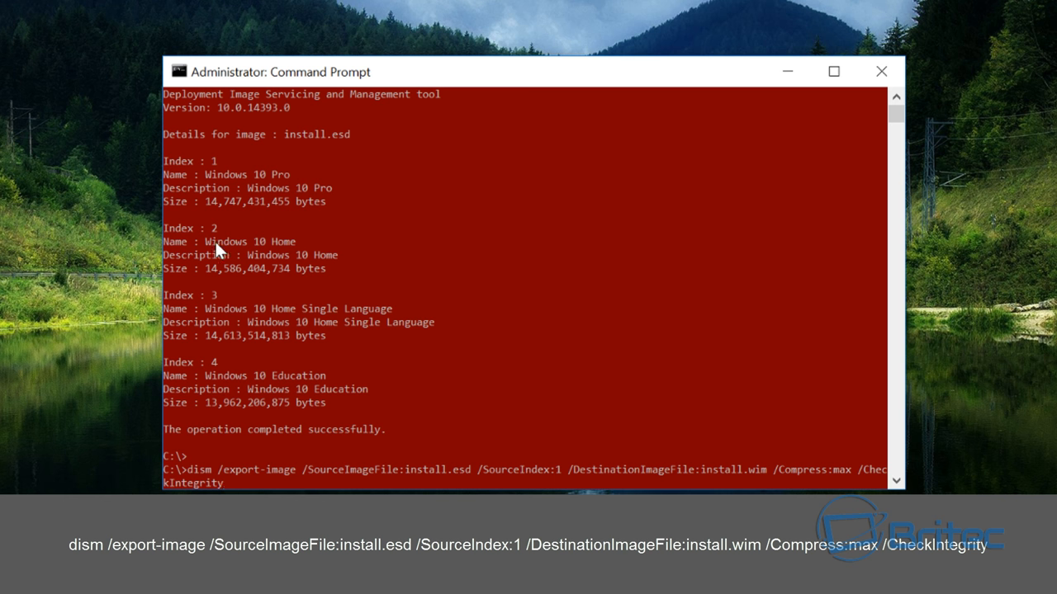
pyautogui.moveTo(248, 185)
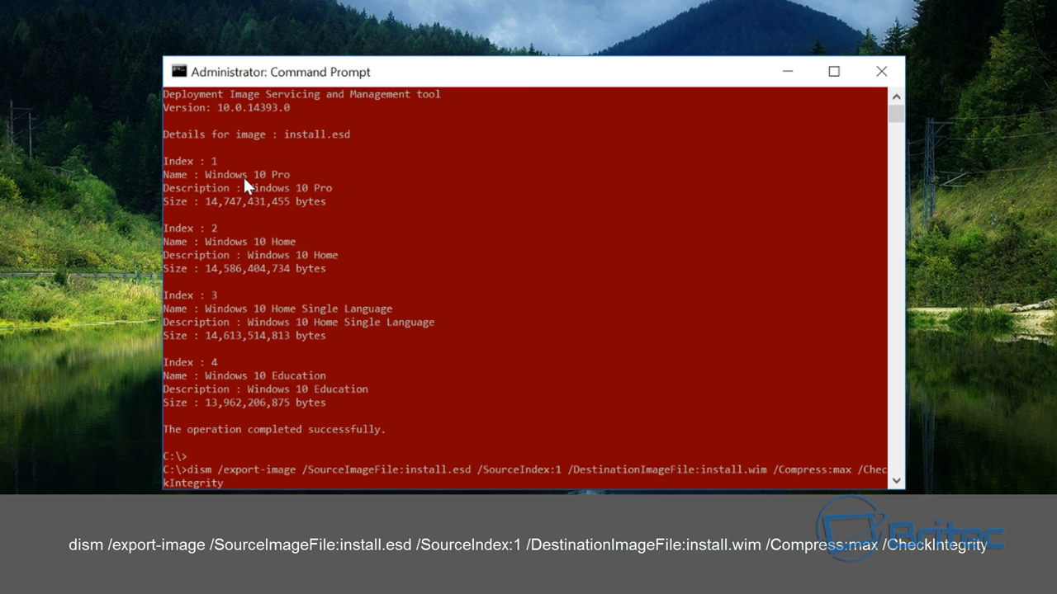
pyautogui.moveTo(279, 185)
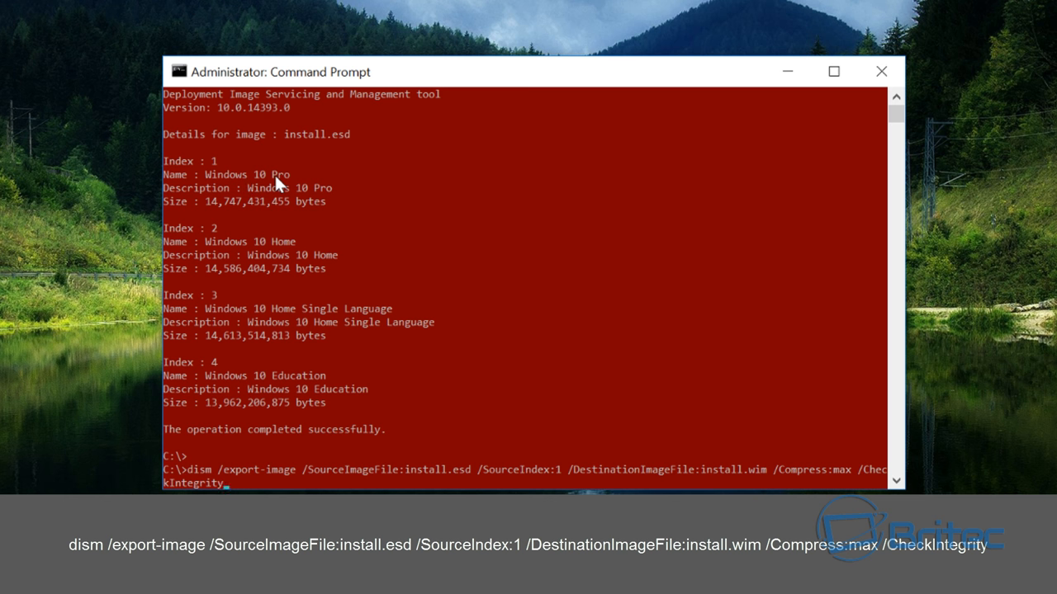
pyautogui.moveTo(508, 401)
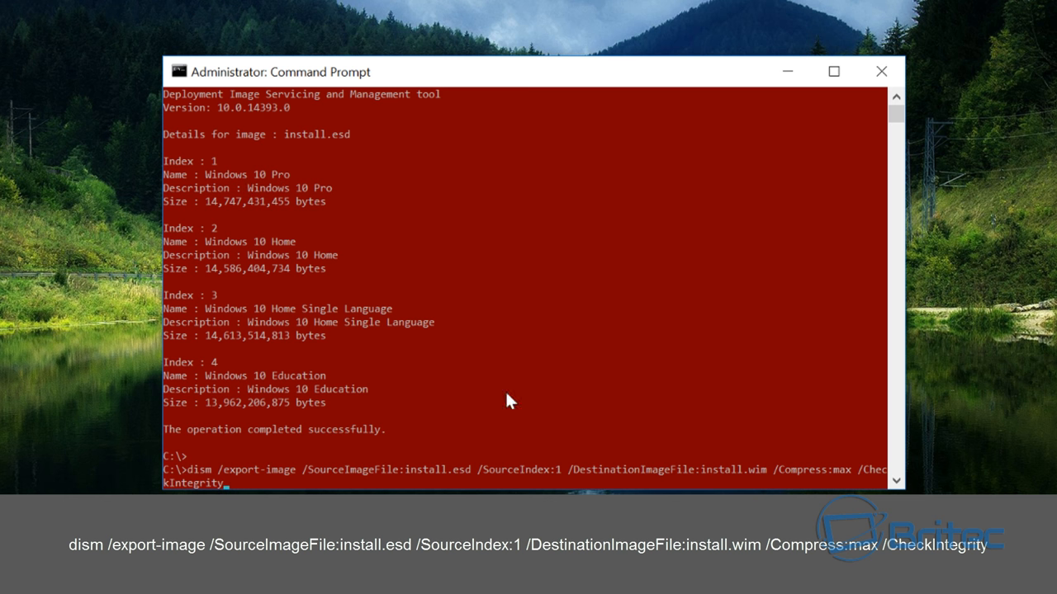
pyautogui.moveTo(565, 476)
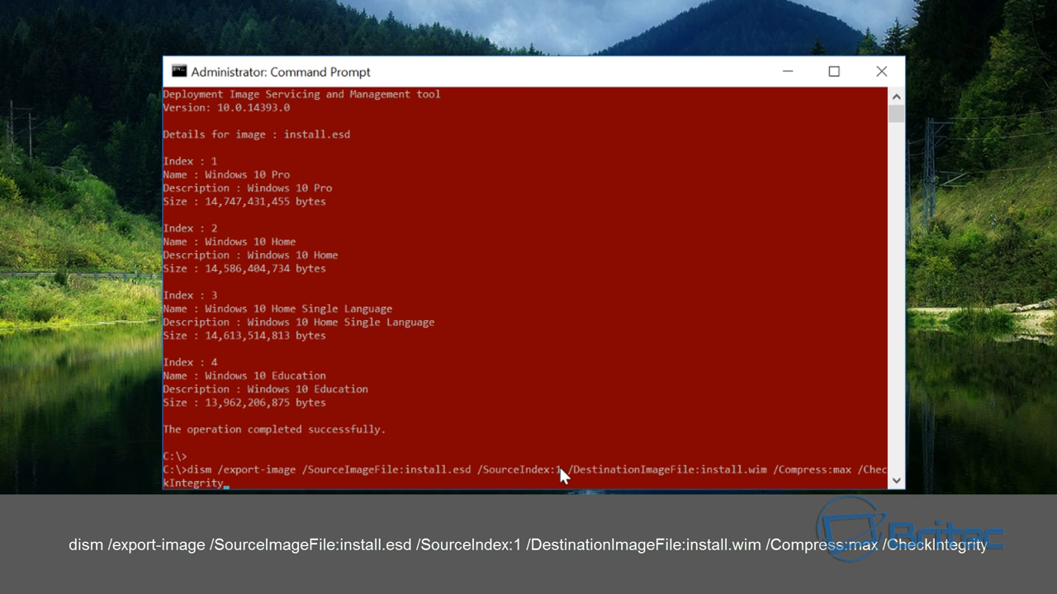
pyautogui.moveTo(555, 487)
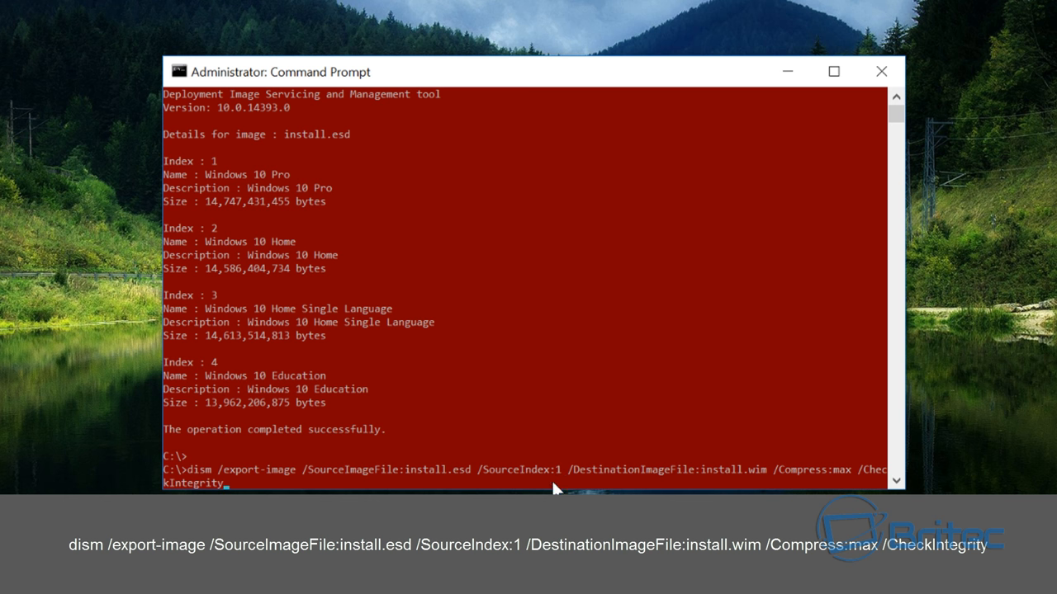
pyautogui.moveTo(570, 478)
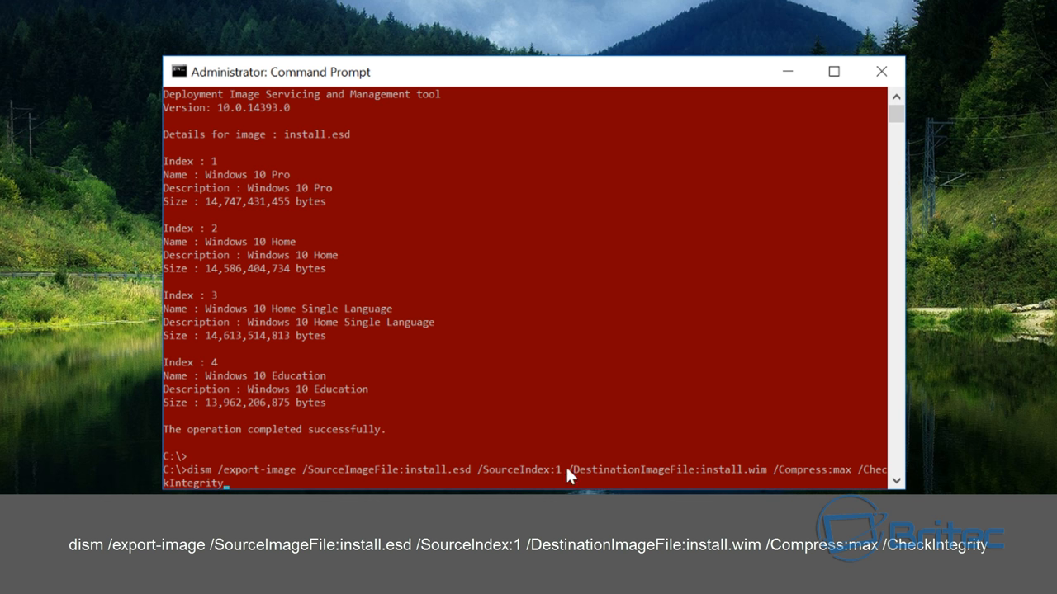
pyautogui.moveTo(685, 477)
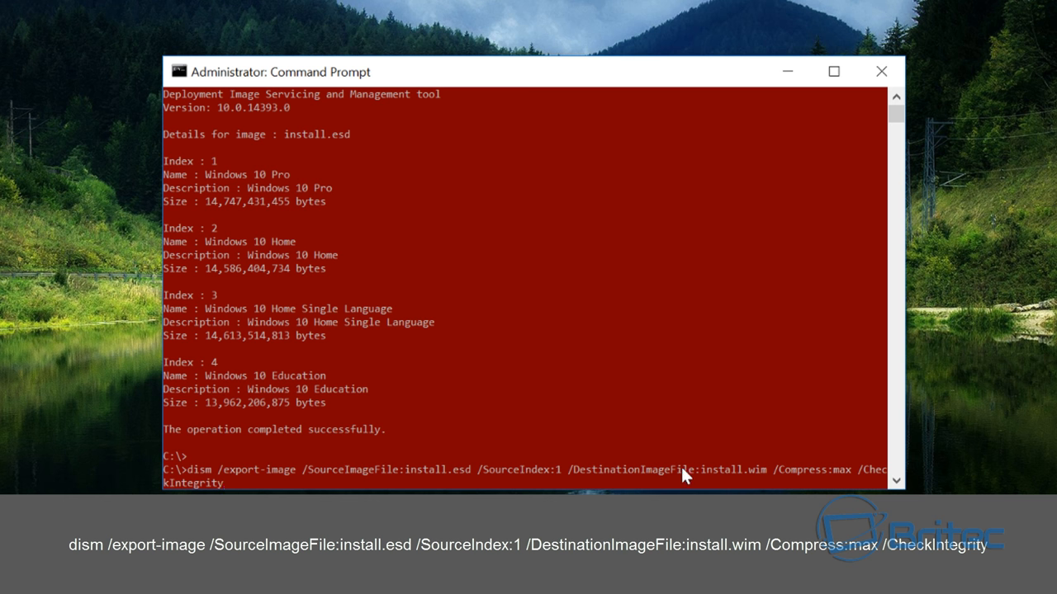
pyautogui.moveTo(852, 484)
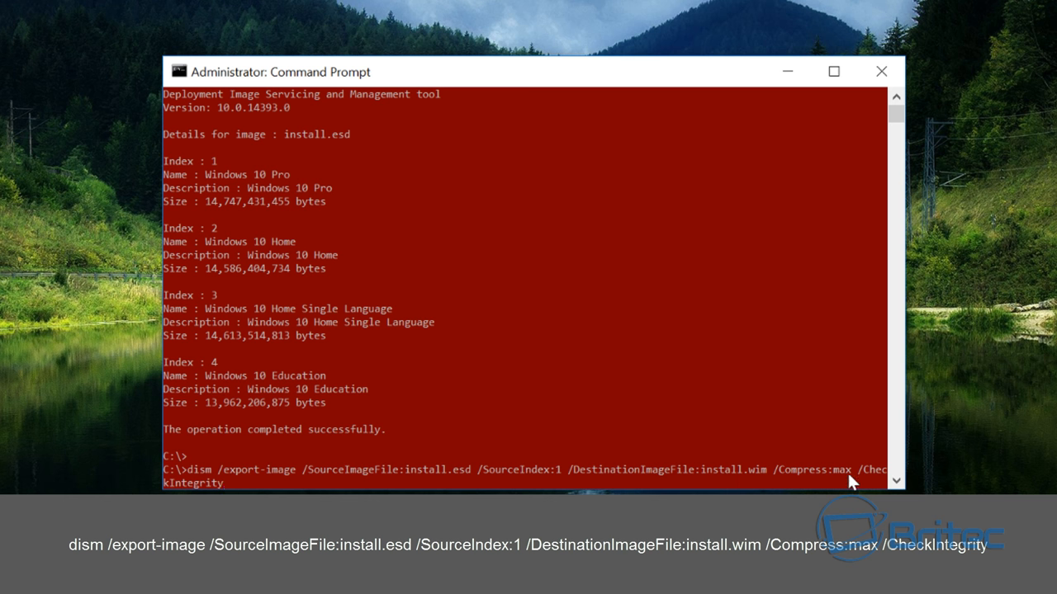
pyautogui.moveTo(905, 456)
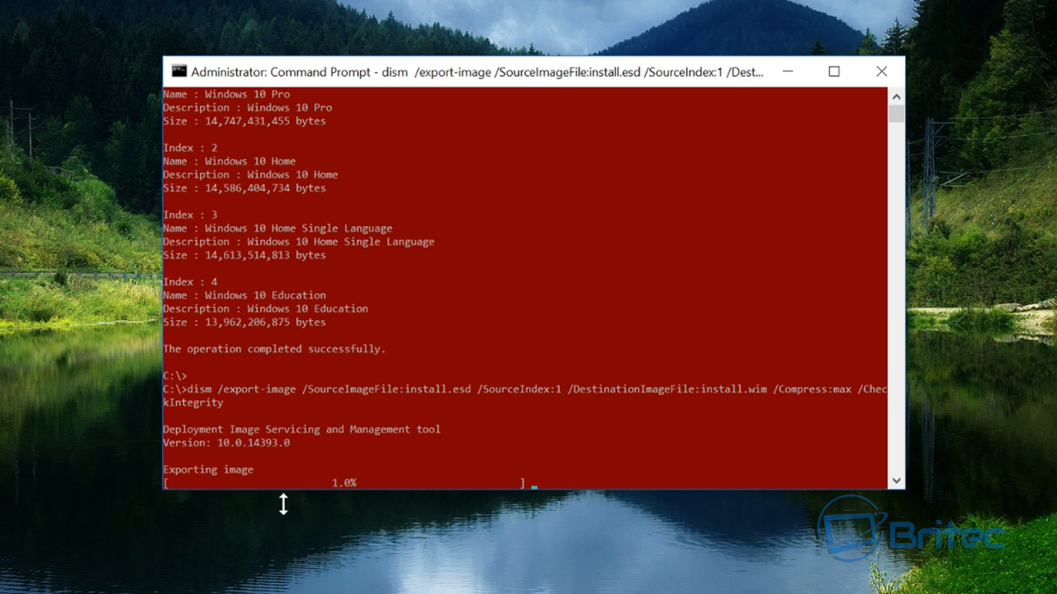
pyautogui.moveTo(328, 505)
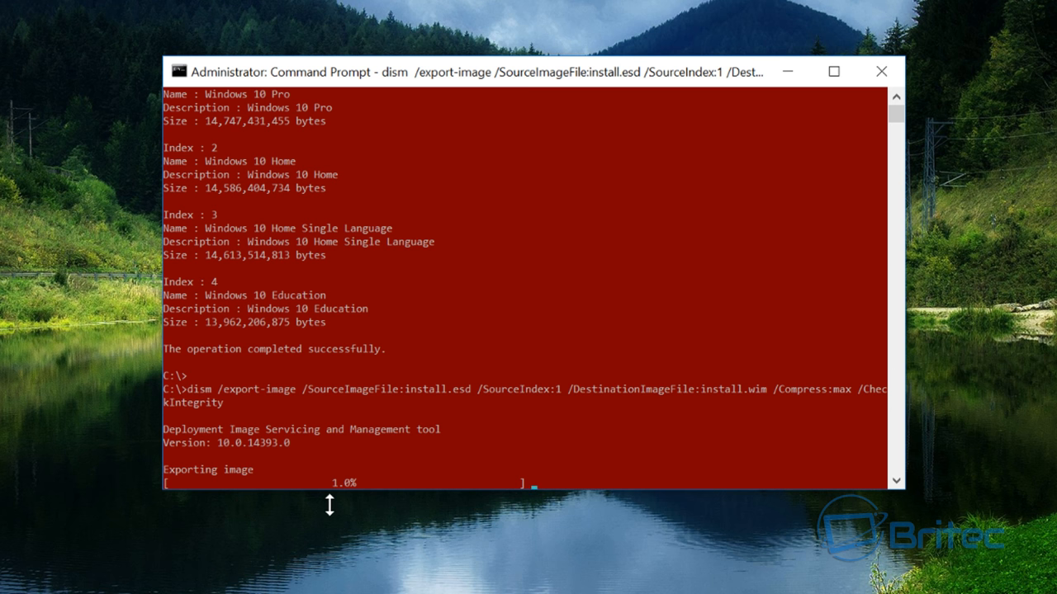
pyautogui.moveTo(399, 485)
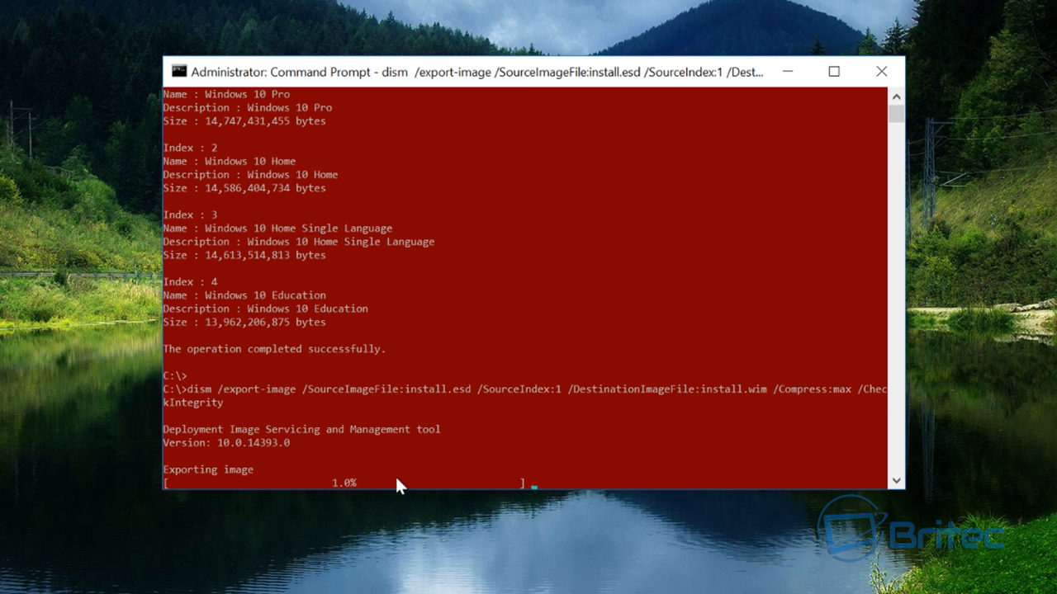
pyautogui.moveTo(363, 512)
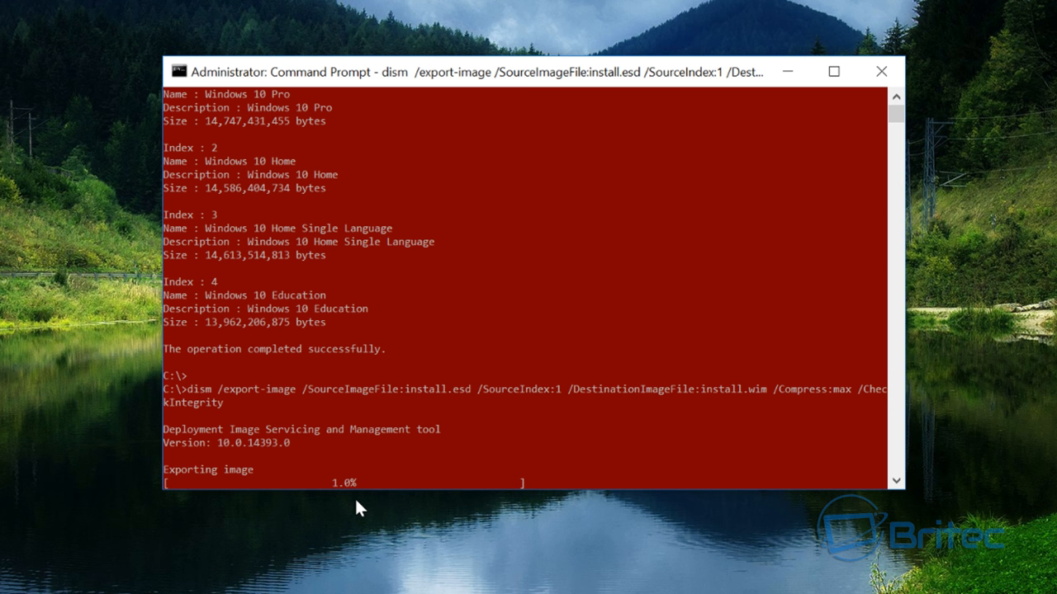
pyautogui.moveTo(362, 489)
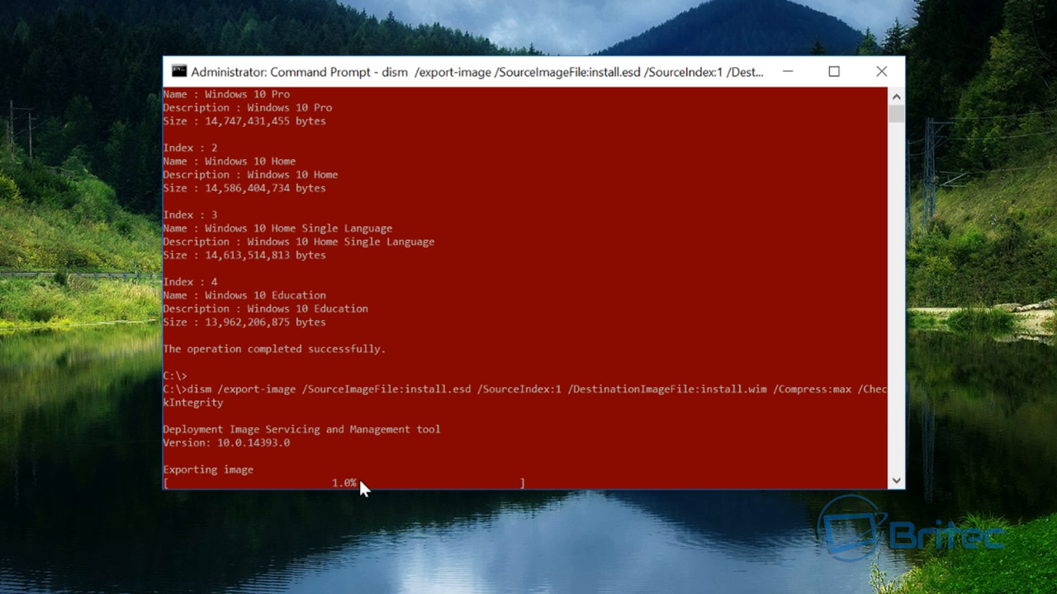
pyautogui.moveTo(370, 522)
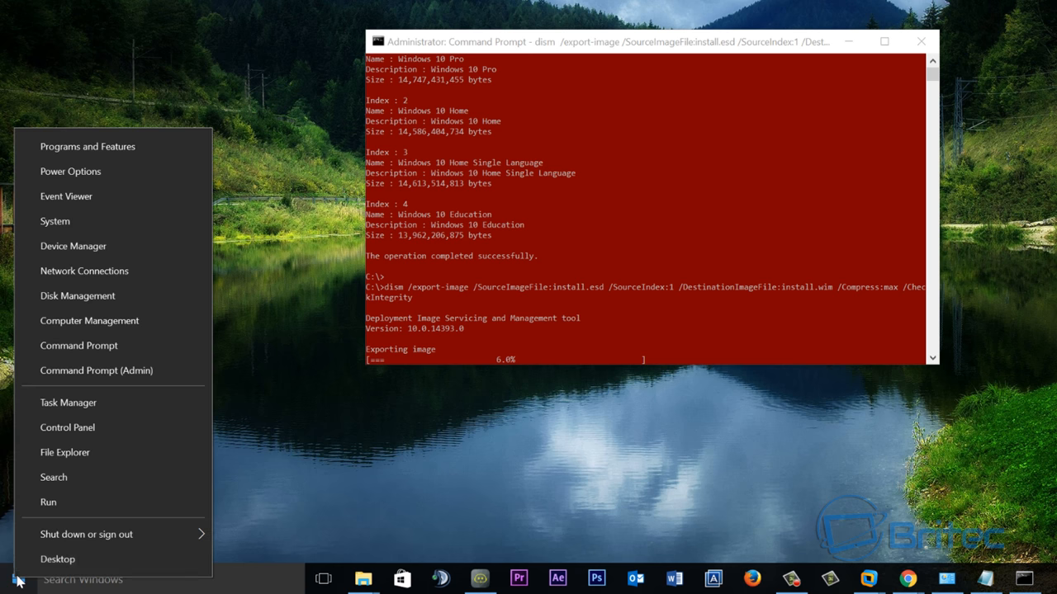
pyautogui.moveTo(65, 452)
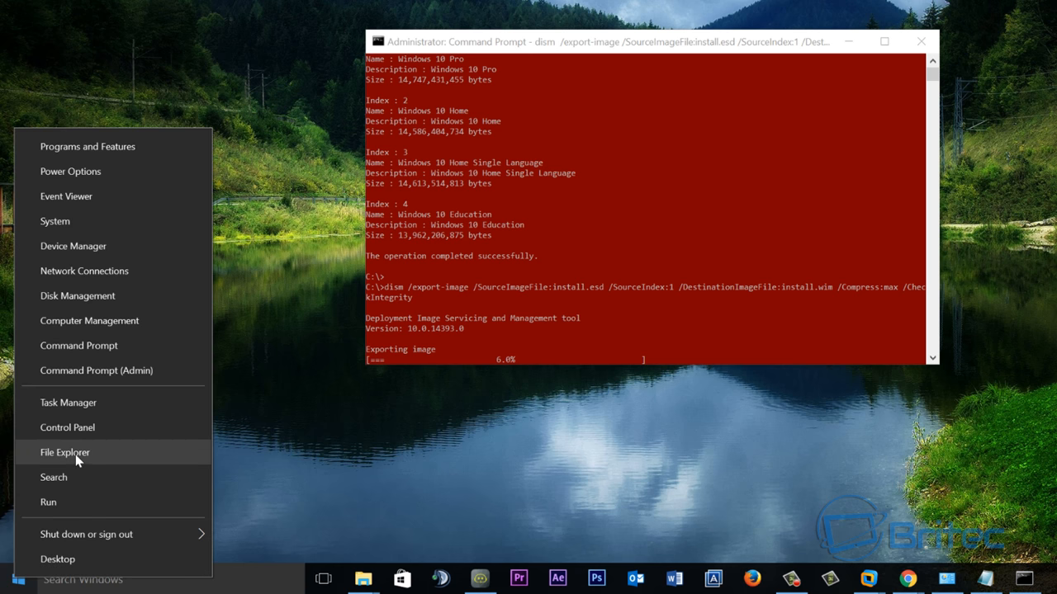
# Show the Windows 10 (C:) root in File Explorer where install.wim now sits beside install.esd.
pyautogui.click(65, 452)
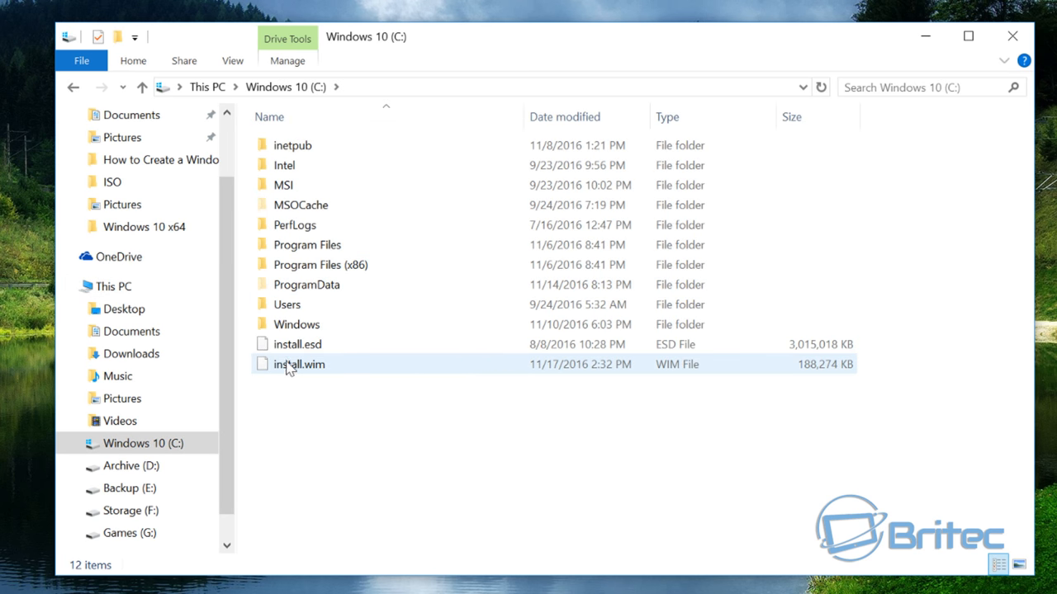
pyautogui.moveTo(299, 365)
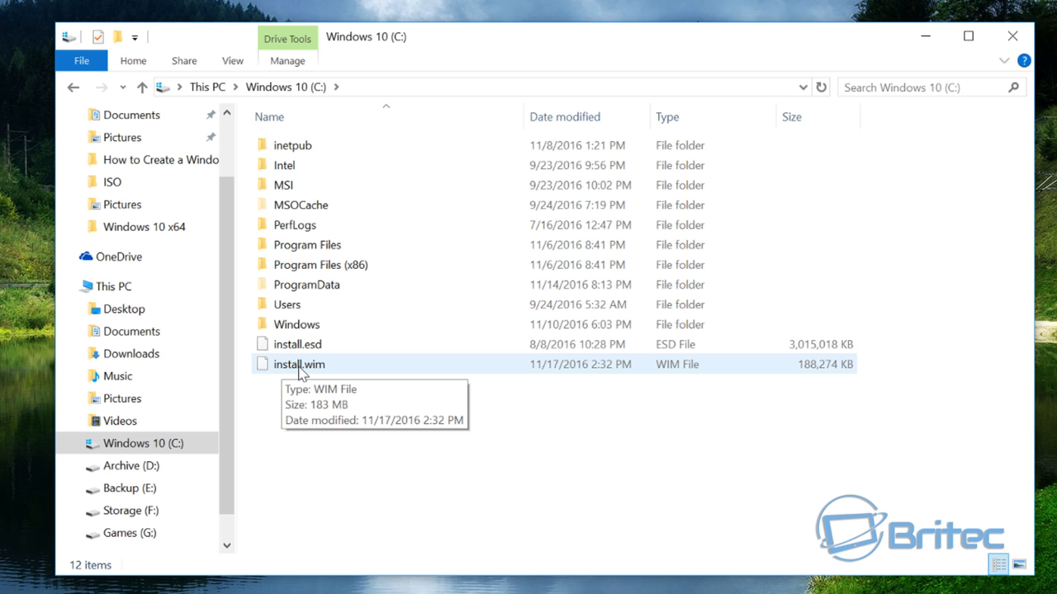
pyautogui.moveTo(306, 367)
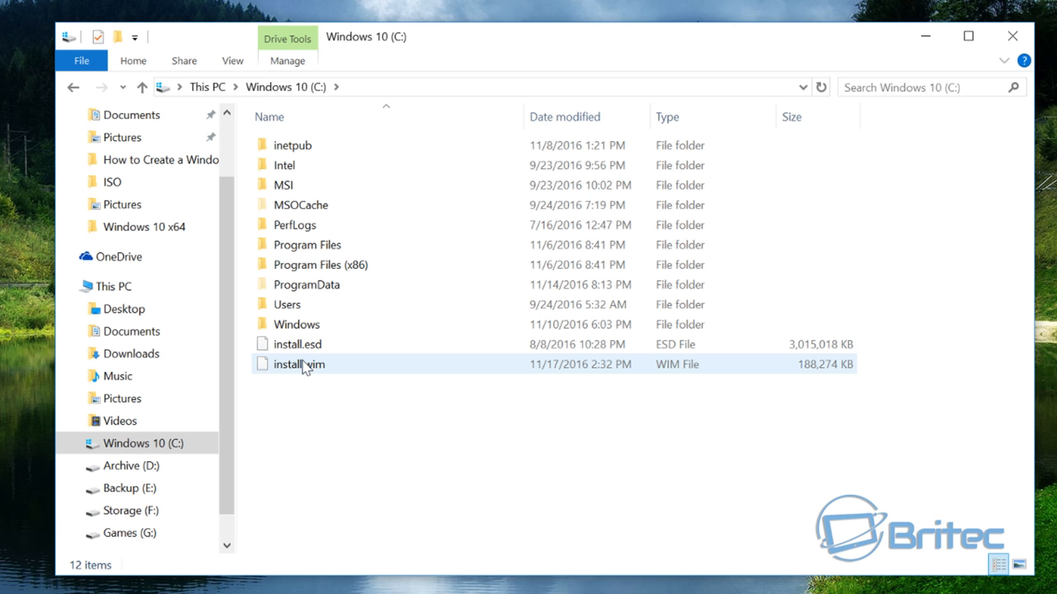
pyautogui.moveTo(297, 345)
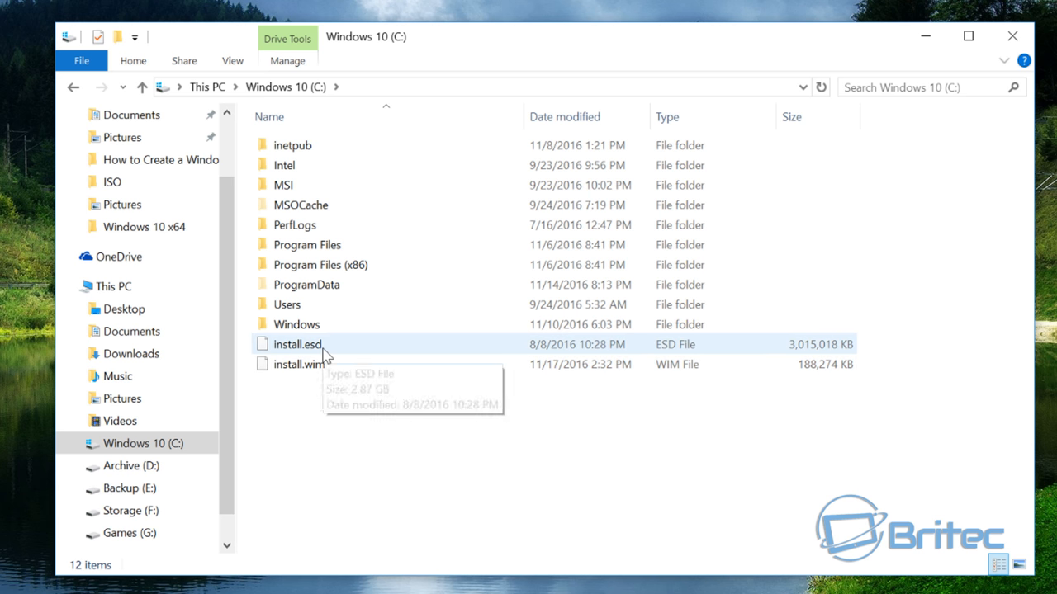
pyautogui.click(299, 365)
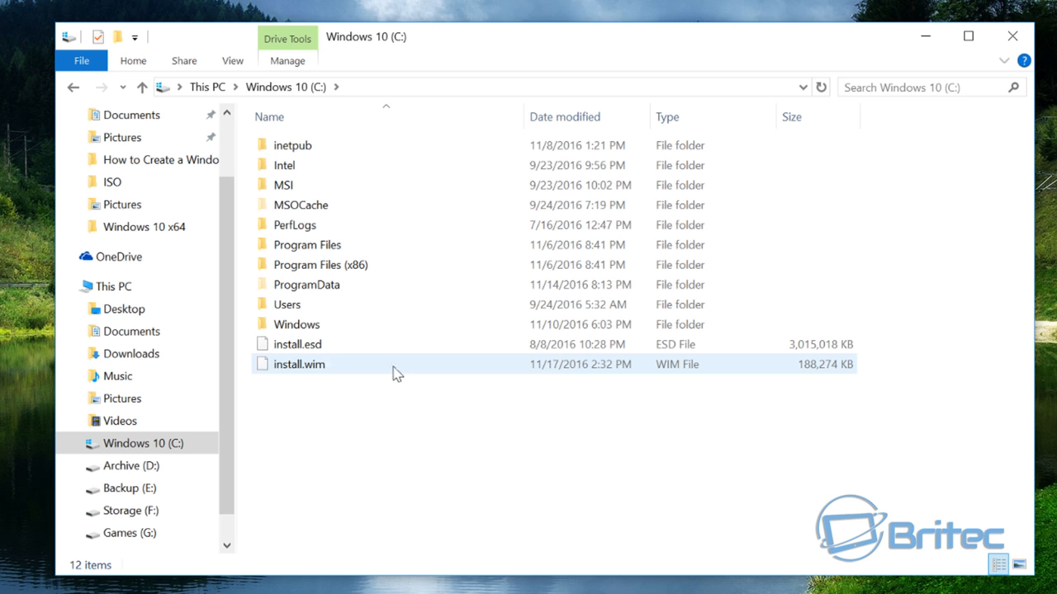
pyautogui.moveTo(312, 373)
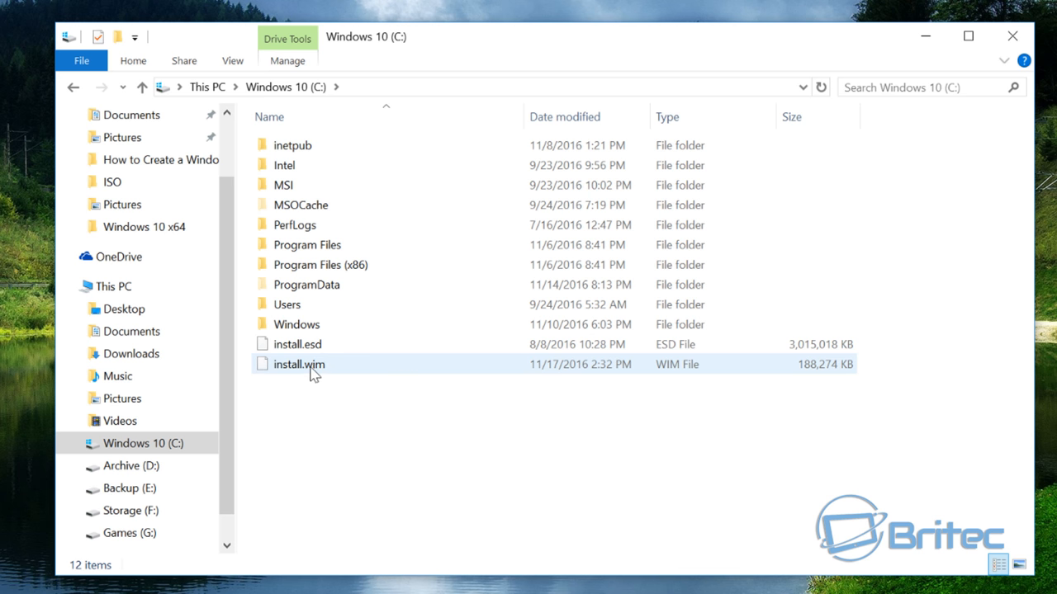
pyautogui.moveTo(320, 372)
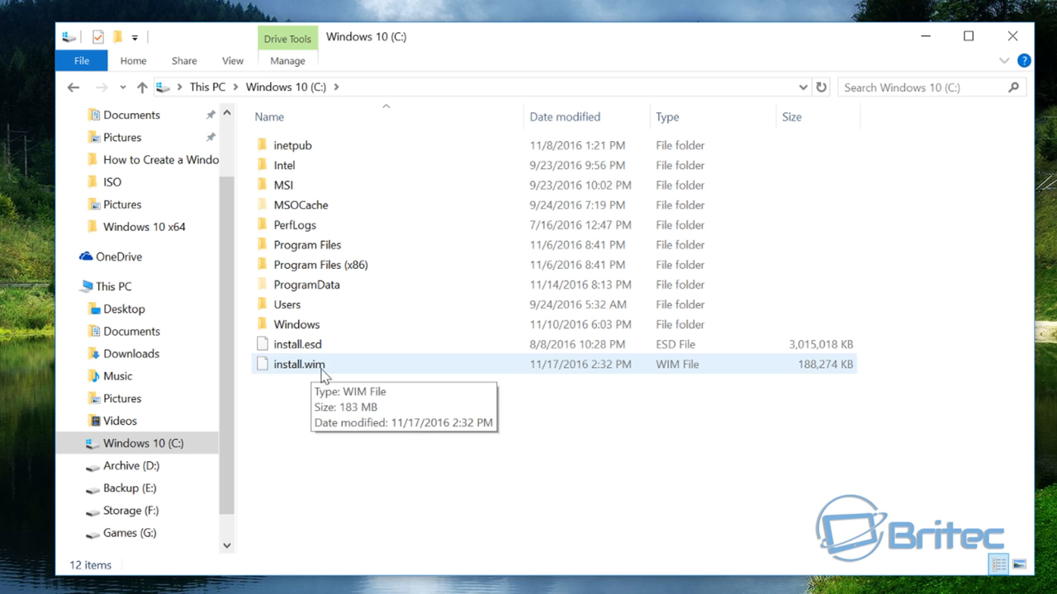
pyautogui.moveTo(314, 362)
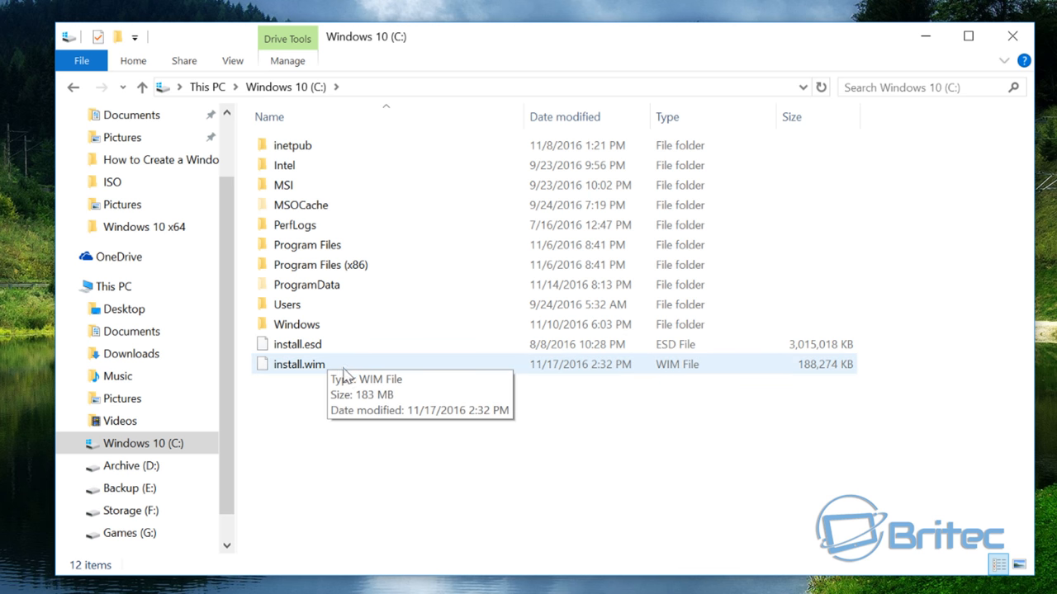
pyautogui.moveTo(298, 386)
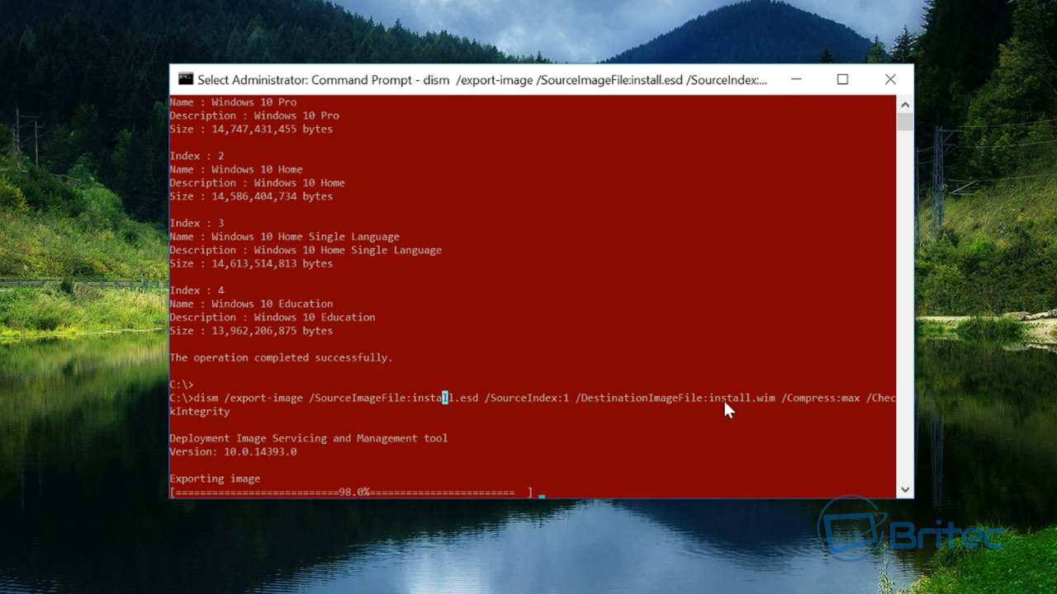
pyautogui.moveTo(582, 440)
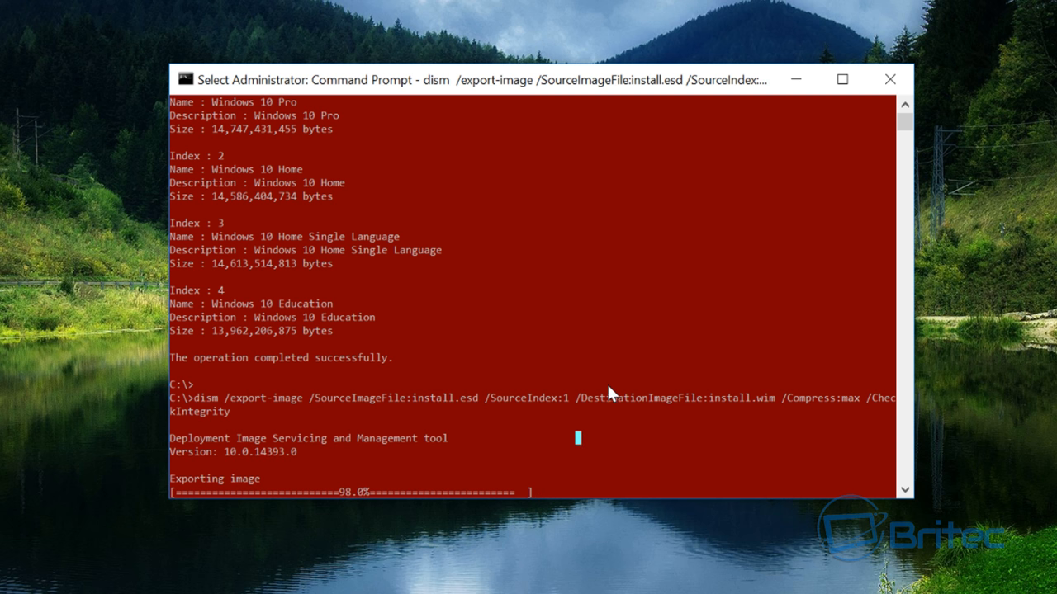
pyautogui.moveTo(793, 420)
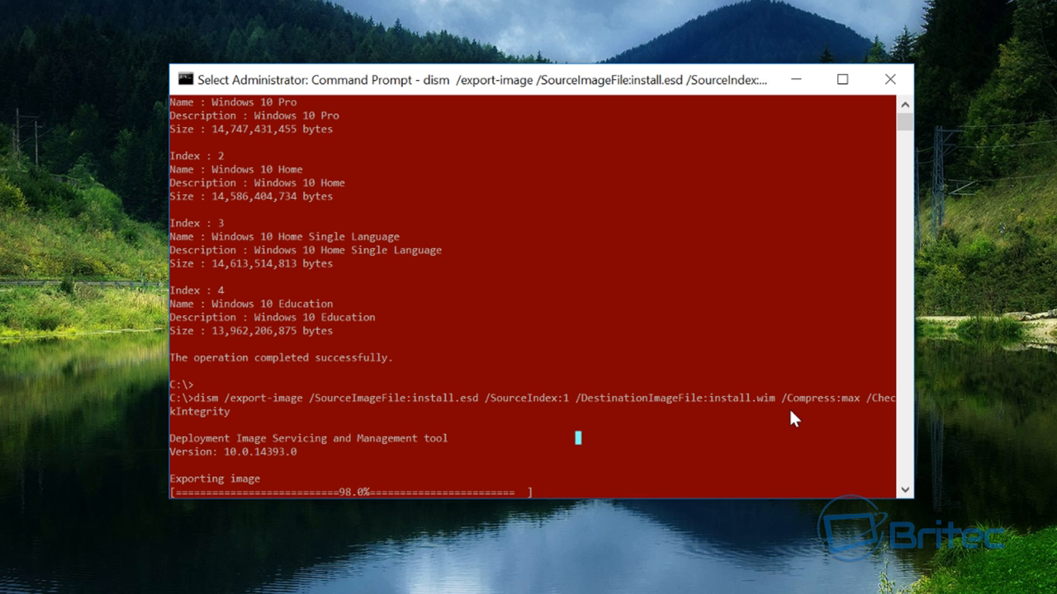
pyautogui.moveTo(403, 394)
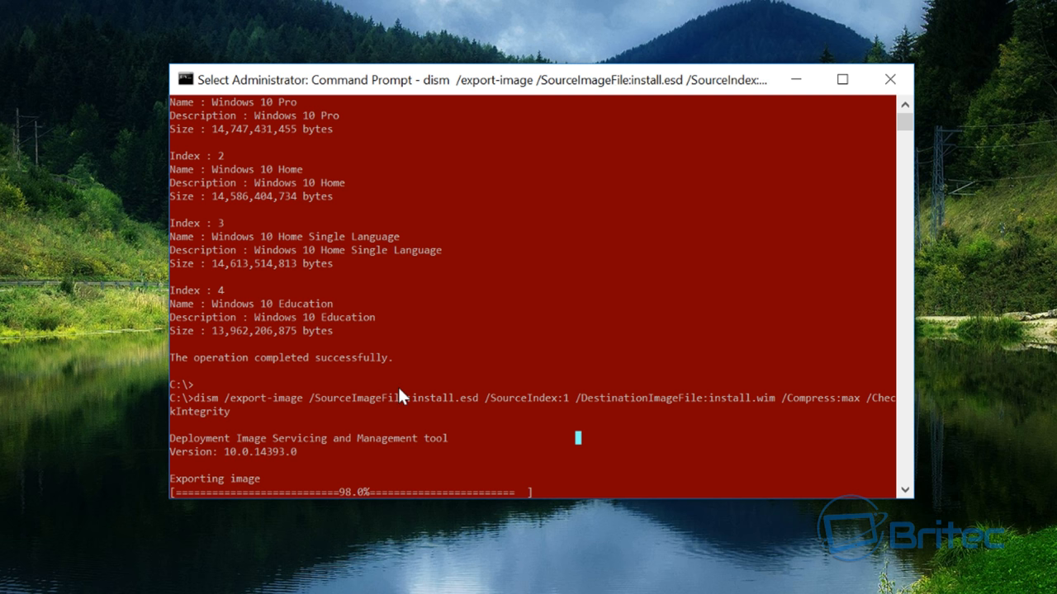
pyautogui.moveTo(239, 406)
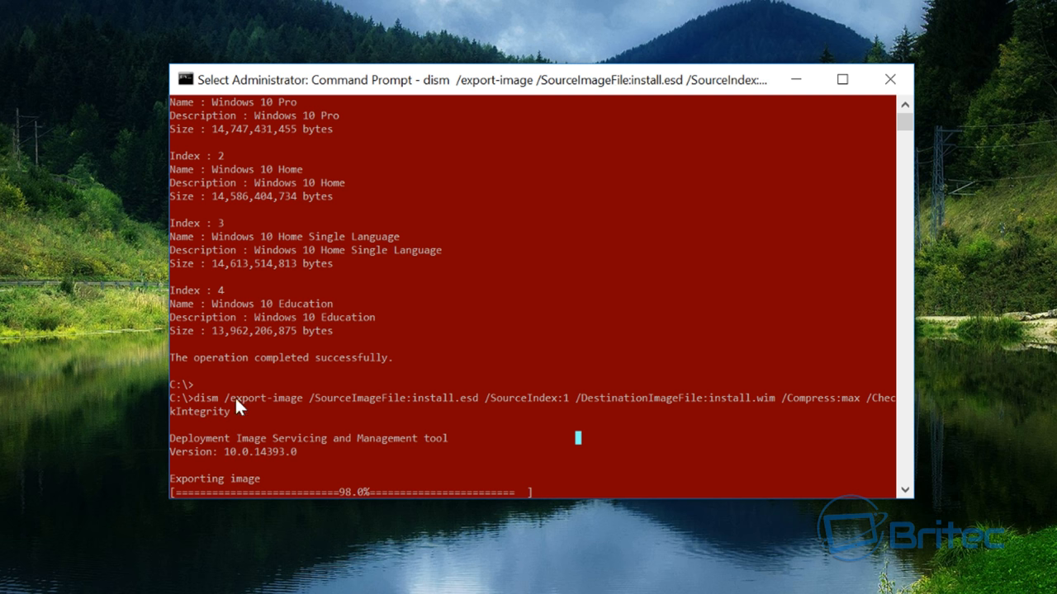
pyautogui.moveTo(690, 411)
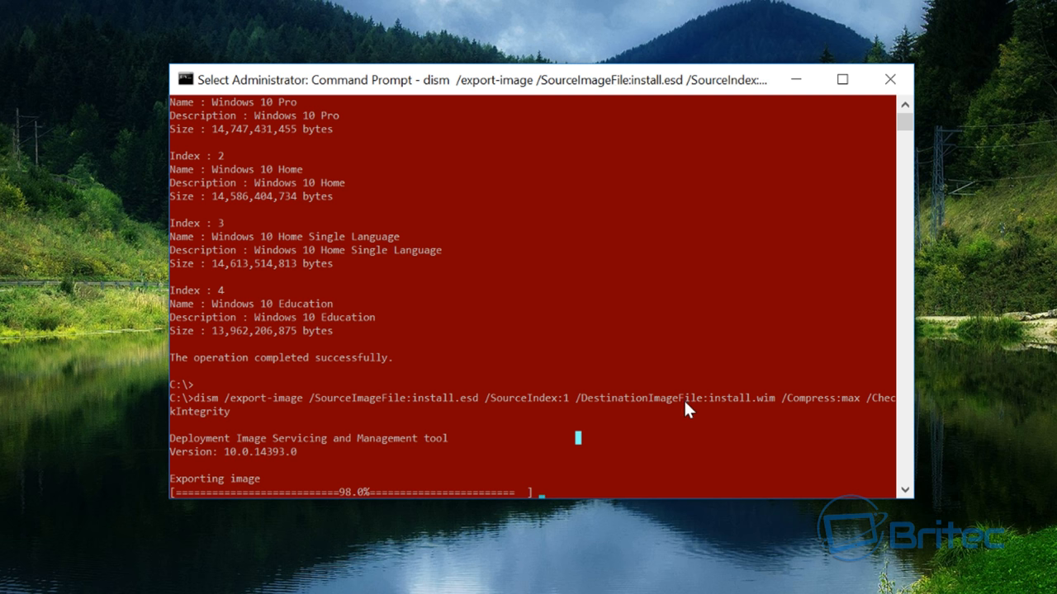
pyautogui.moveTo(476, 416)
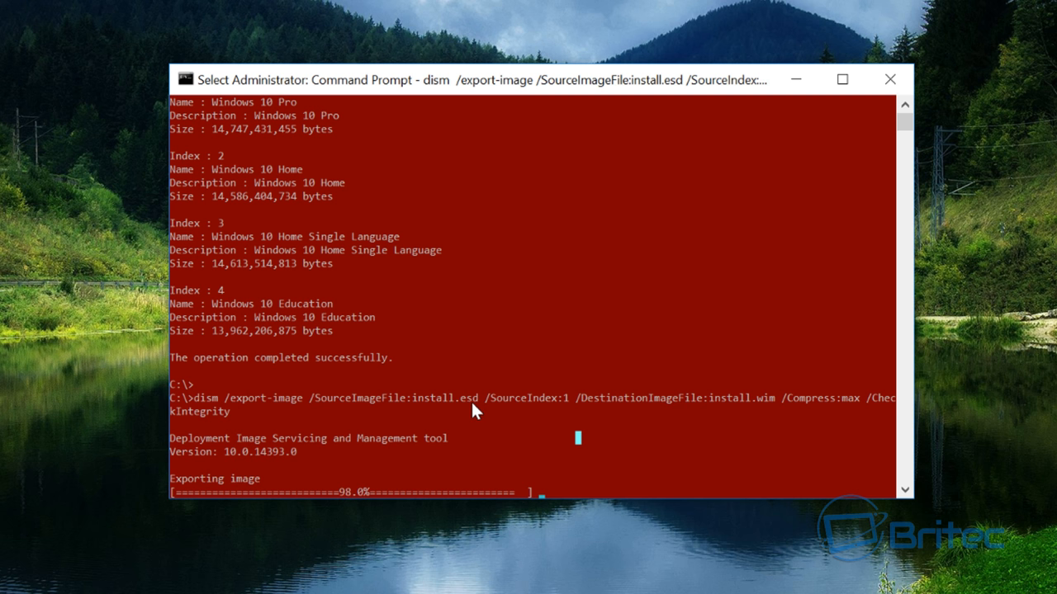
pyautogui.moveTo(446, 428)
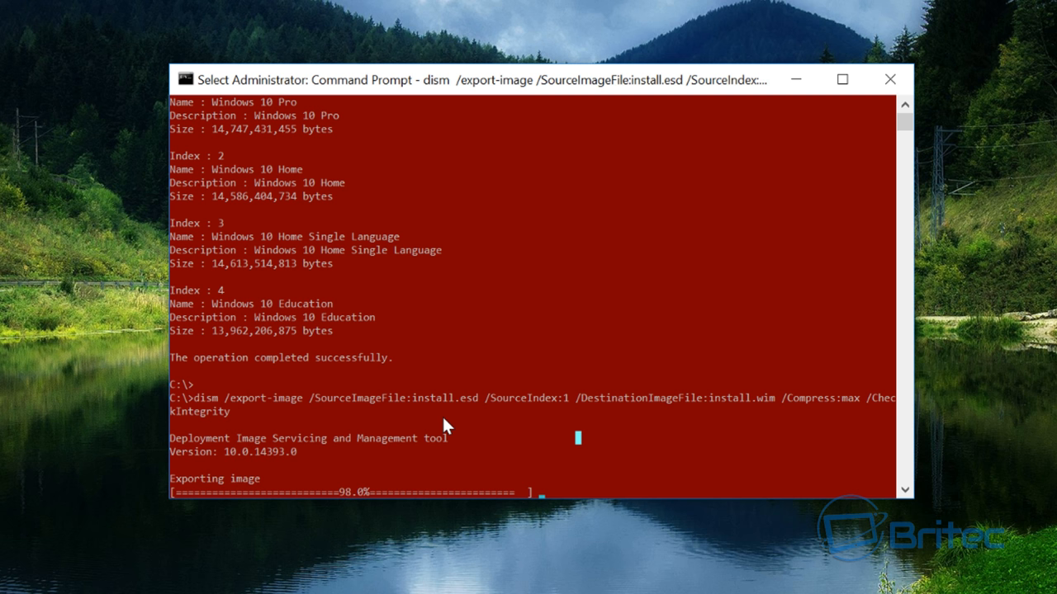
pyautogui.moveTo(674, 462)
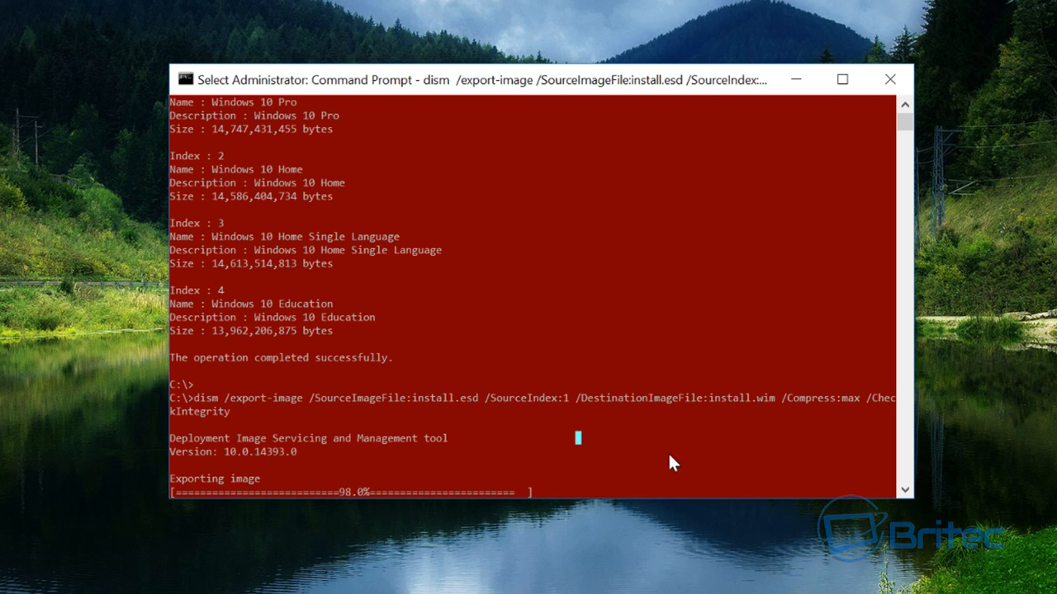
pyautogui.moveTo(453, 342)
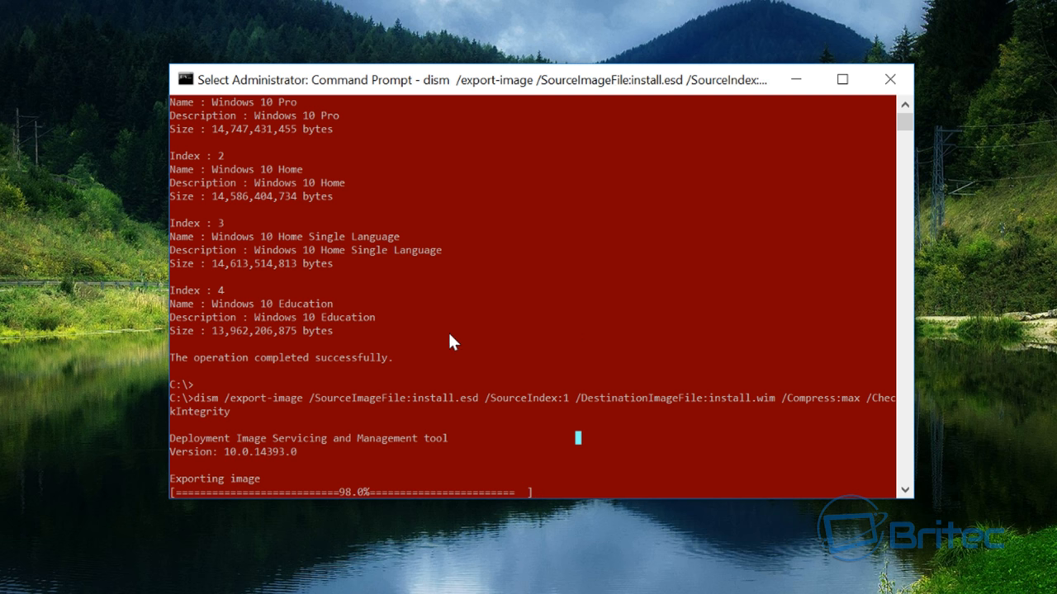
pyautogui.moveTo(469, 350)
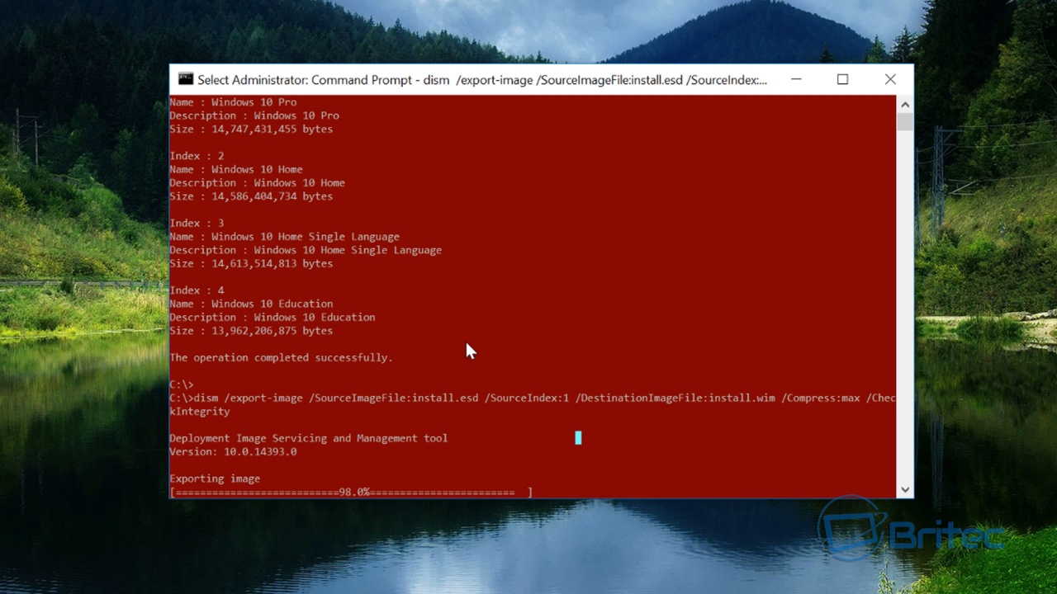
pyautogui.moveTo(572, 348)
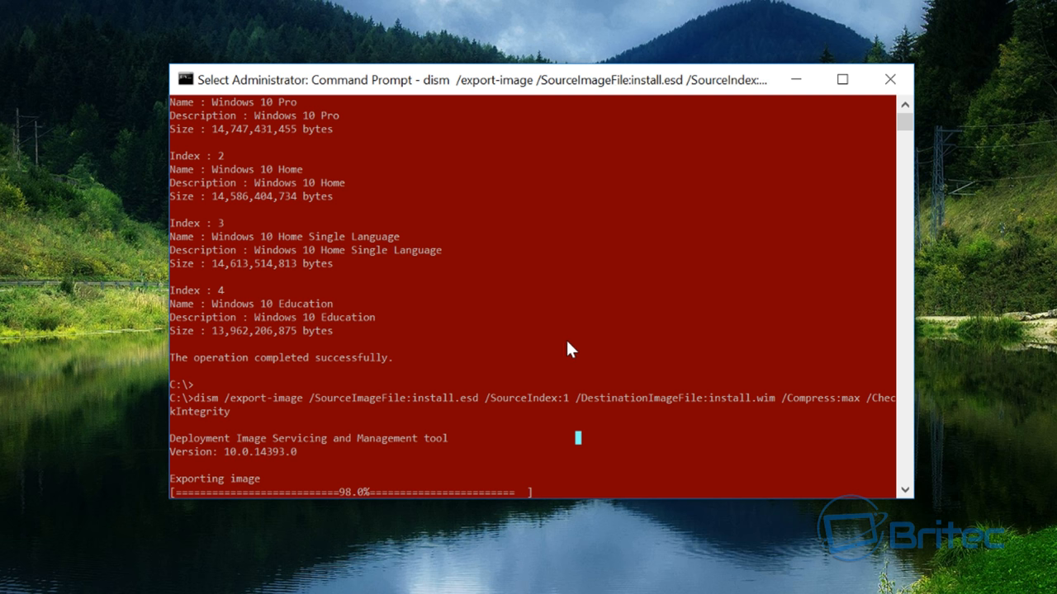
pyautogui.moveTo(749, 413)
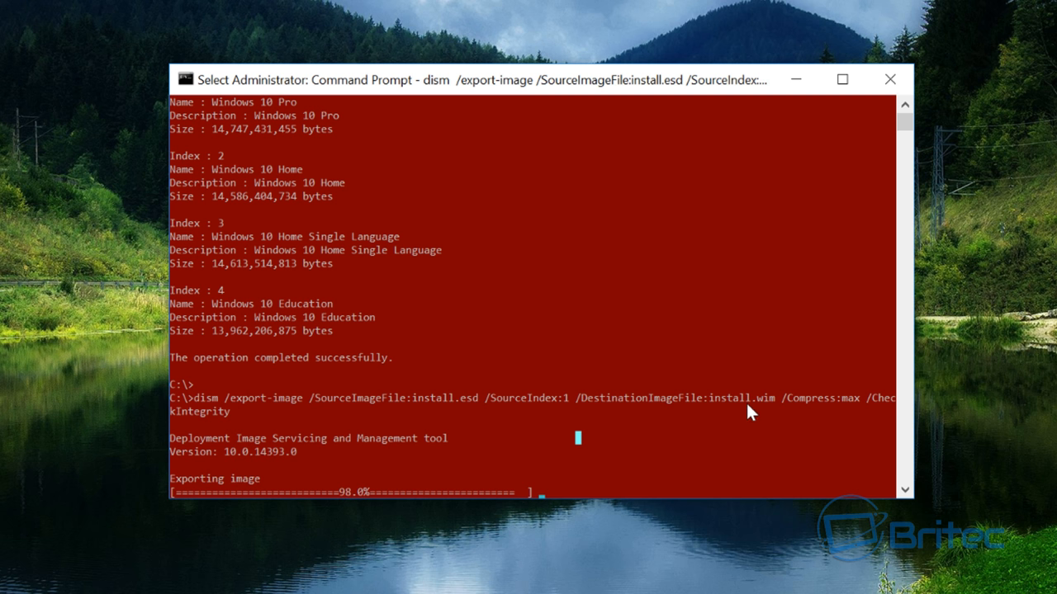
pyautogui.moveTo(353, 535)
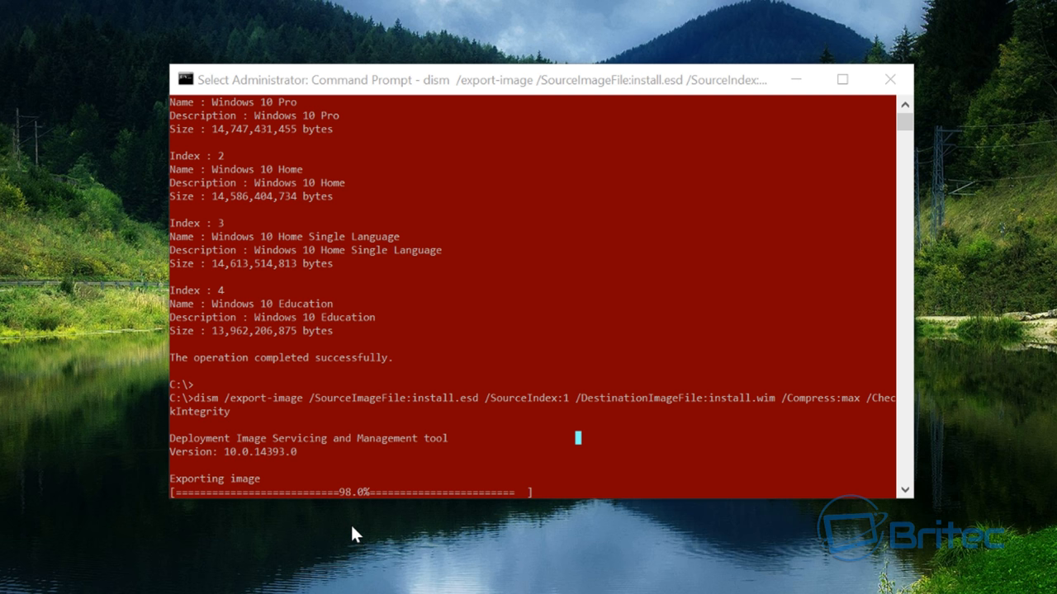
pyautogui.moveTo(330, 586)
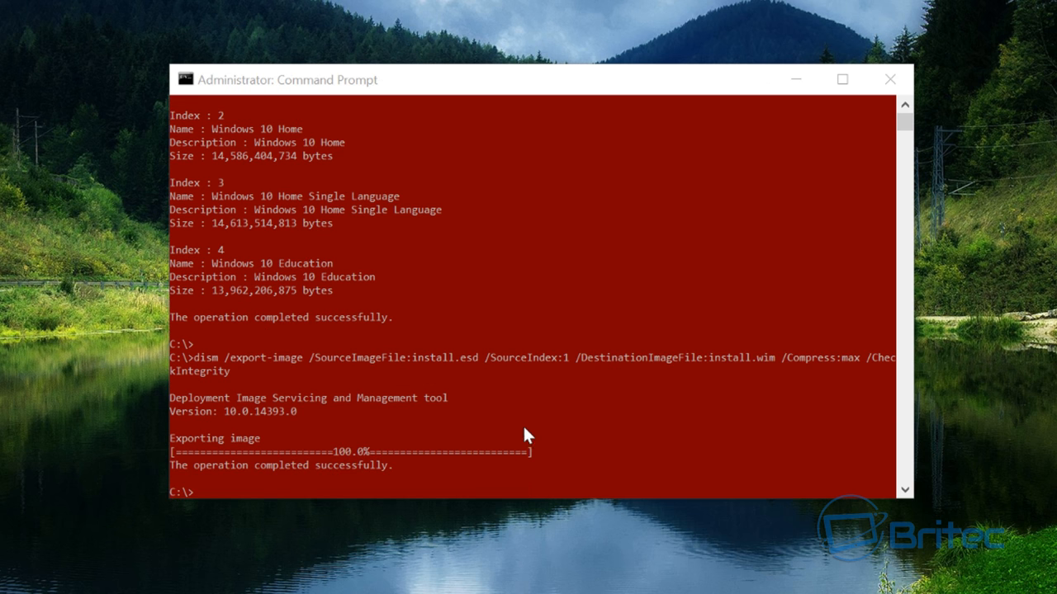
pyautogui.moveTo(317, 476)
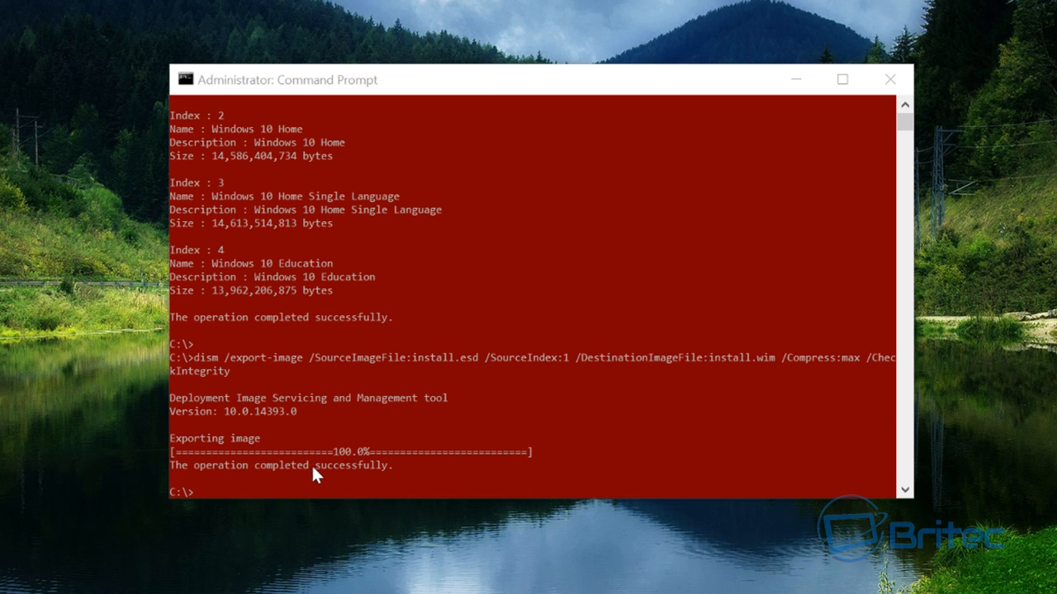
pyautogui.moveTo(890, 79)
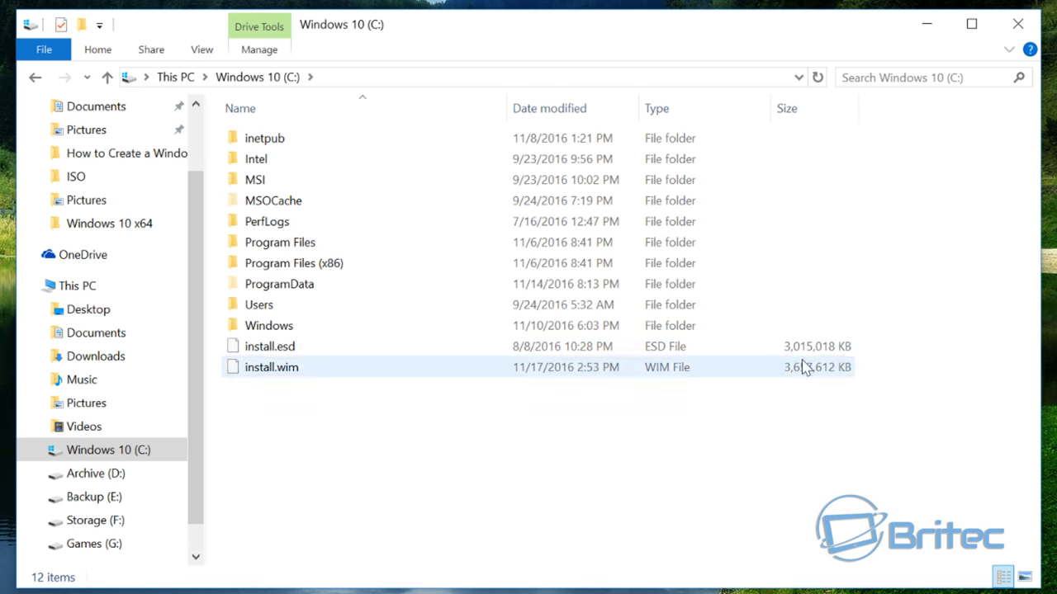
pyautogui.click(271, 347)
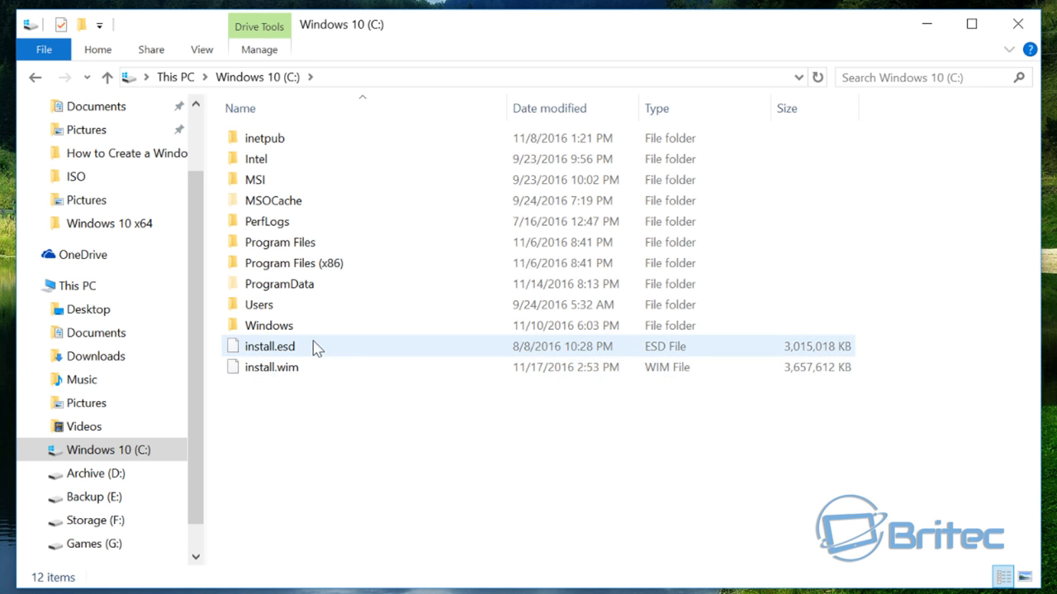
pyautogui.click(269, 347)
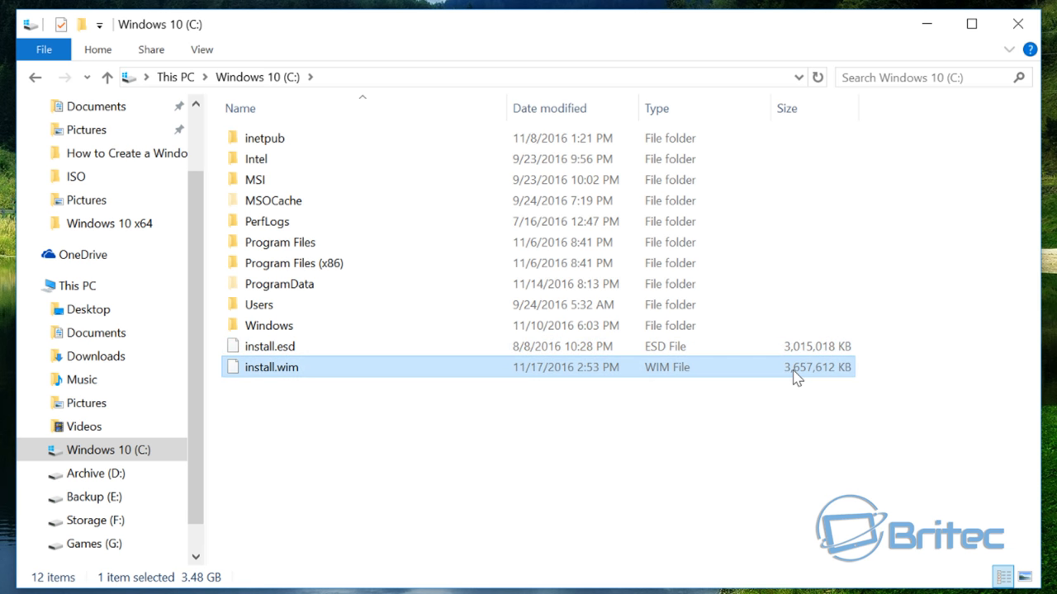
pyautogui.rightClick(269, 347)
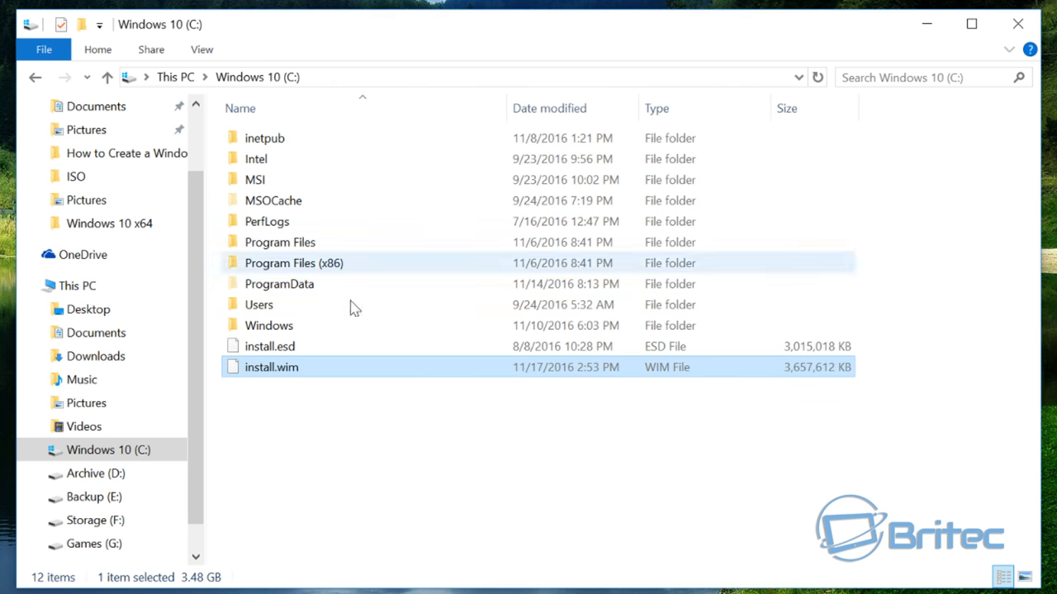
pyautogui.click(271, 347)
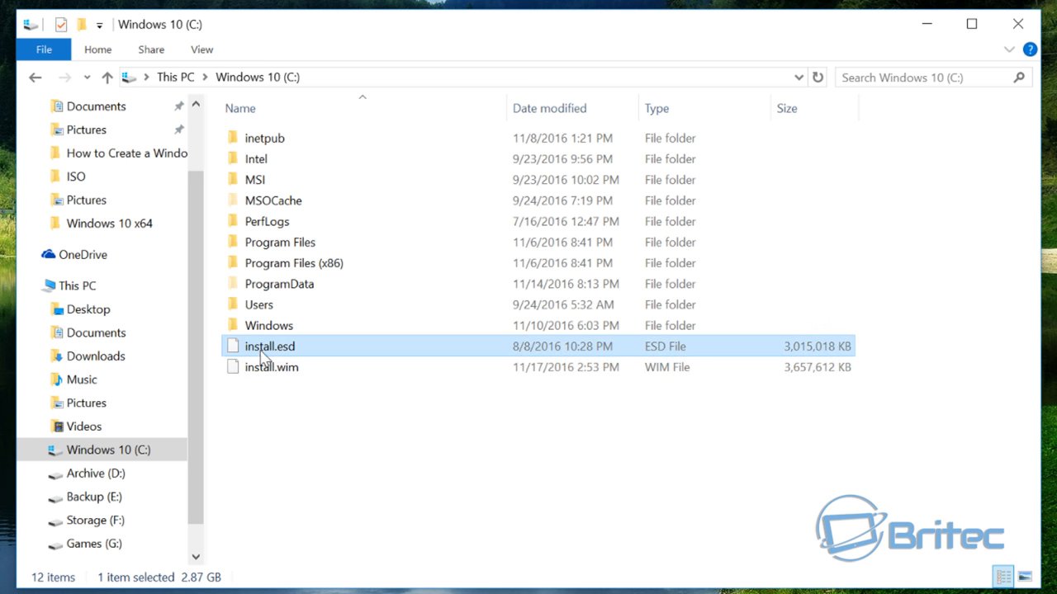
pyautogui.moveTo(648, 346)
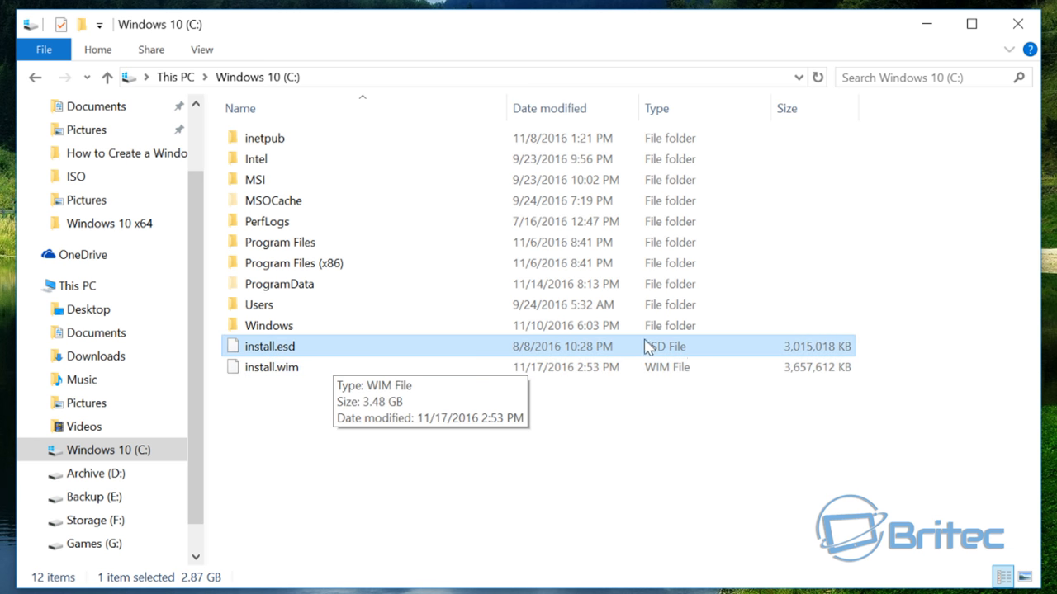
pyautogui.moveTo(776, 350)
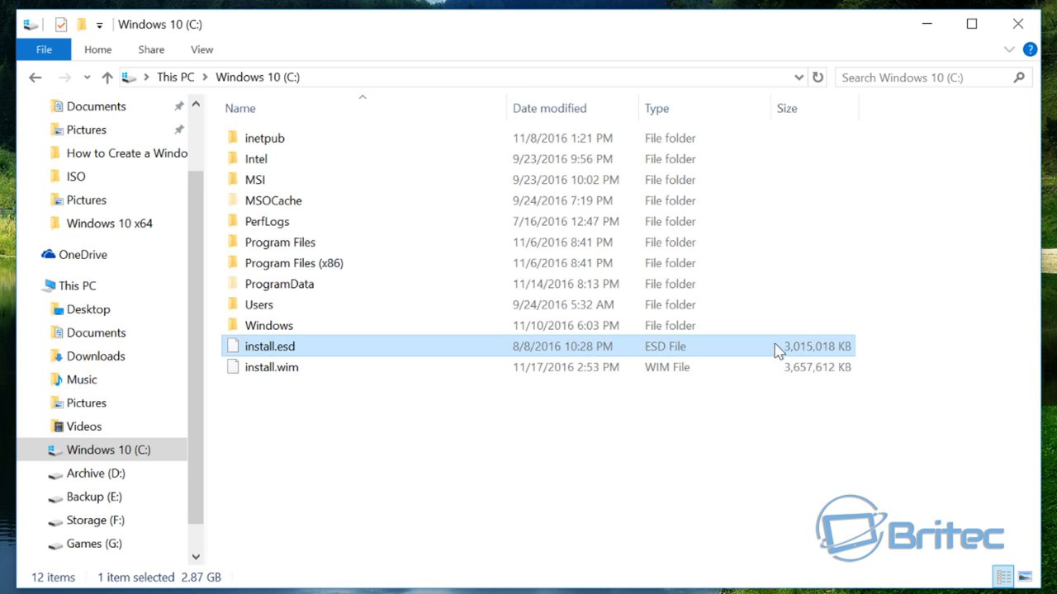
pyautogui.moveTo(791, 262)
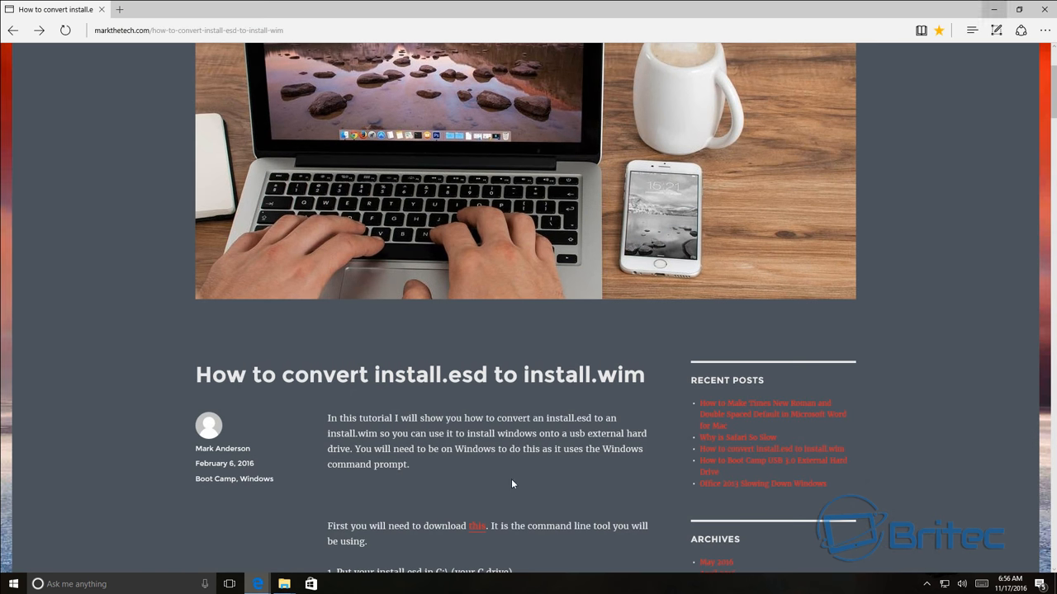
pyautogui.moveTo(265, 472)
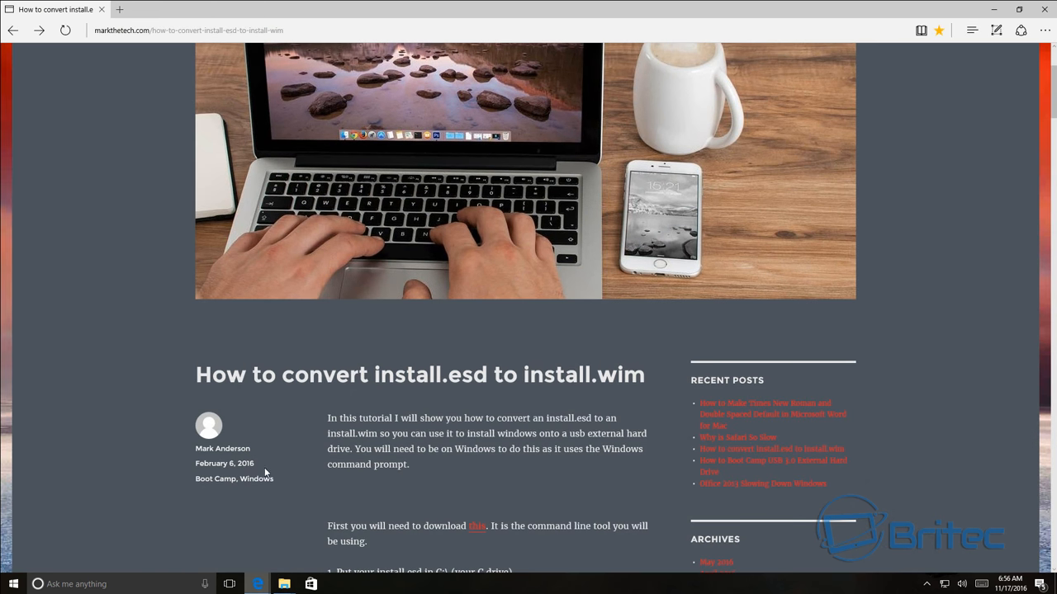
pyautogui.moveTo(204, 454)
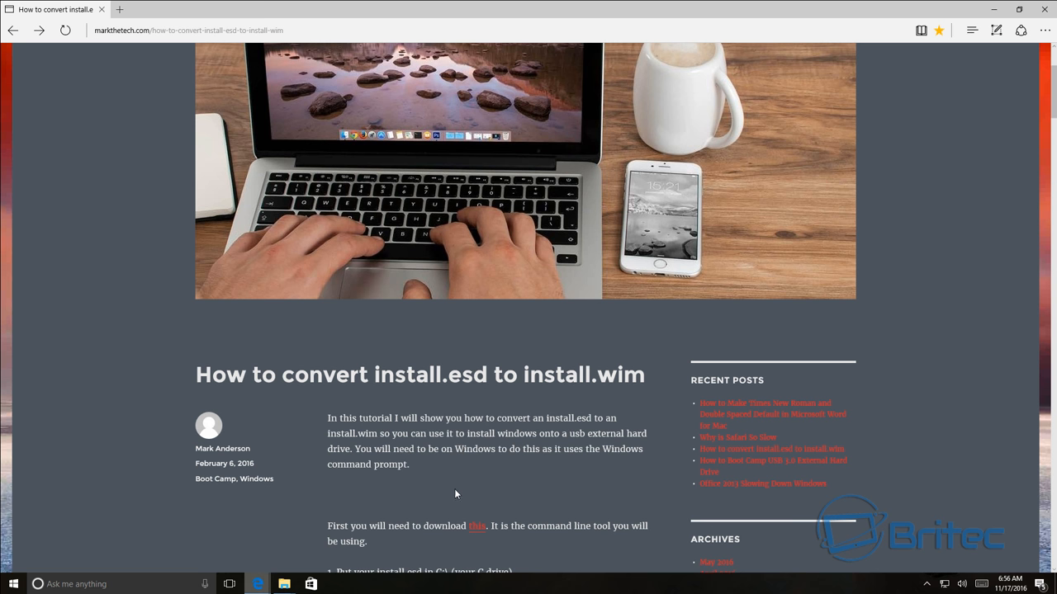
pyautogui.moveTo(396, 462)
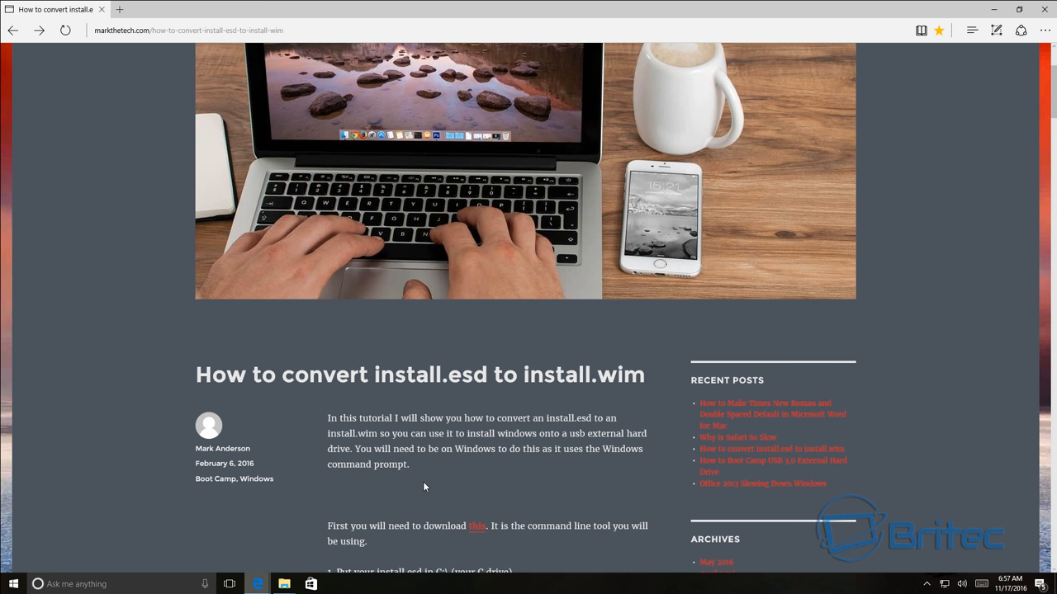
pyautogui.moveTo(475, 525)
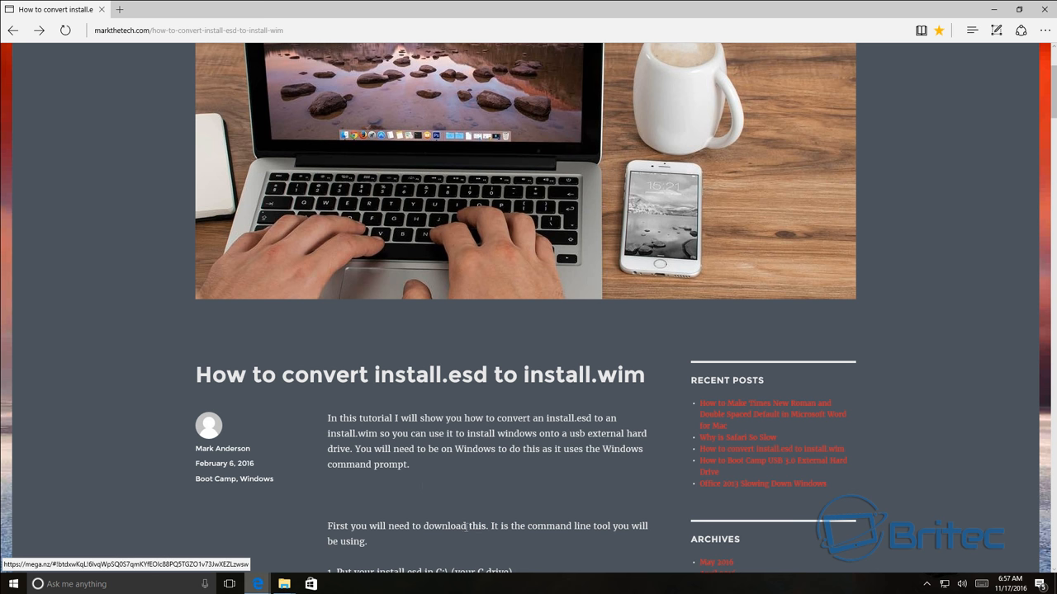
pyautogui.moveTo(485, 531)
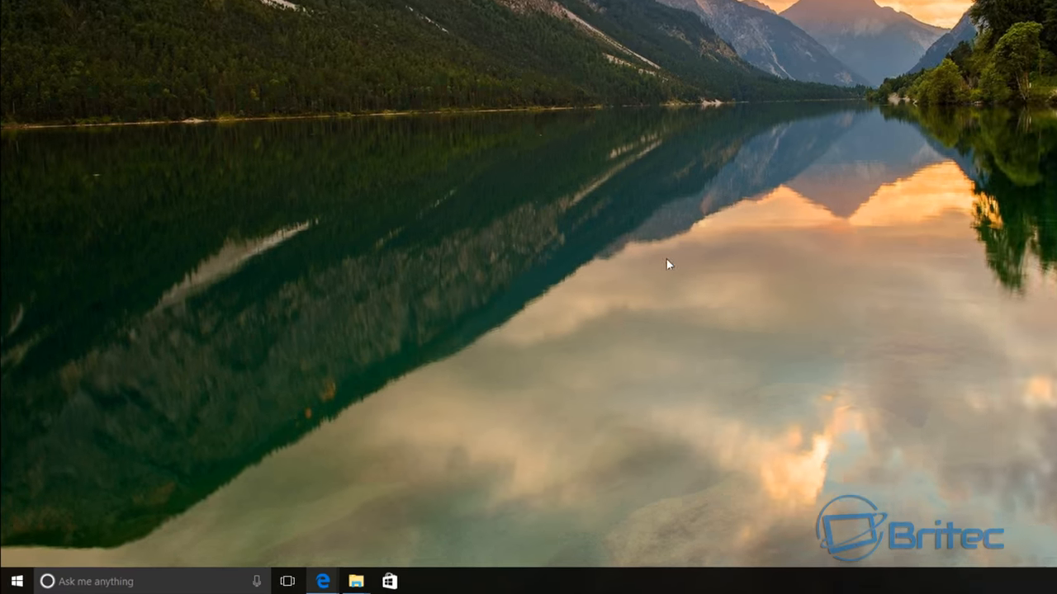
# Open a new File Explorer window on Local Disk (C:) and enter the ESD2WIM-WIM2ESD-v2 folder.
pyautogui.rightClick(13, 581)
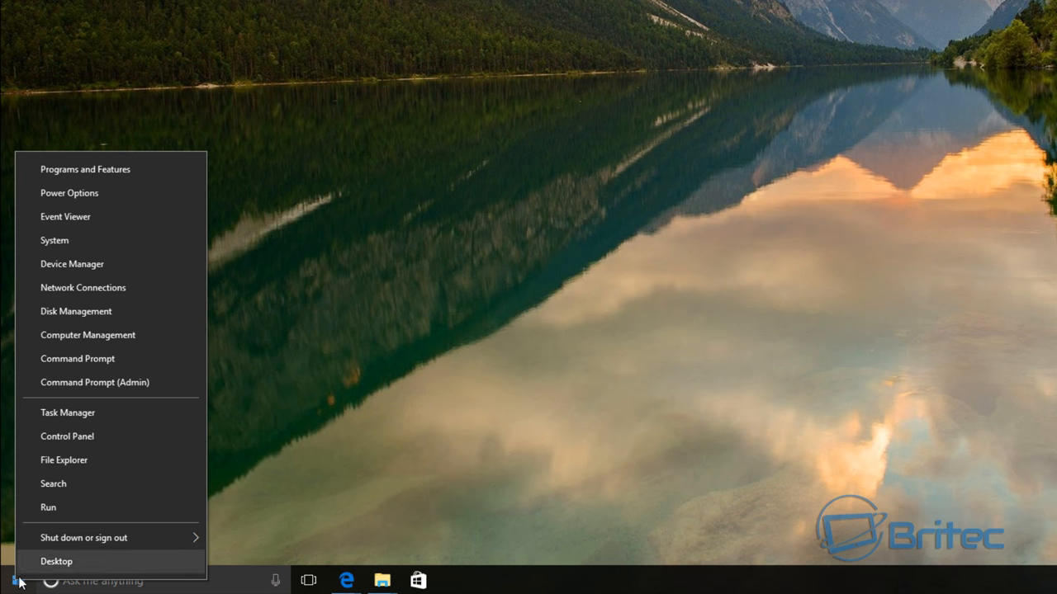
pyautogui.click(63, 459)
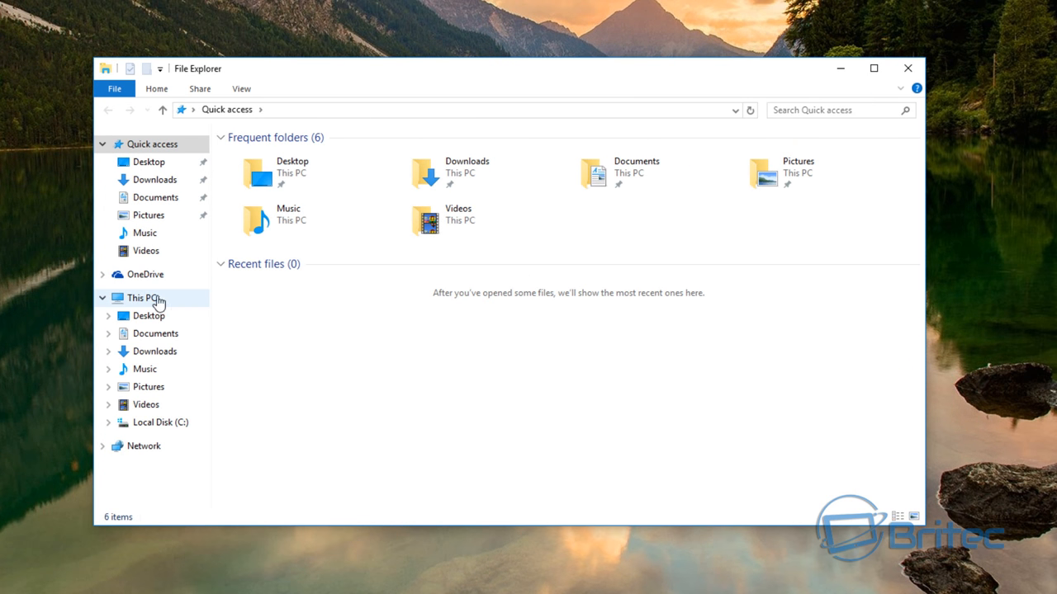
pyautogui.moveTo(172, 423)
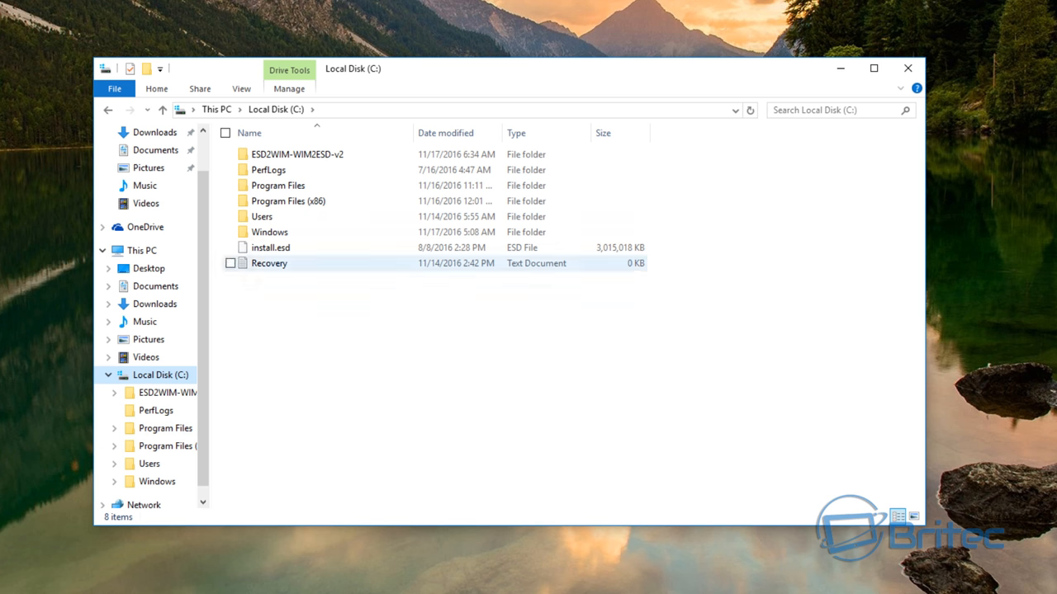
pyautogui.click(271, 248)
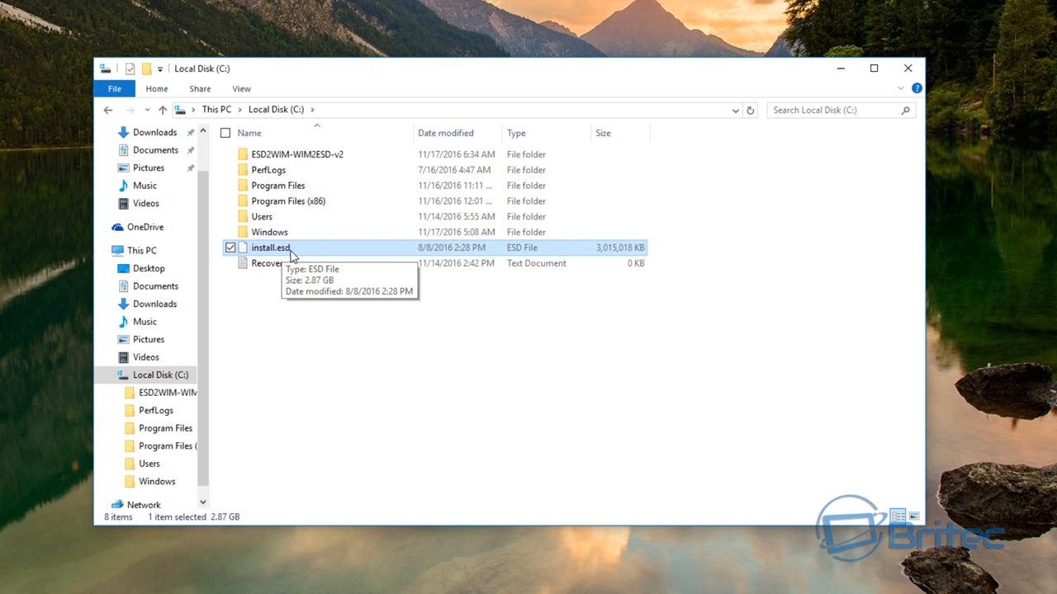
pyautogui.moveTo(303, 168)
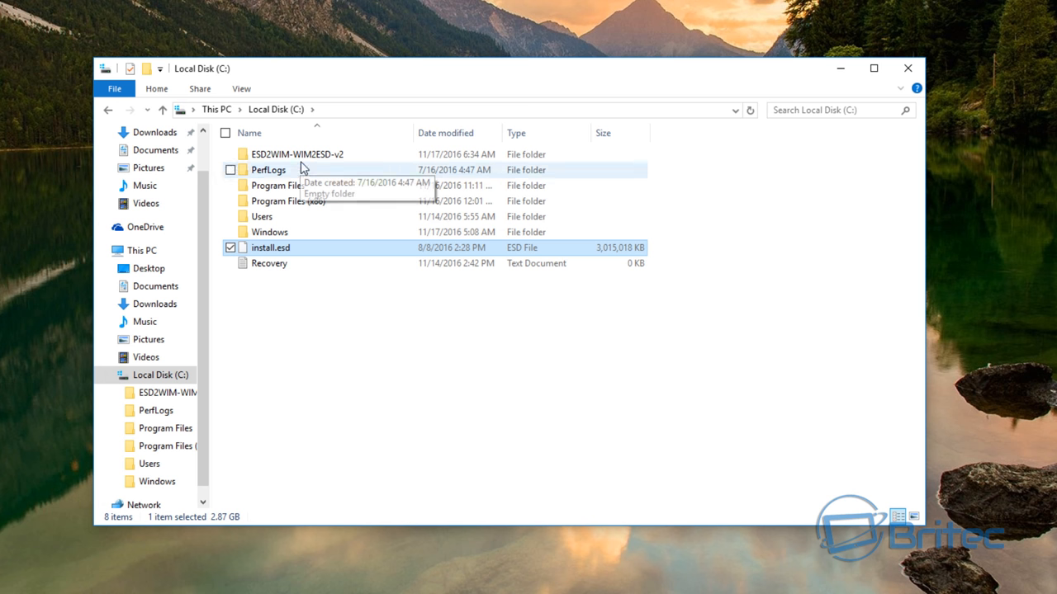
pyautogui.doubleClick(297, 155)
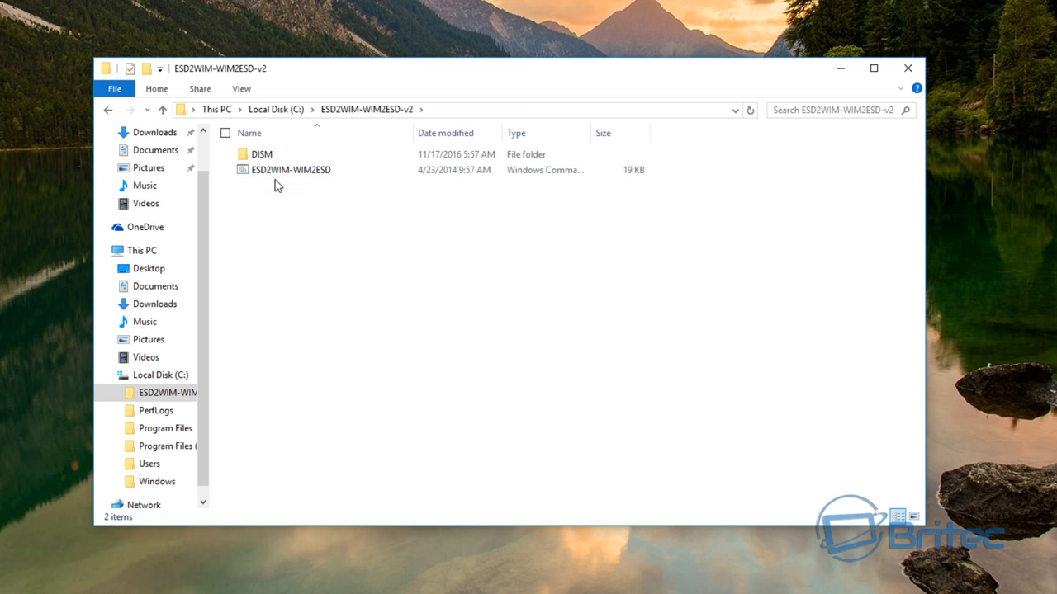
# Look inside the DISM subfolder, then return to the ESD2WIM-WIM2ESD-v2 folder holding the script.
pyautogui.click(291, 169)
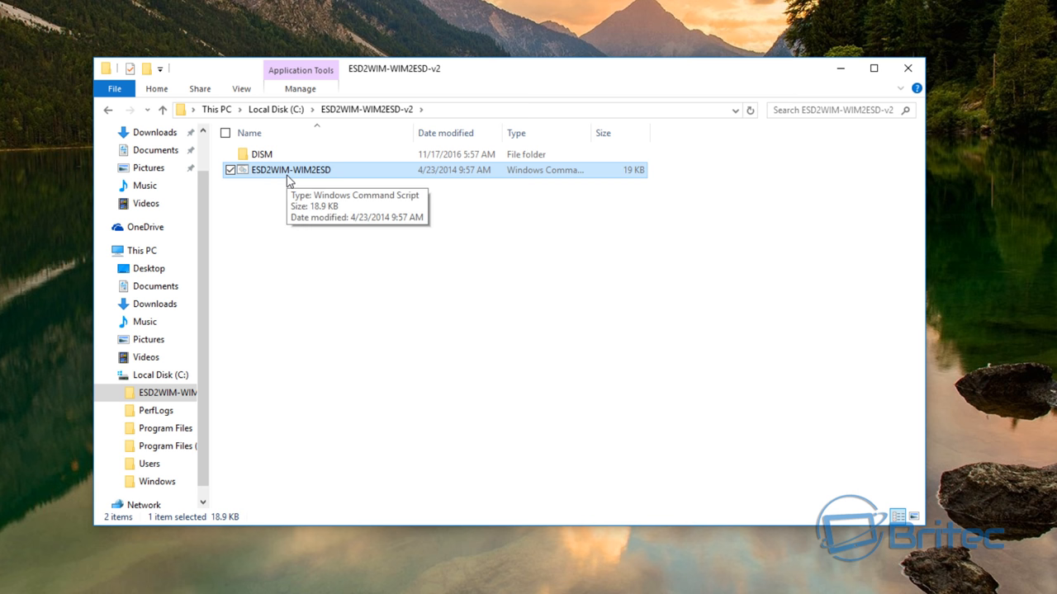
pyautogui.doubleClick(261, 154)
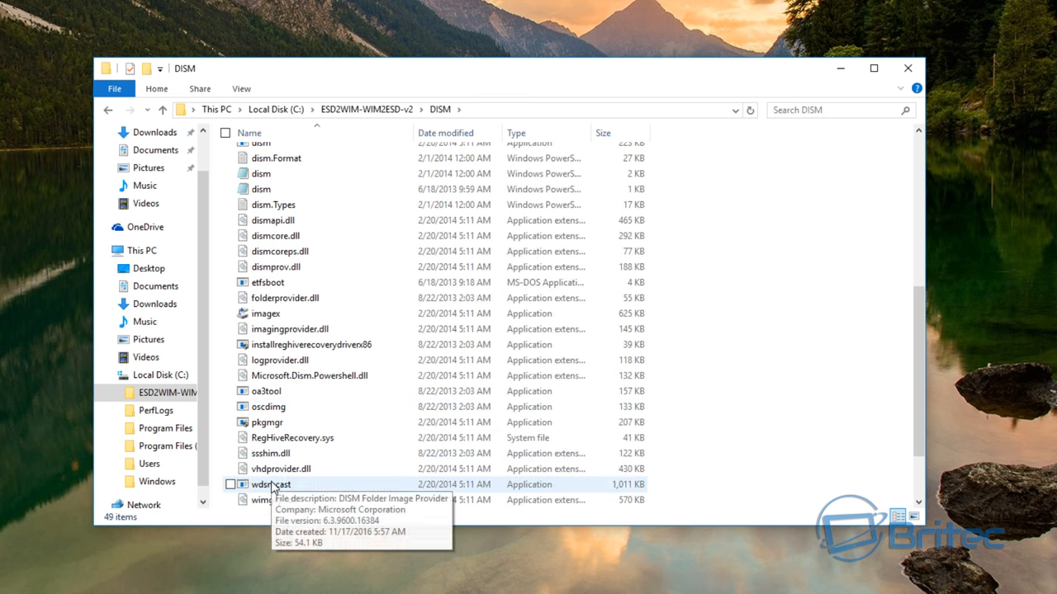
pyautogui.click(107, 109)
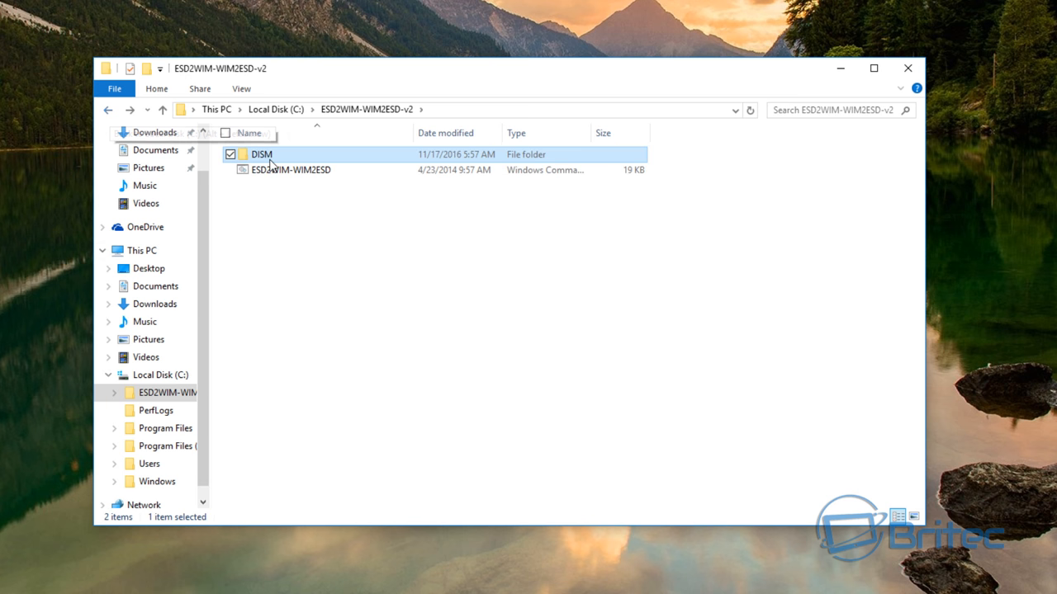
# Run the ESD2WIM-WIM2ESD script as administrator, allowing it through User Account Control.
pyautogui.rightClick(290, 168)
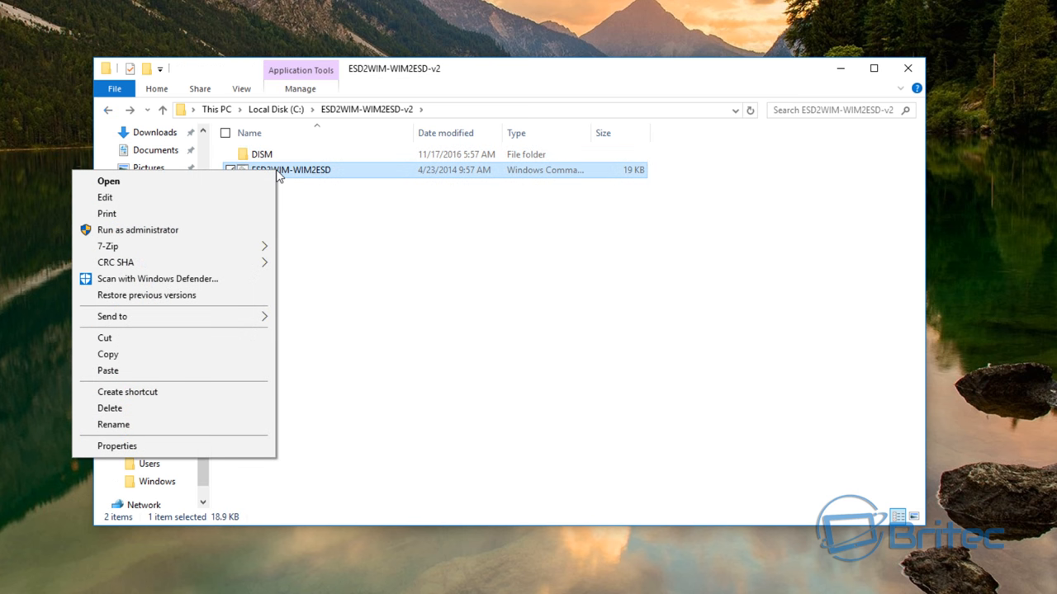
pyautogui.click(139, 229)
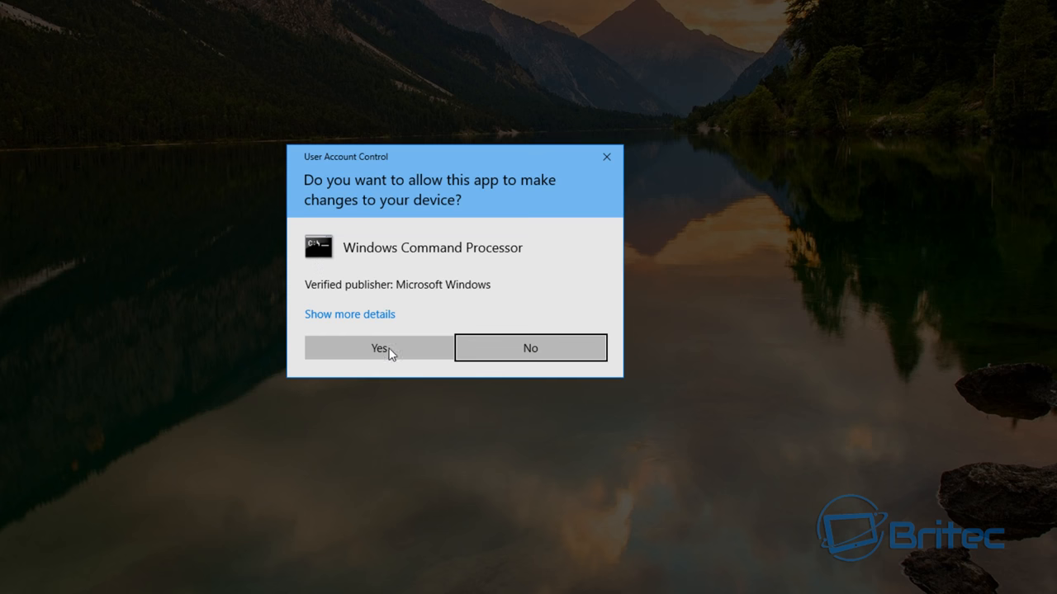
pyautogui.click(378, 347)
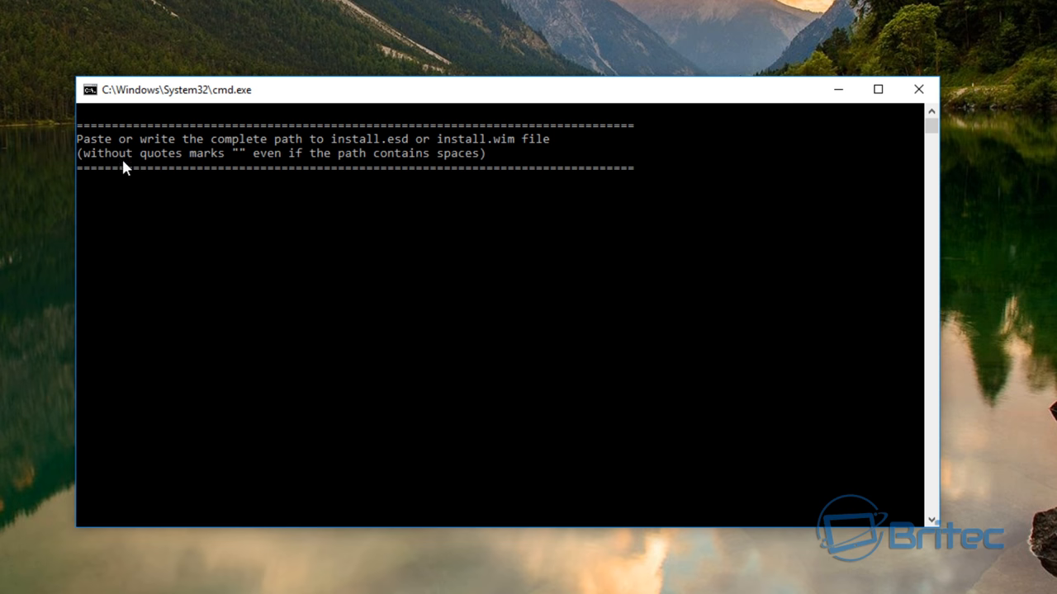
pyautogui.moveTo(106, 188)
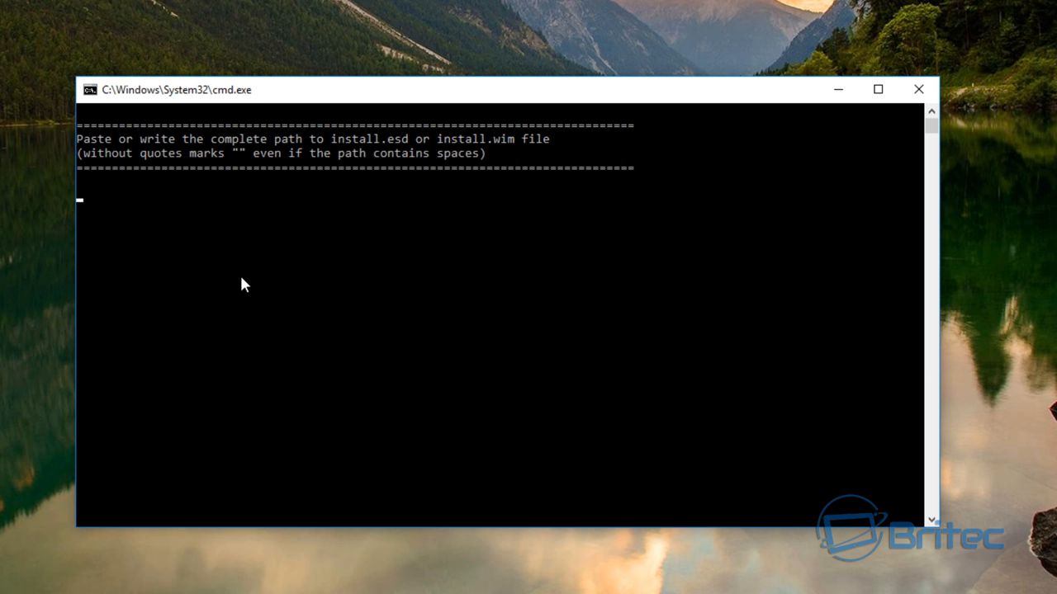
pyautogui.moveTo(245, 291)
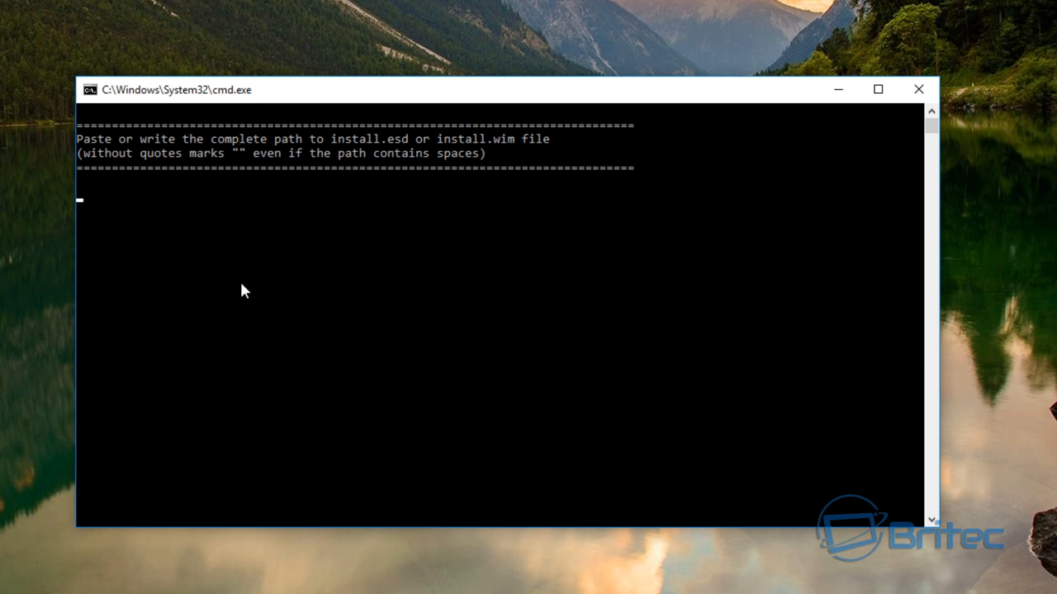
# Fill the script's path prompt with c:\install.esd as the image to convert.
pyautogui.write('c:')
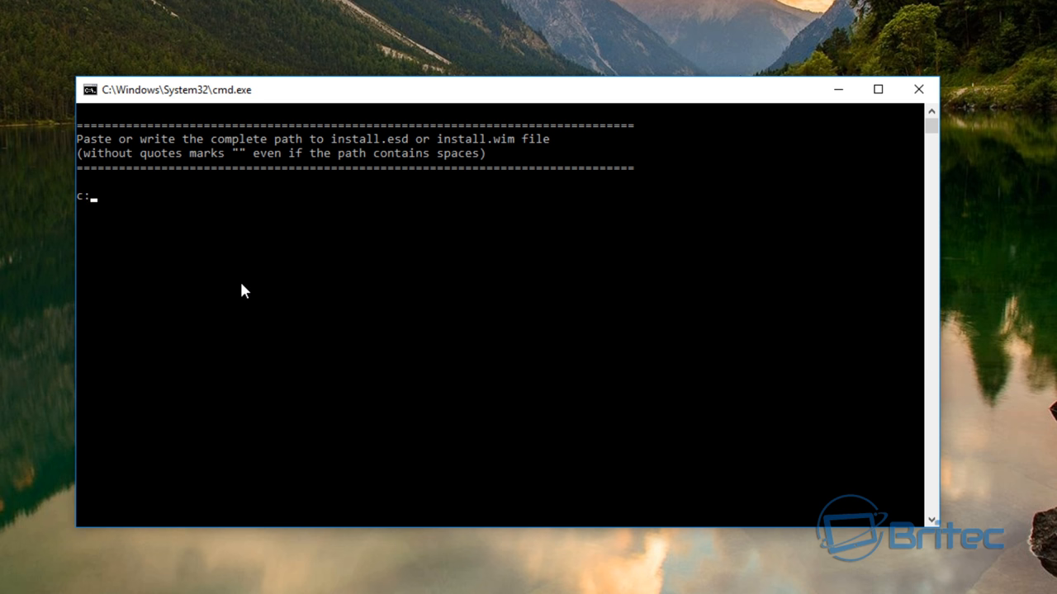
pyautogui.write('\\')
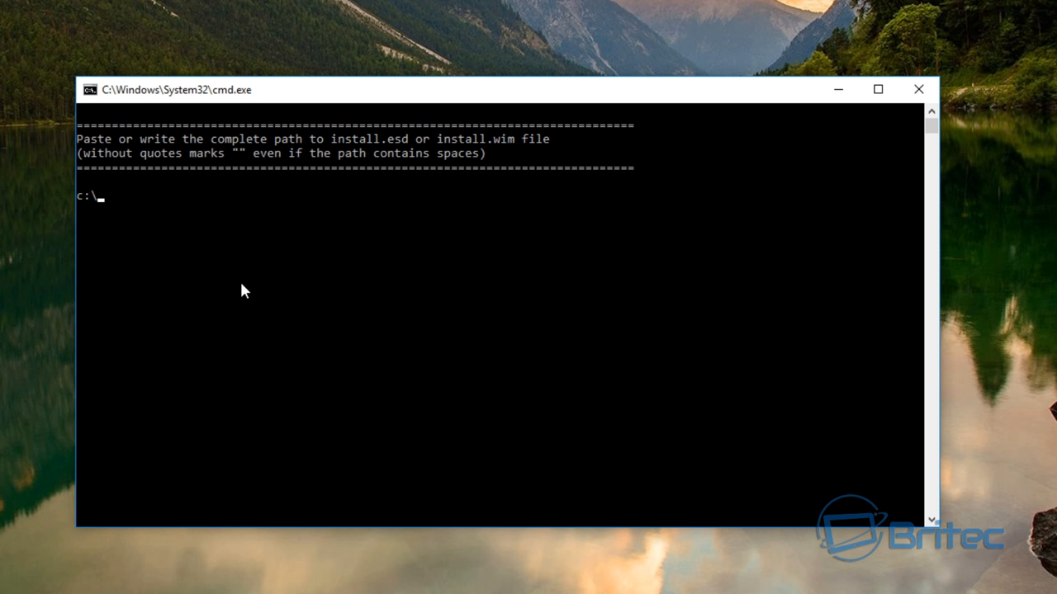
pyautogui.write('install.')
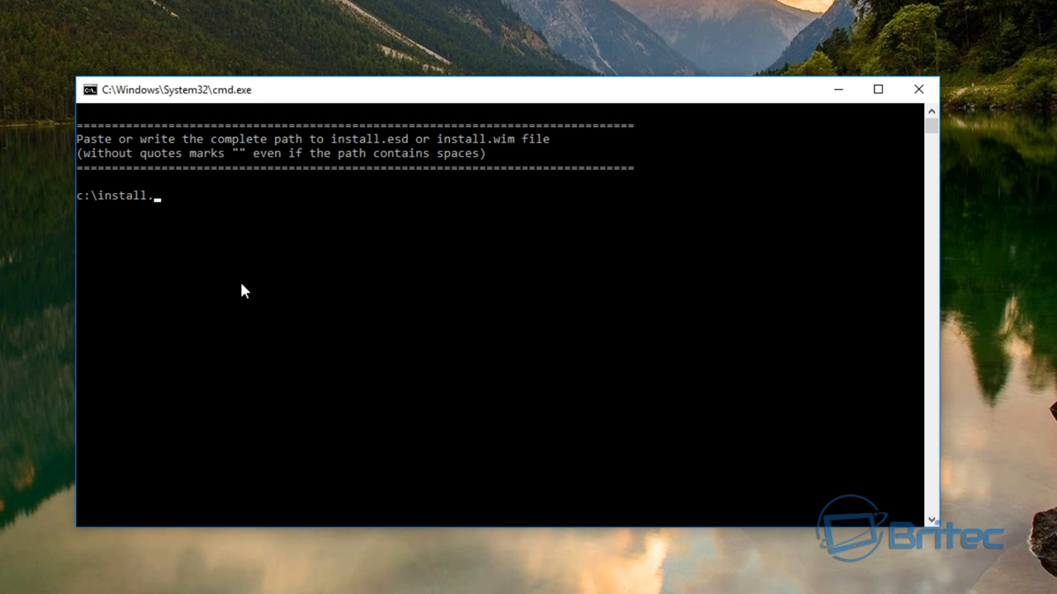
pyautogui.write('esd')
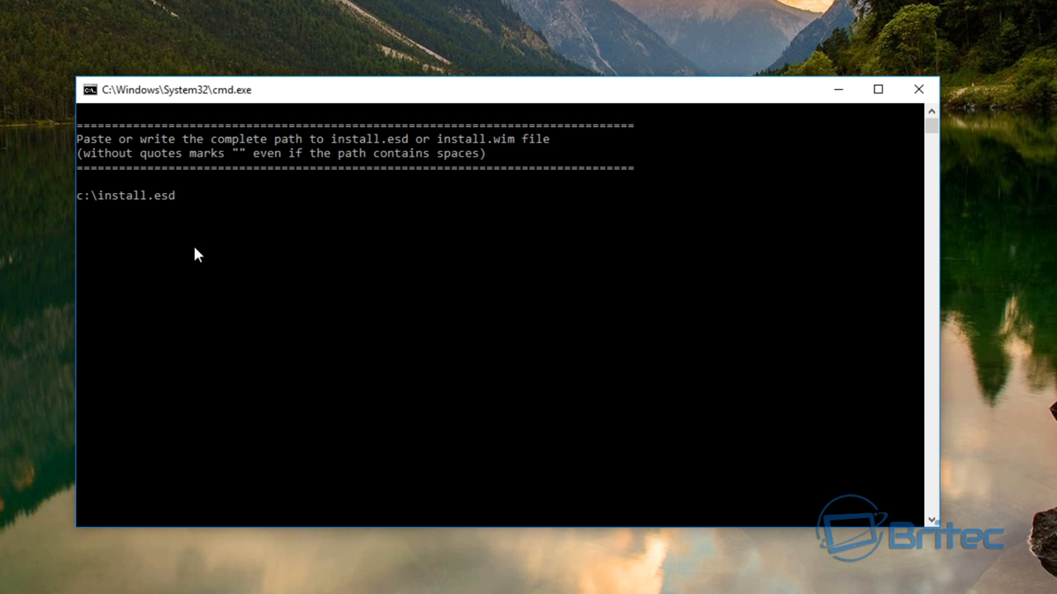
pyautogui.moveTo(136, 218)
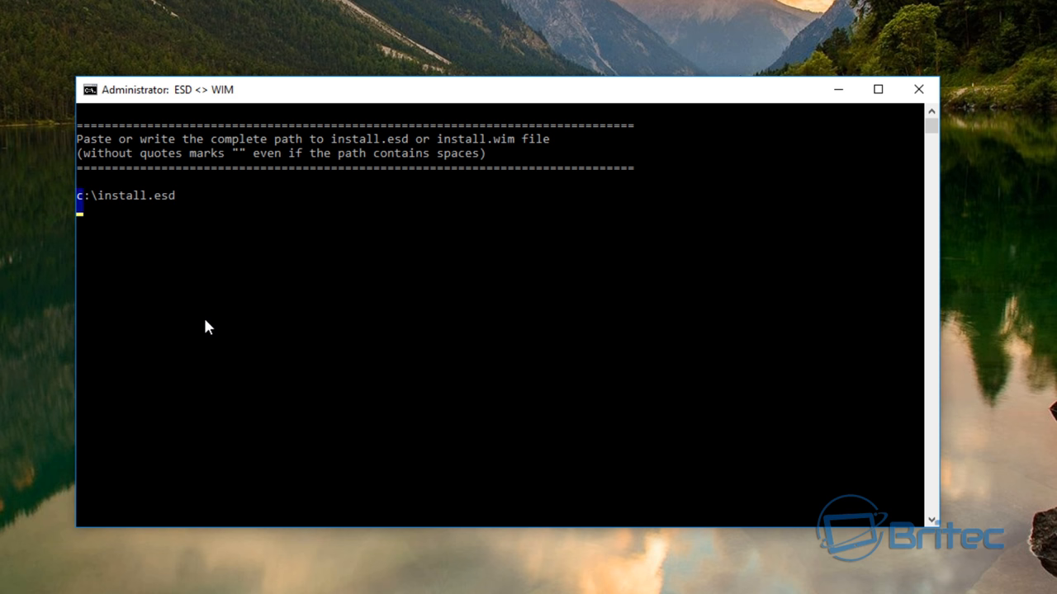
# Submit the install.esd path and choose option 1 to export the first index (Windows 10 Pro).
pyautogui.press('enter')
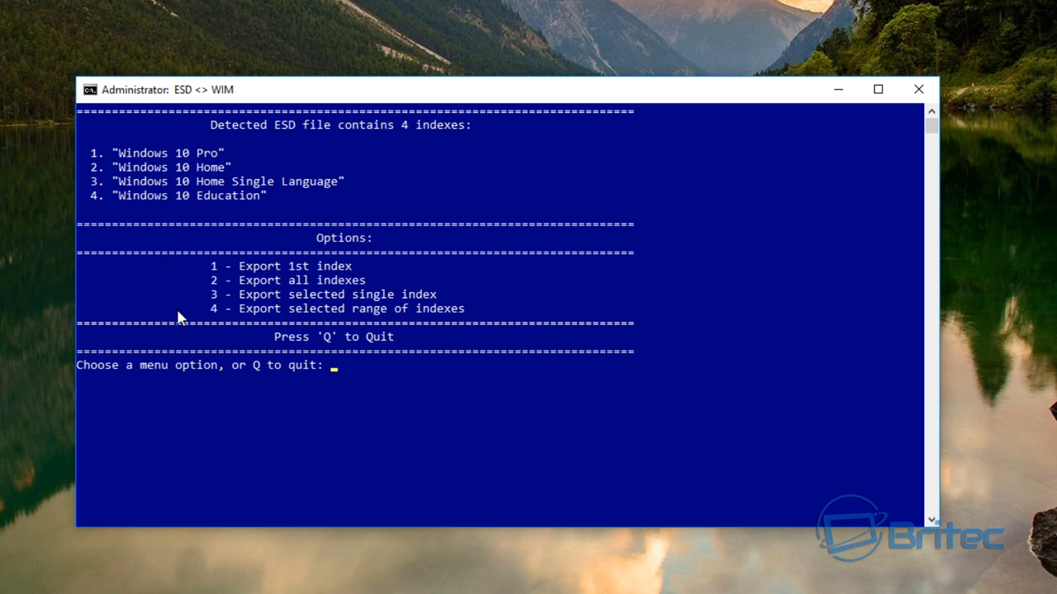
pyautogui.moveTo(281, 129)
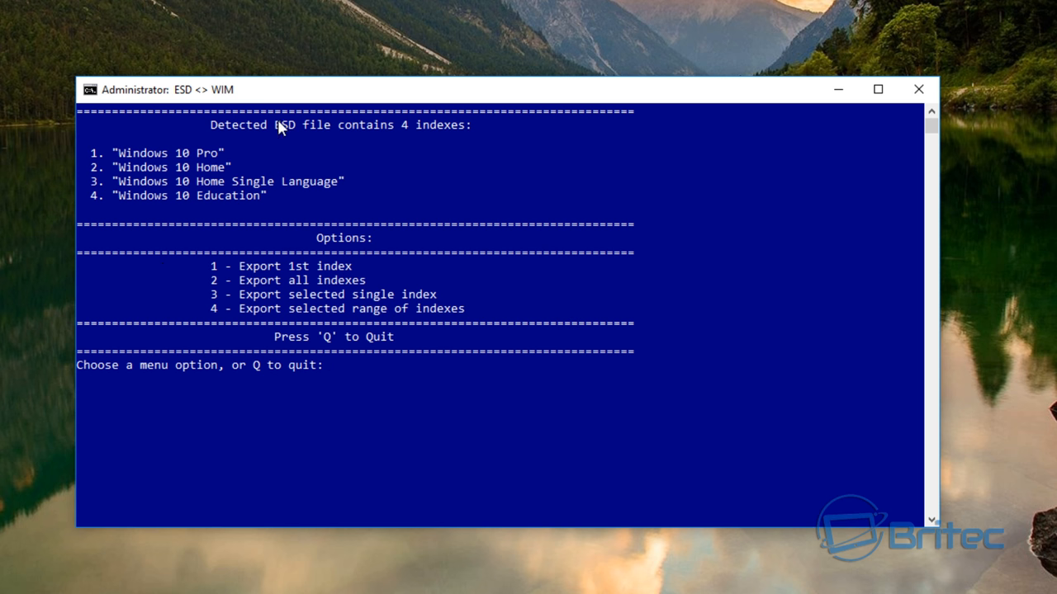
pyautogui.moveTo(178, 188)
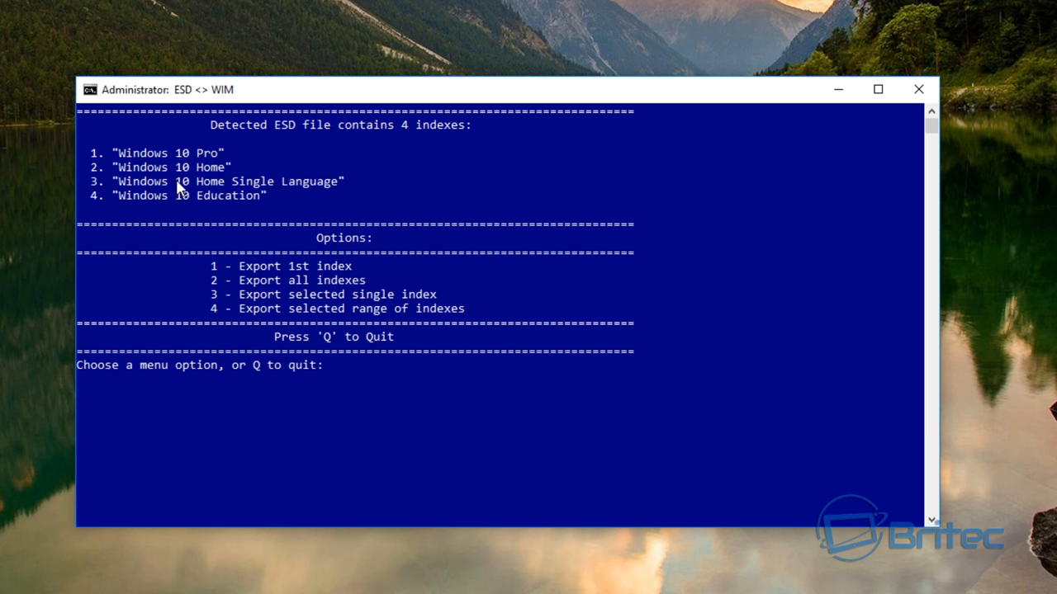
pyautogui.moveTo(194, 165)
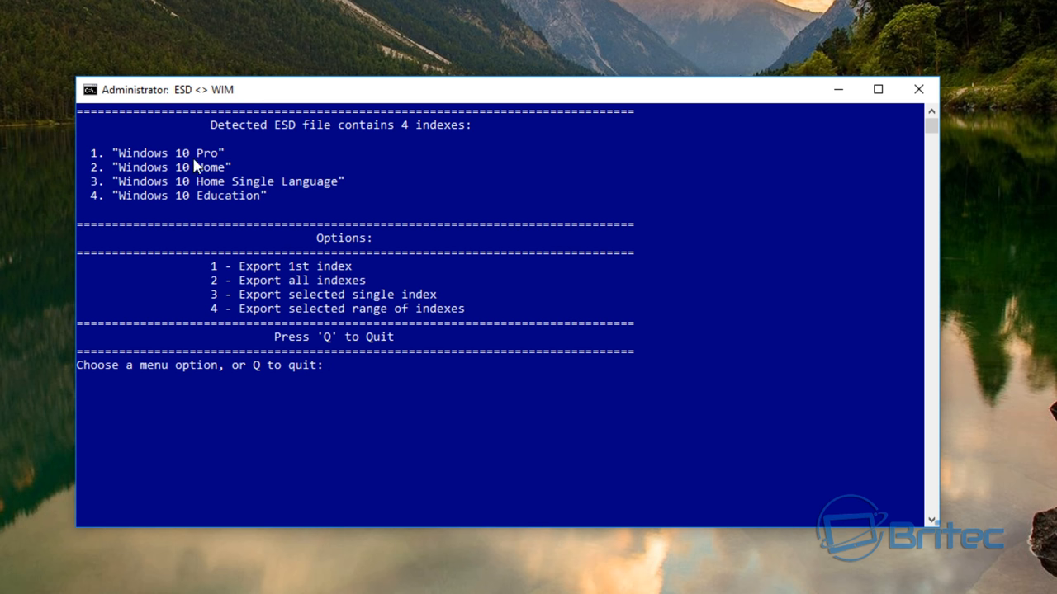
pyautogui.moveTo(357, 426)
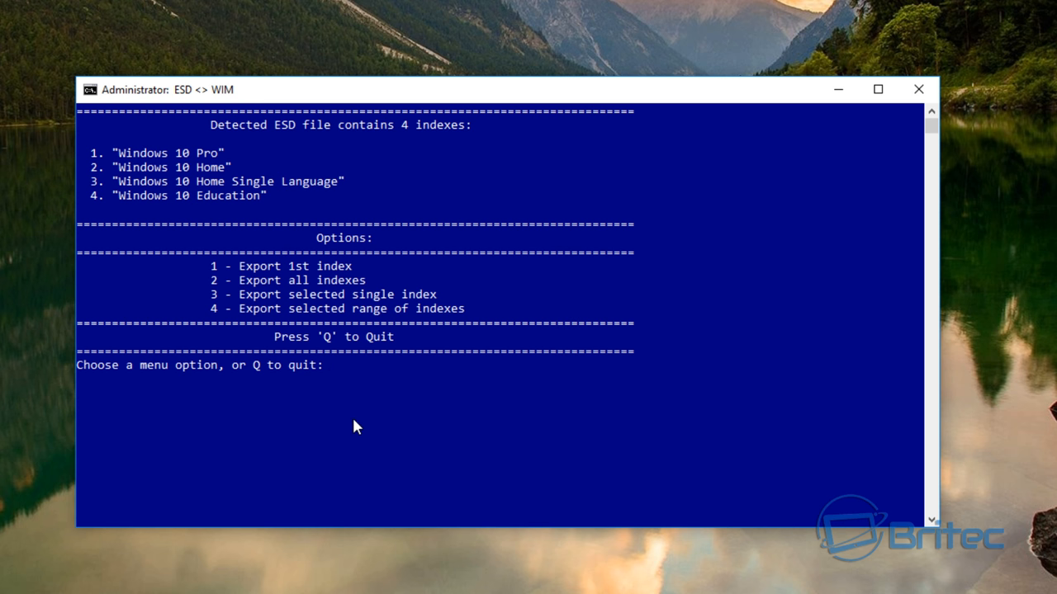
pyautogui.write('1')
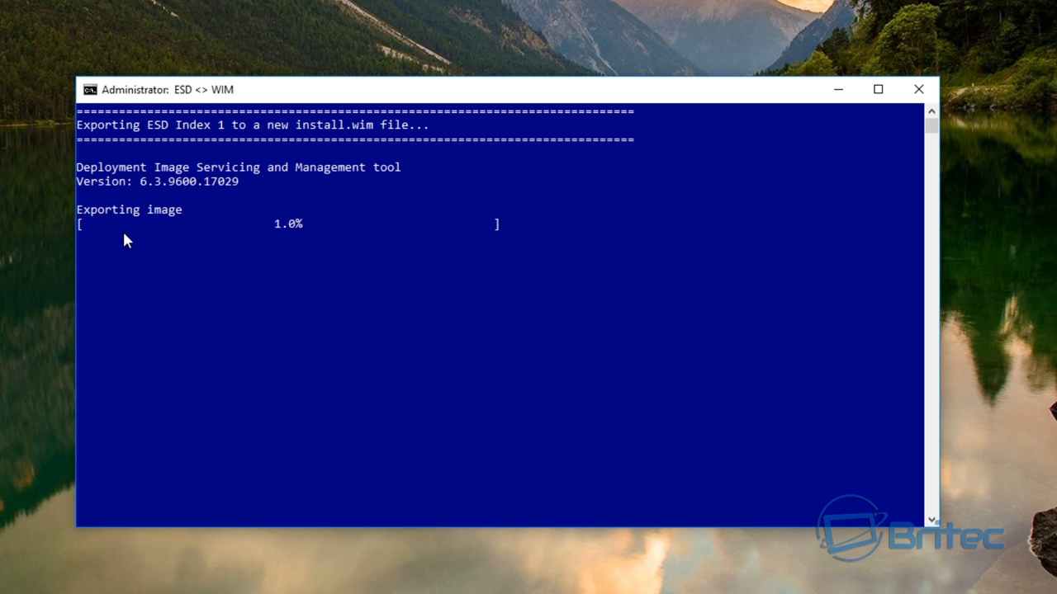
pyautogui.moveTo(476, 247)
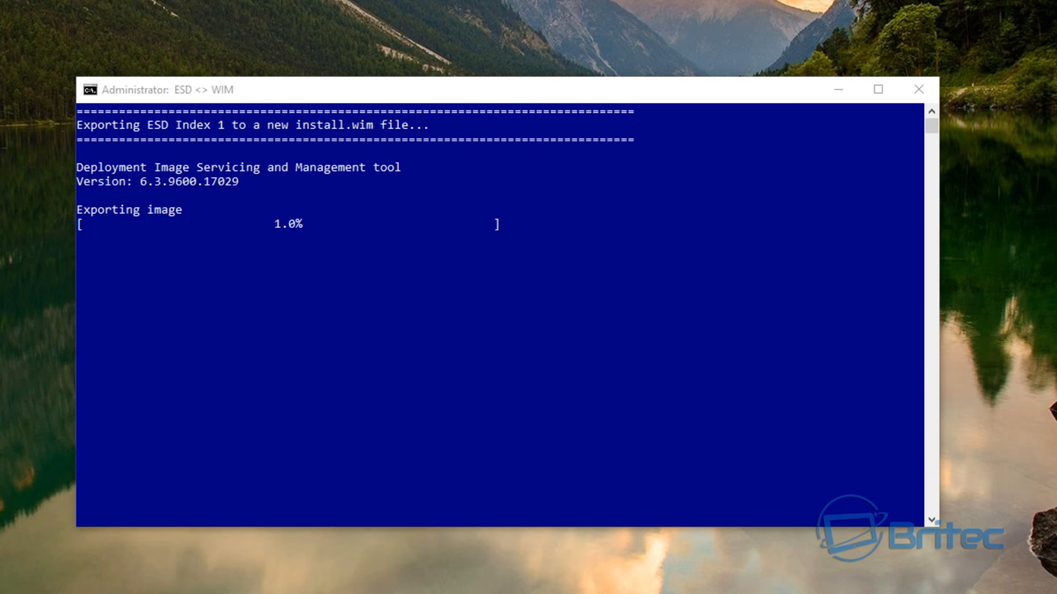
pyautogui.moveTo(426, 443)
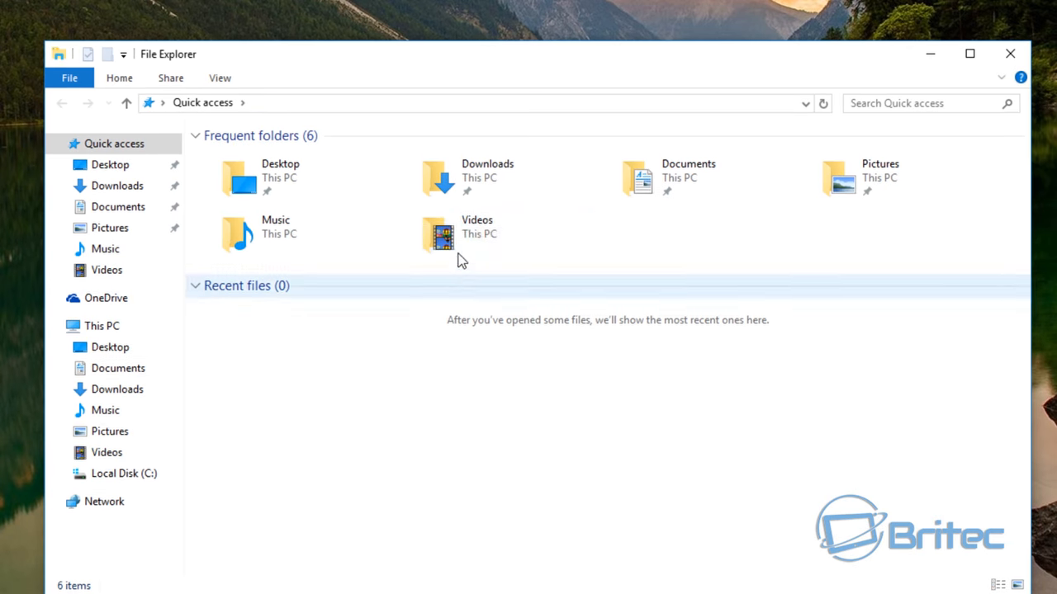
# Confirm install.wim now exists in C:\ESD2WIM-WIM2ESD-v2, then close the export window.
pyautogui.click(101, 325)
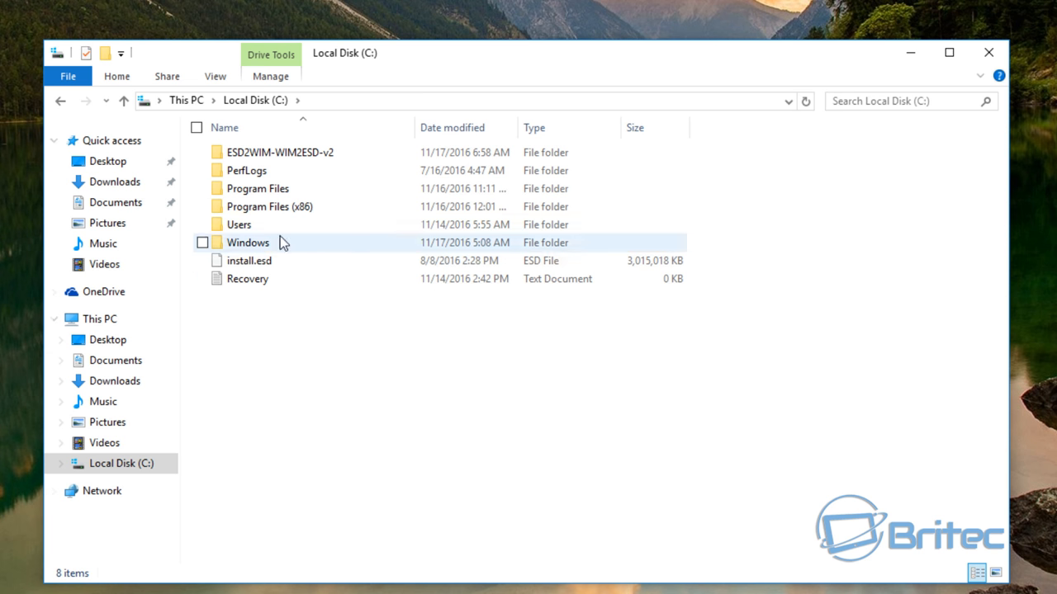
pyautogui.doubleClick(279, 152)
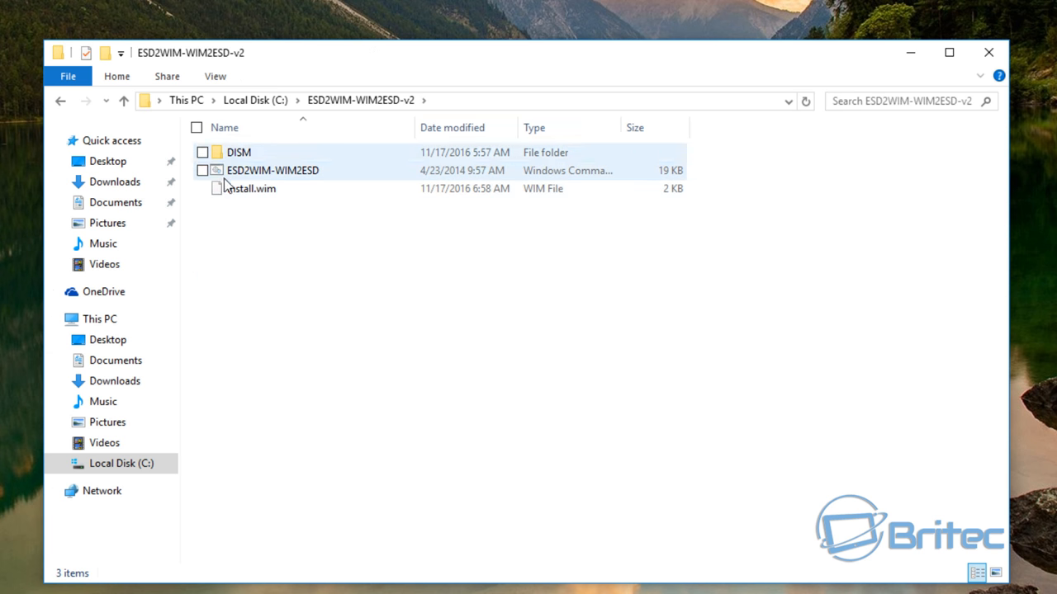
pyautogui.click(251, 188)
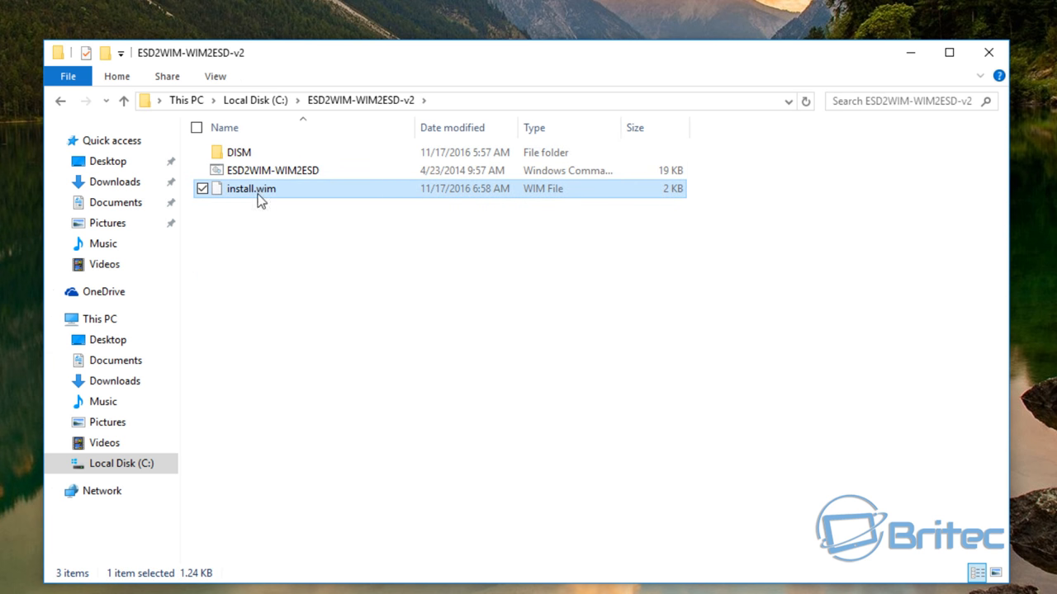
pyautogui.moveTo(261, 198)
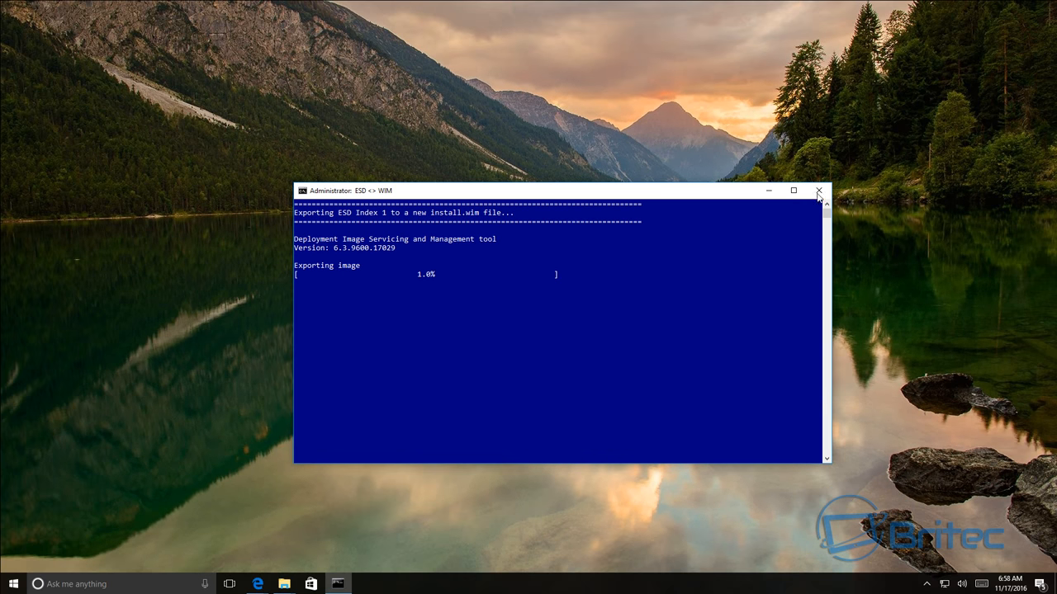
pyautogui.click(819, 192)
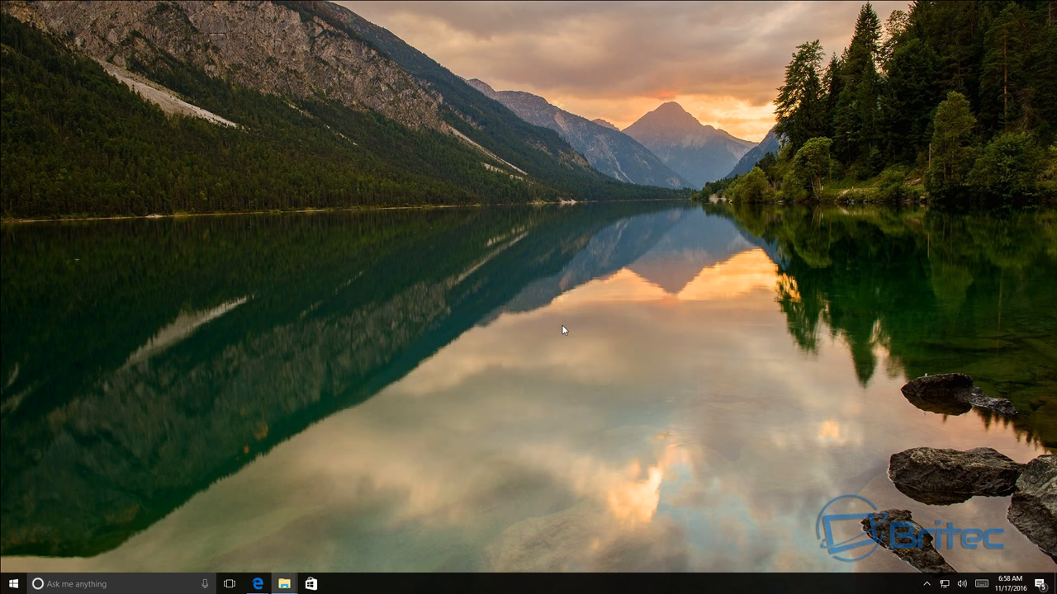